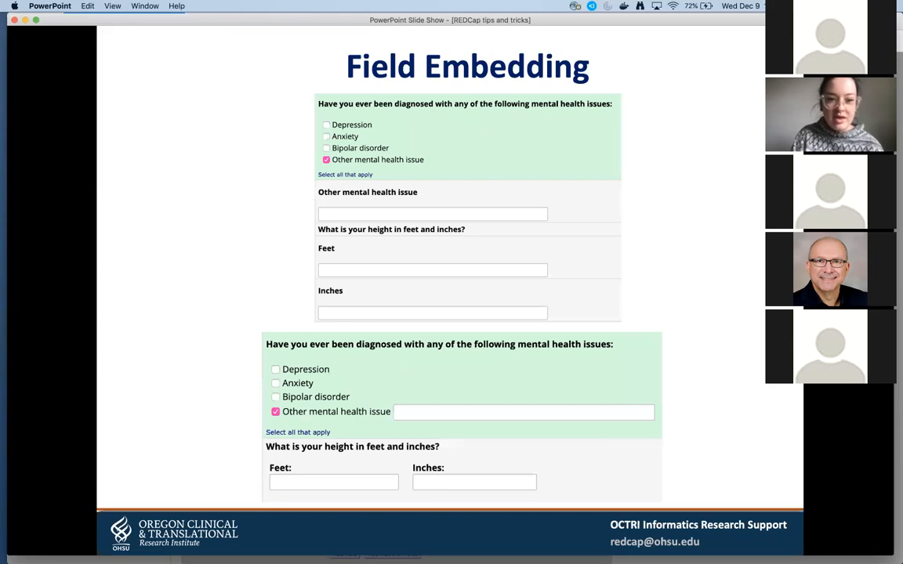
pyautogui.moveTo(235, 226)
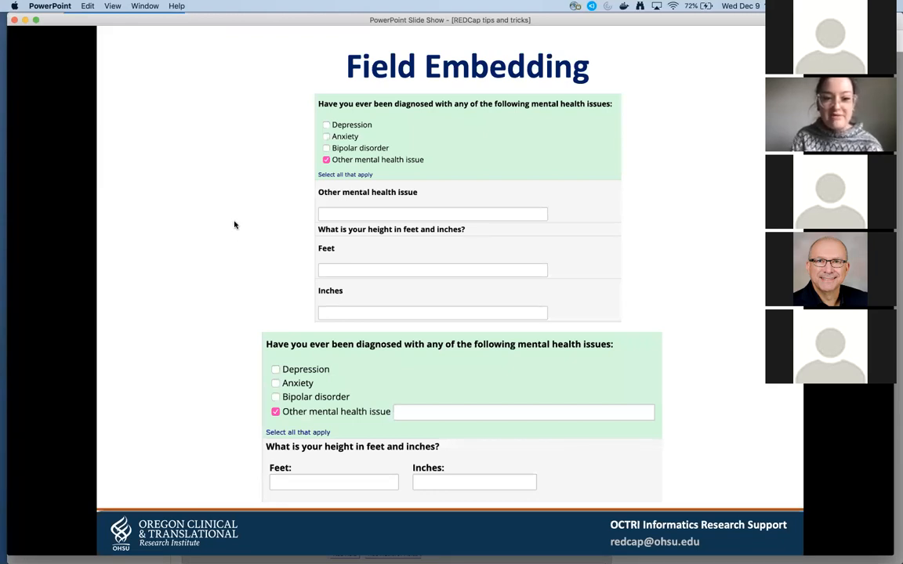
pyautogui.moveTo(358, 134)
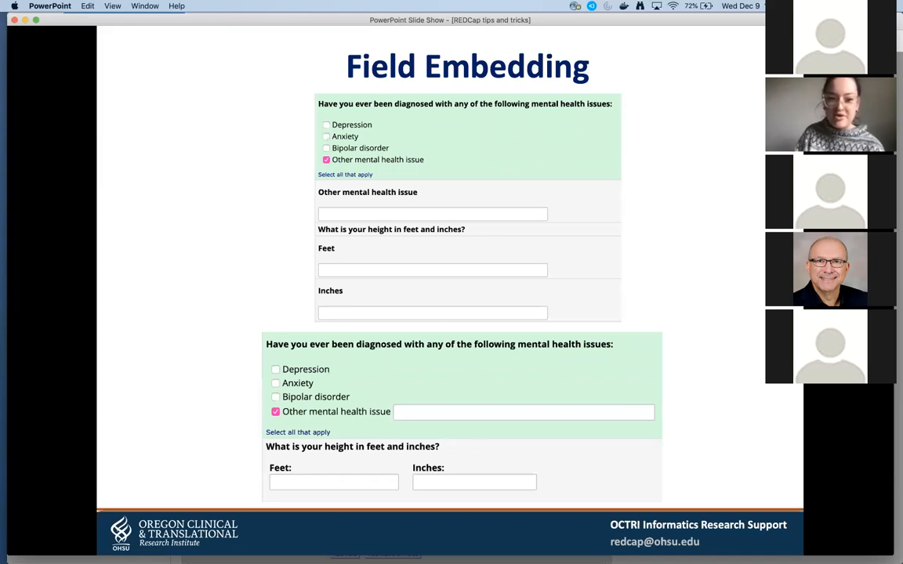
pyautogui.moveTo(288, 159)
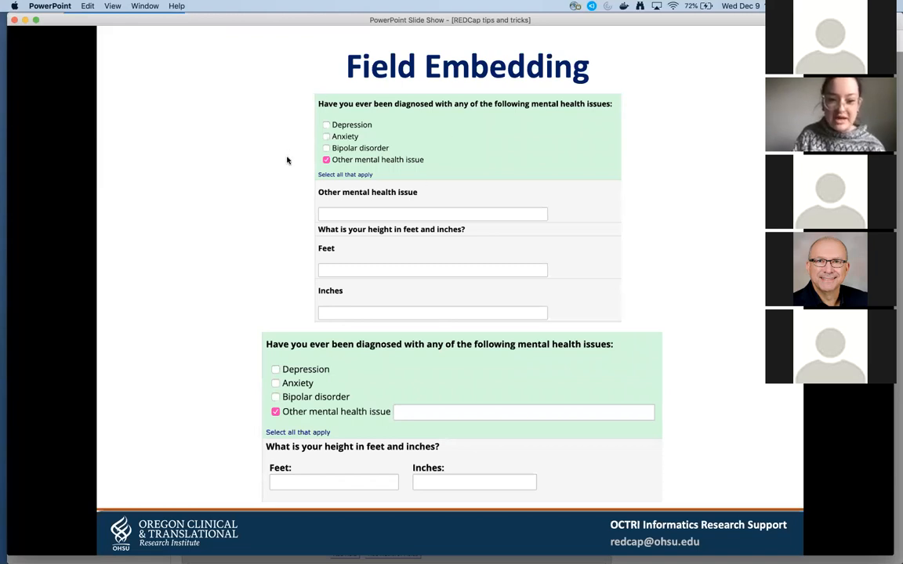
pyautogui.moveTo(324, 151)
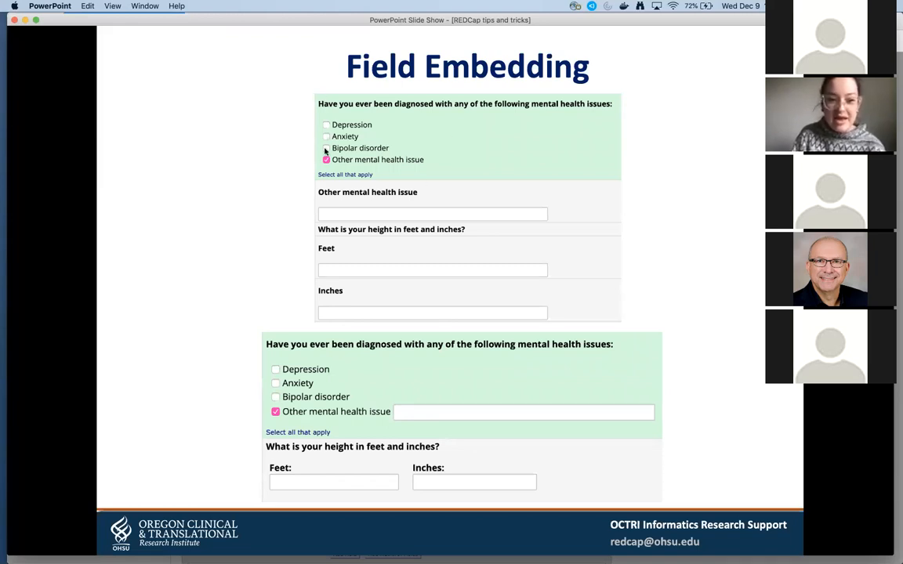
pyautogui.moveTo(373, 117)
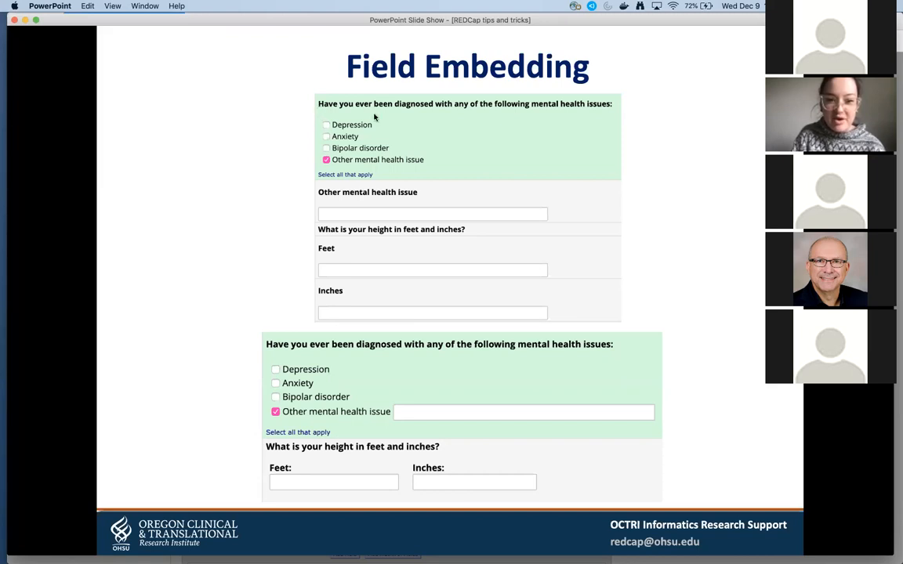
pyautogui.moveTo(333, 177)
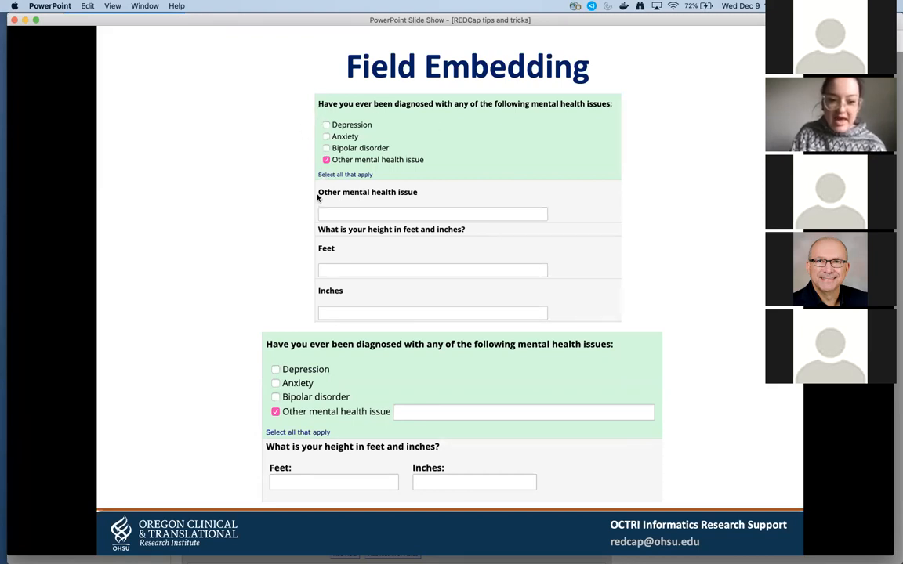
pyautogui.moveTo(324, 238)
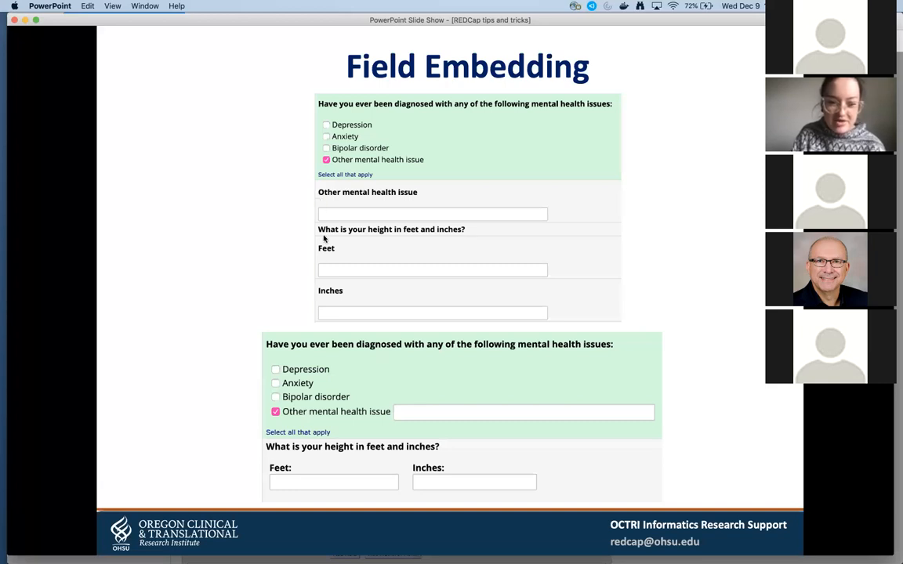
pyautogui.moveTo(326, 165)
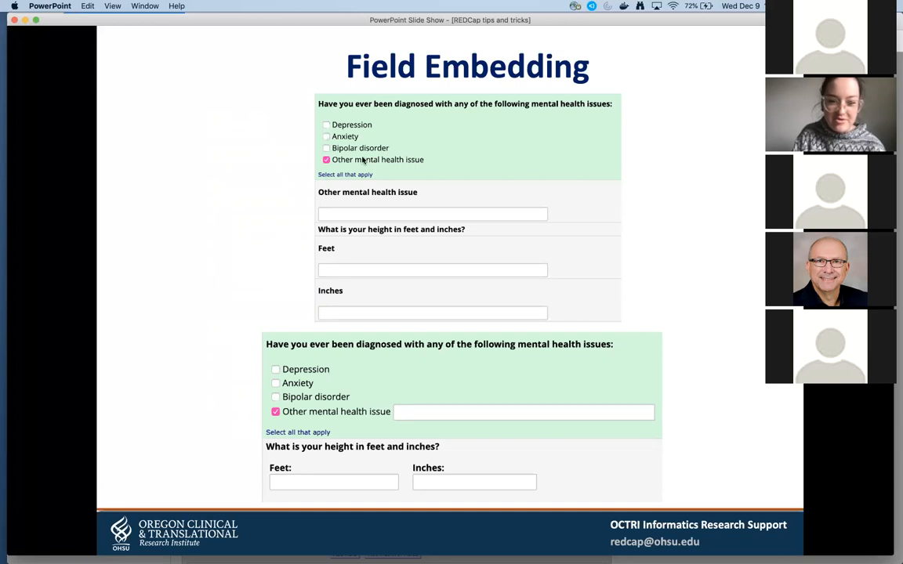
pyautogui.moveTo(370, 219)
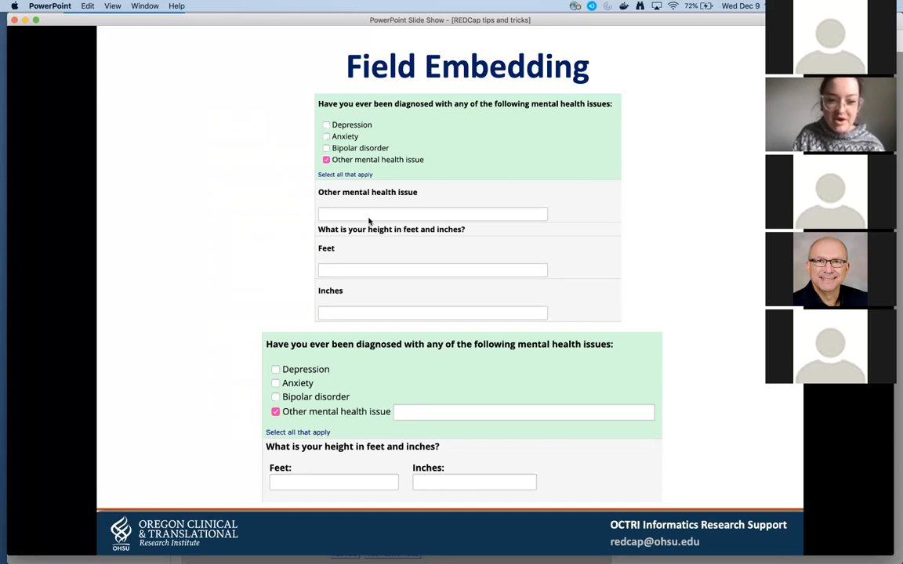
pyautogui.moveTo(342, 221)
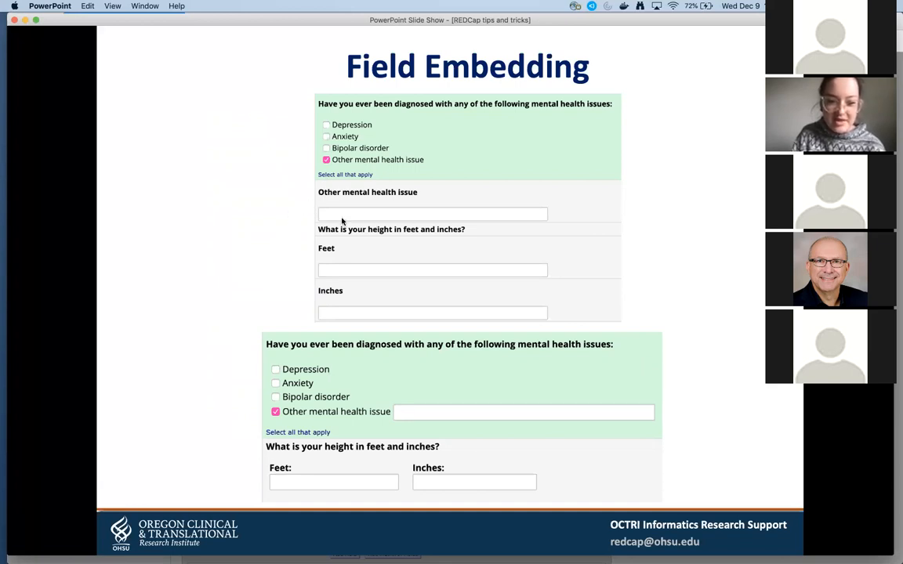
pyautogui.moveTo(313, 258)
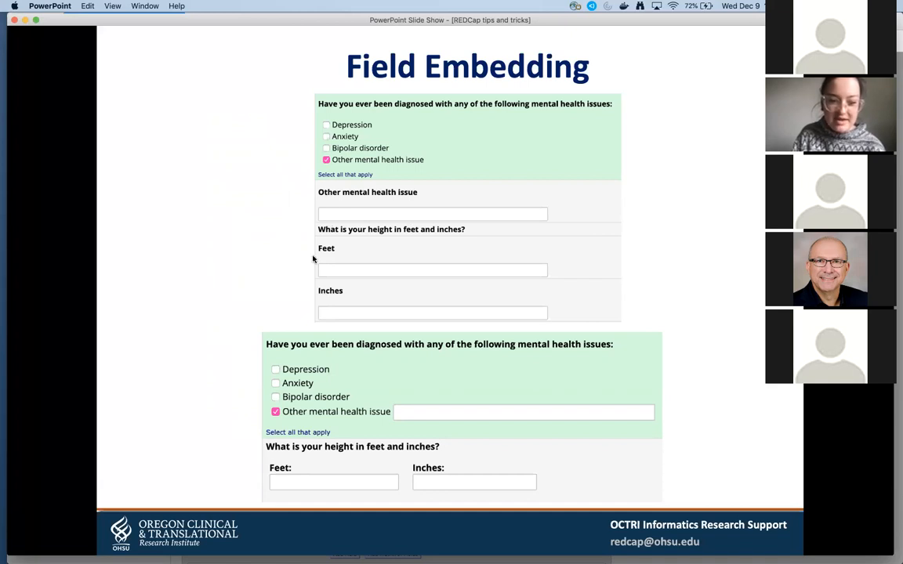
pyautogui.moveTo(307, 267)
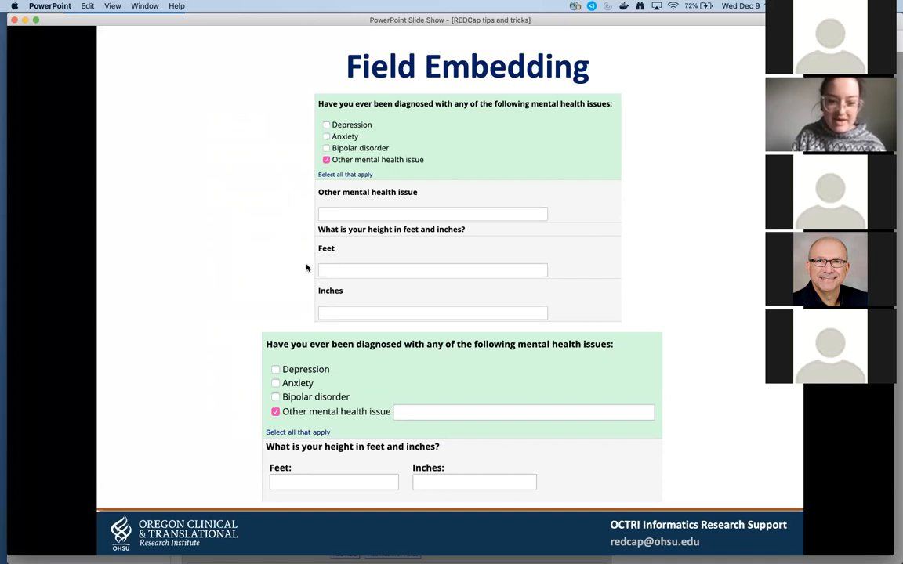
pyautogui.moveTo(334, 248)
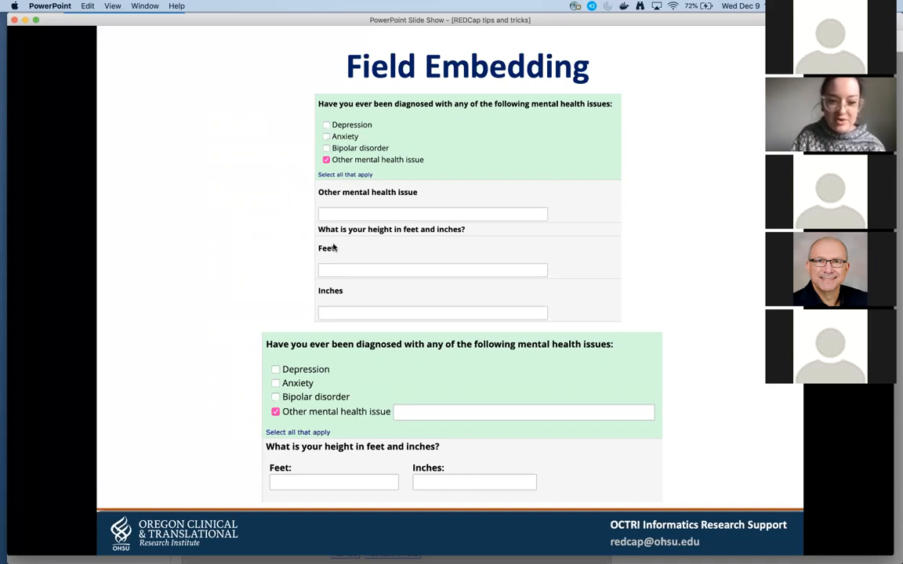
pyautogui.moveTo(318, 257)
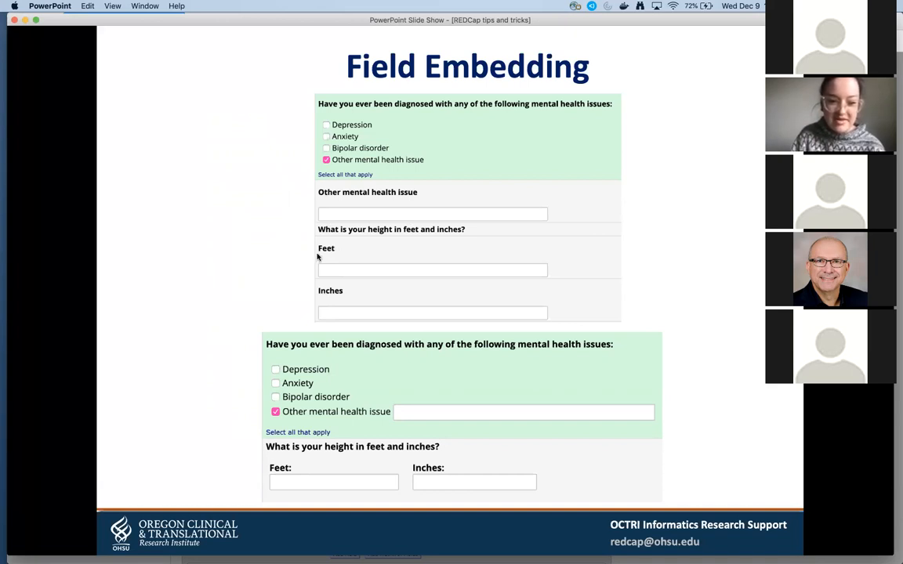
pyautogui.moveTo(307, 285)
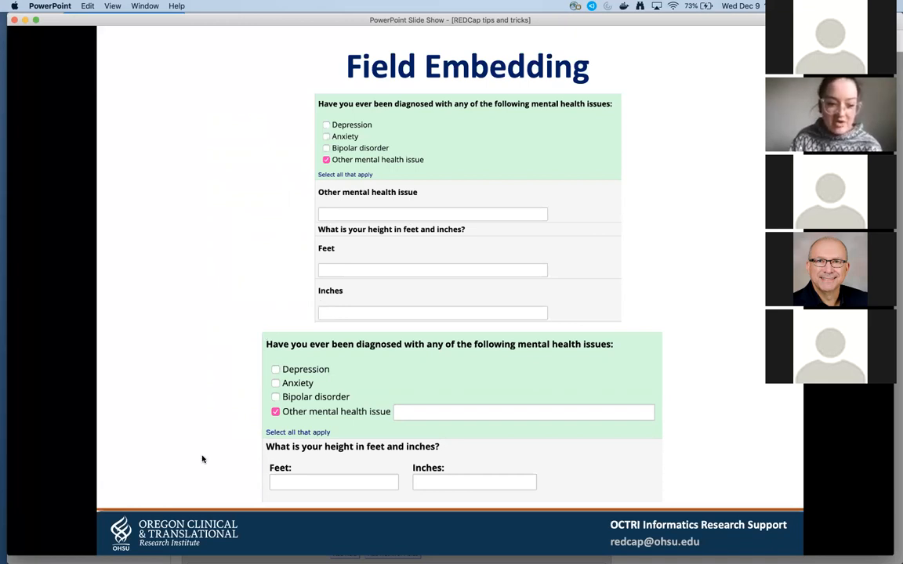
pyautogui.moveTo(267, 418)
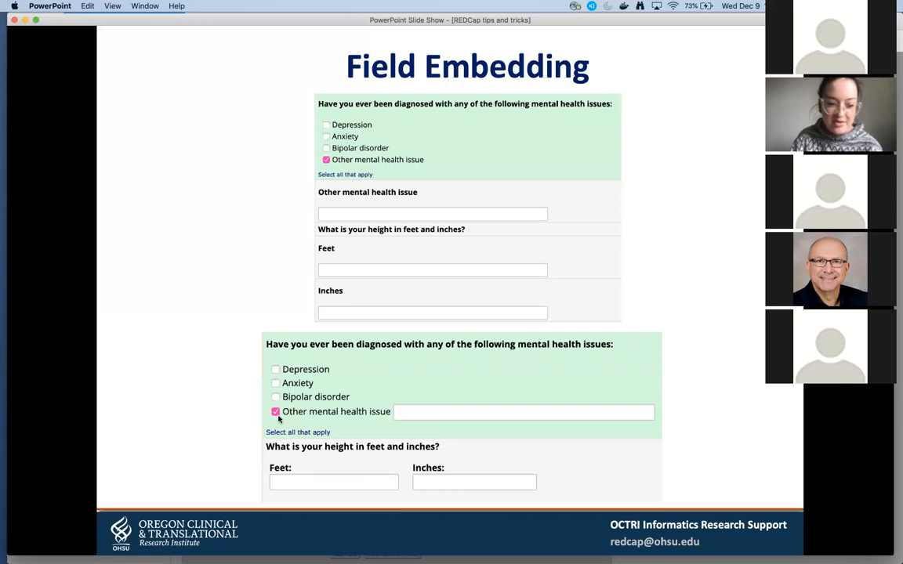
pyautogui.moveTo(402, 414)
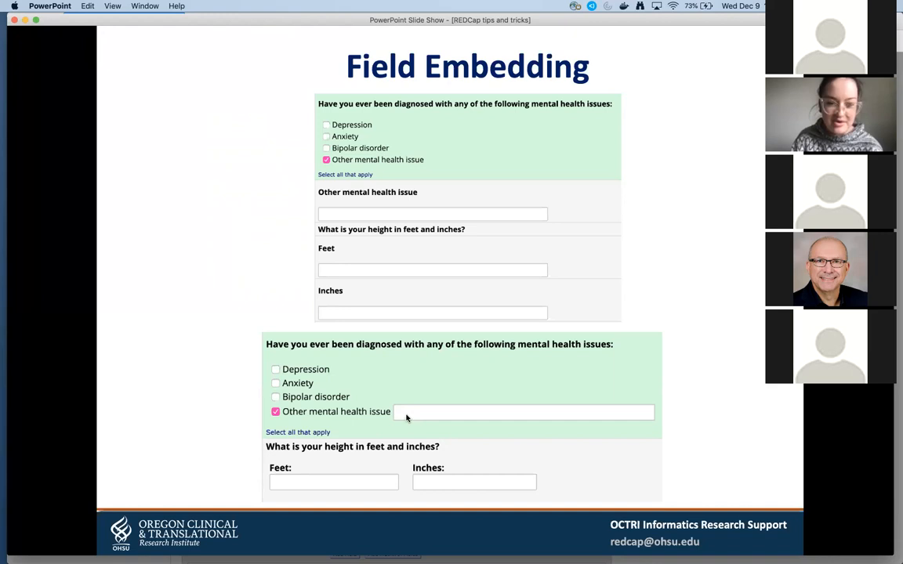
pyautogui.moveTo(410, 354)
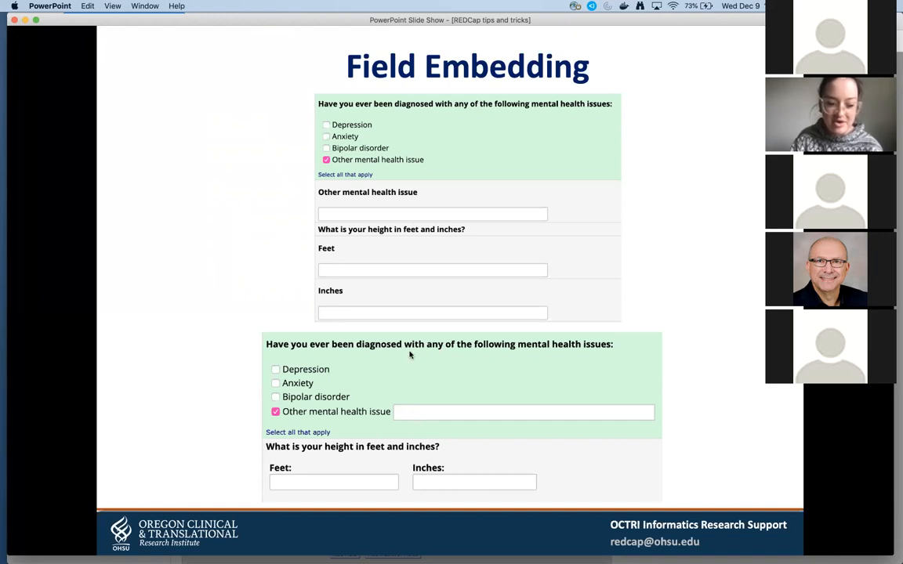
pyautogui.moveTo(274, 471)
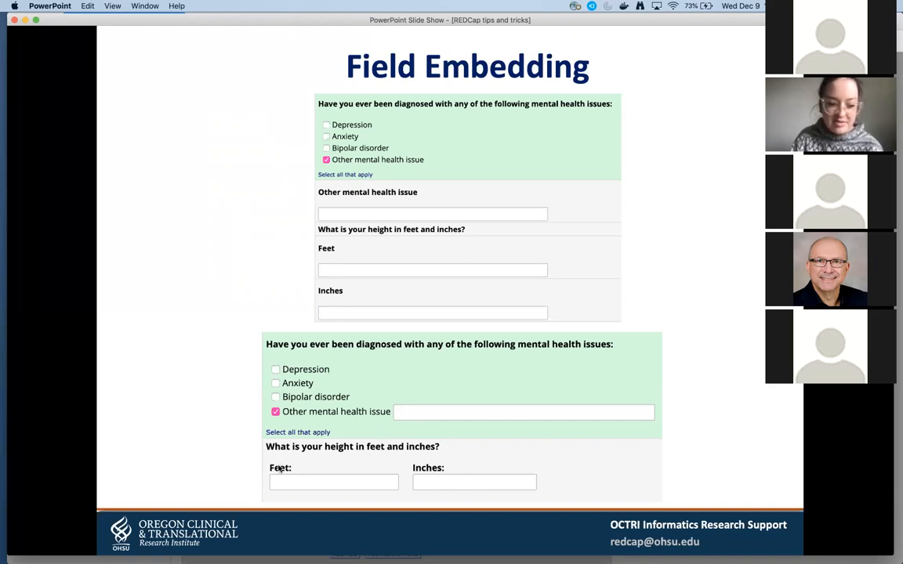
pyautogui.moveTo(291, 470)
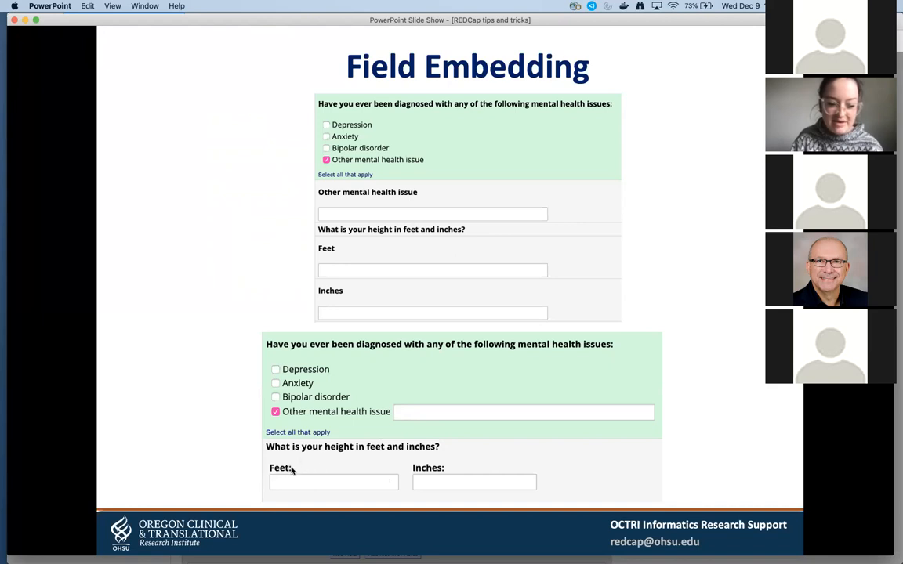
pyautogui.moveTo(344, 482)
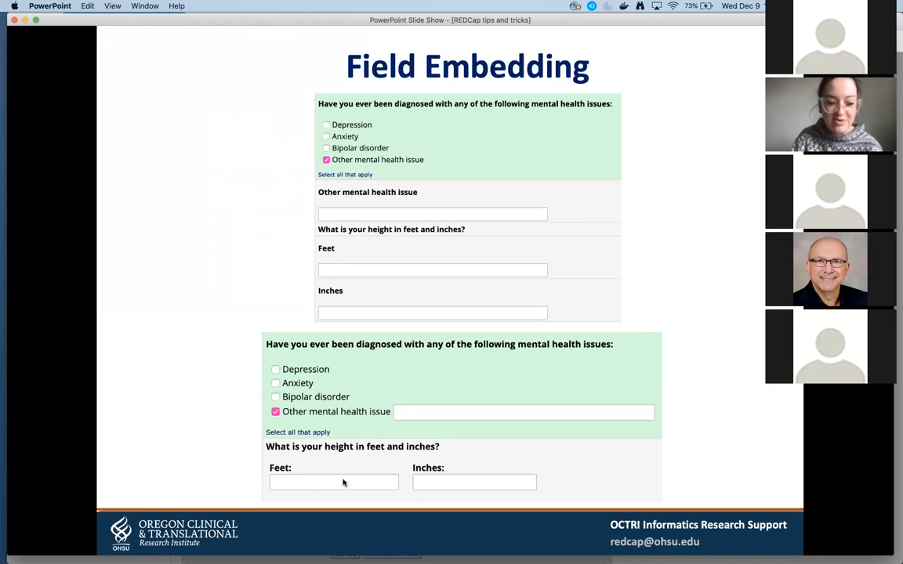
pyautogui.moveTo(231, 346)
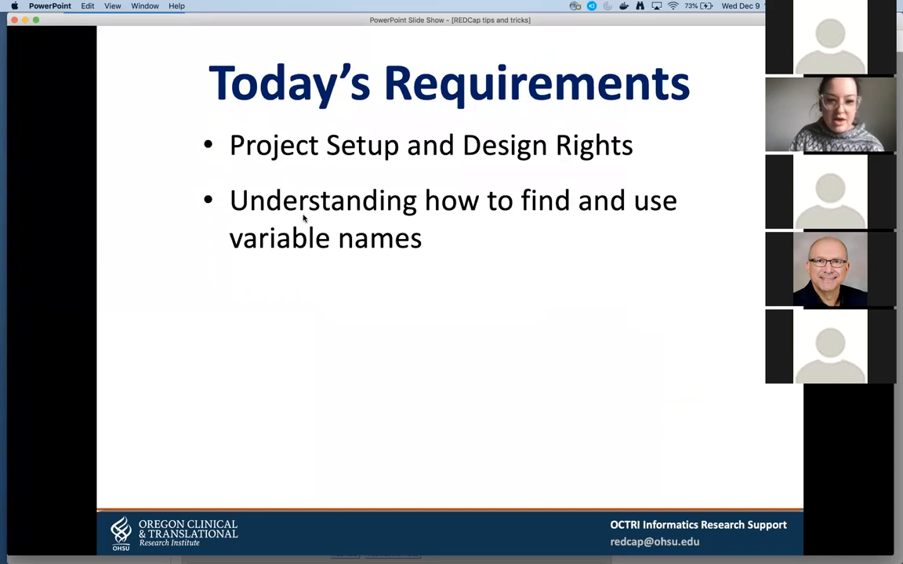
pyautogui.moveTo(258, 316)
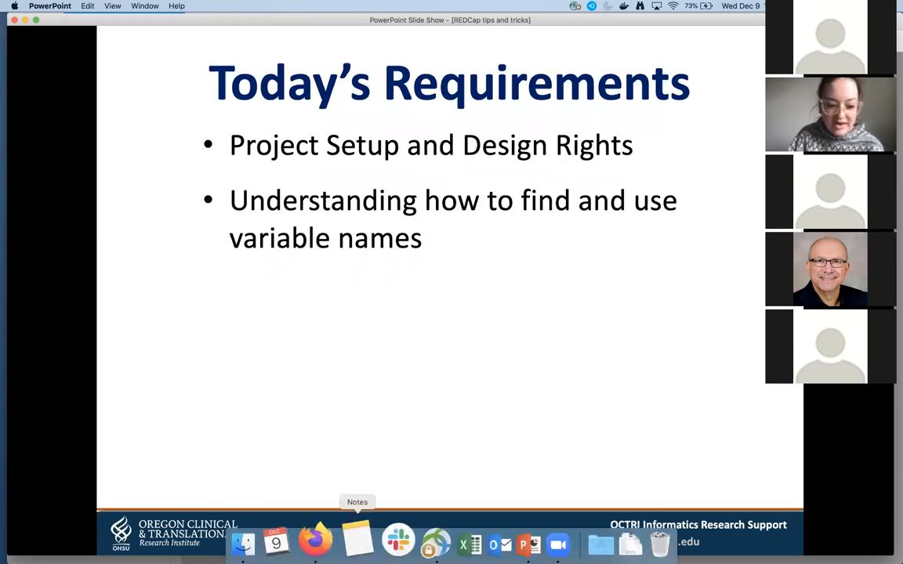
pyautogui.moveTo(326, 543)
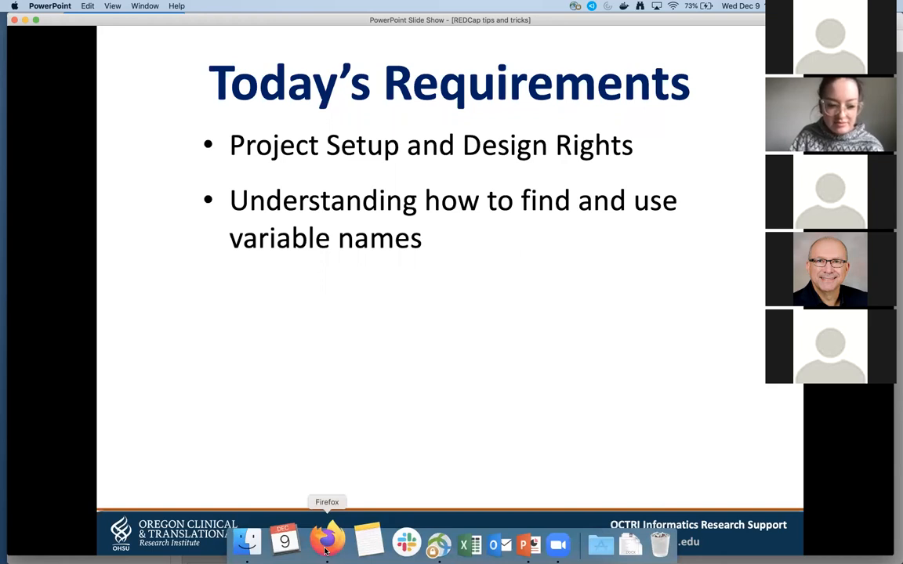
# Sign in to REDCap in Firefox using the saved username and password.
pyautogui.click(324, 542)
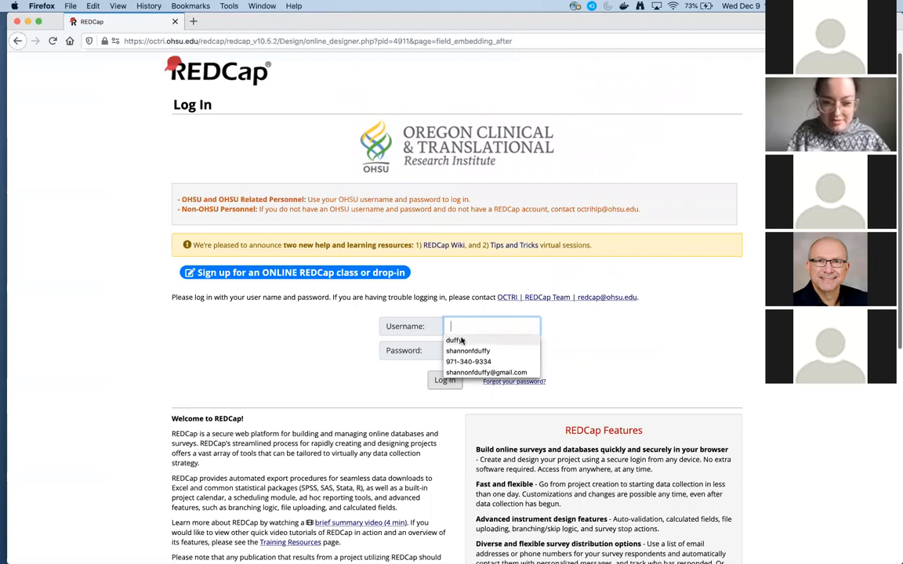
pyautogui.click(492, 351)
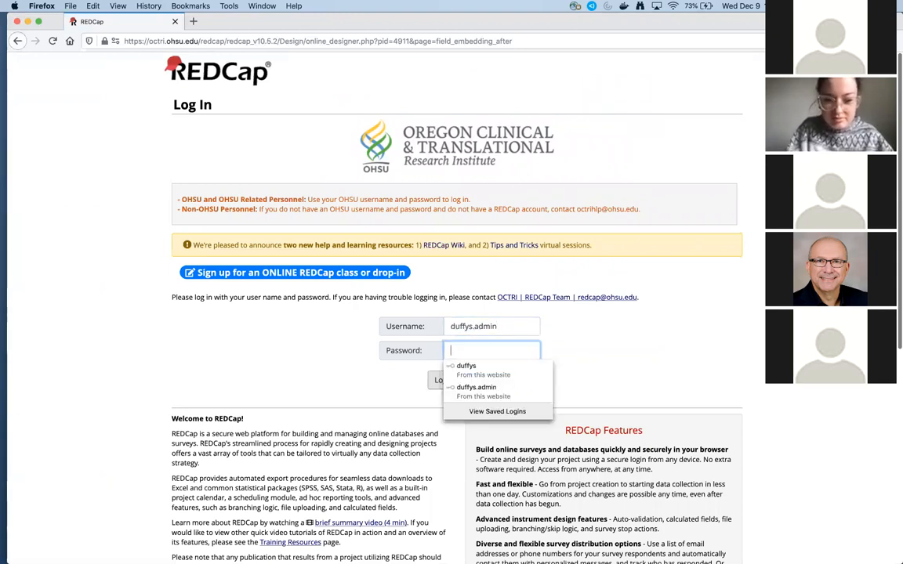
pyautogui.click(445, 381)
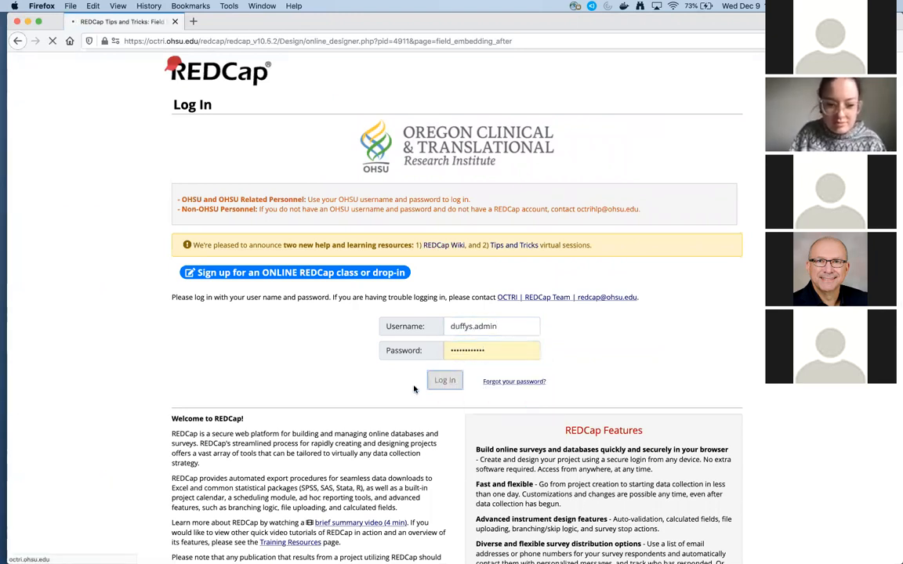
pyautogui.click(445, 381)
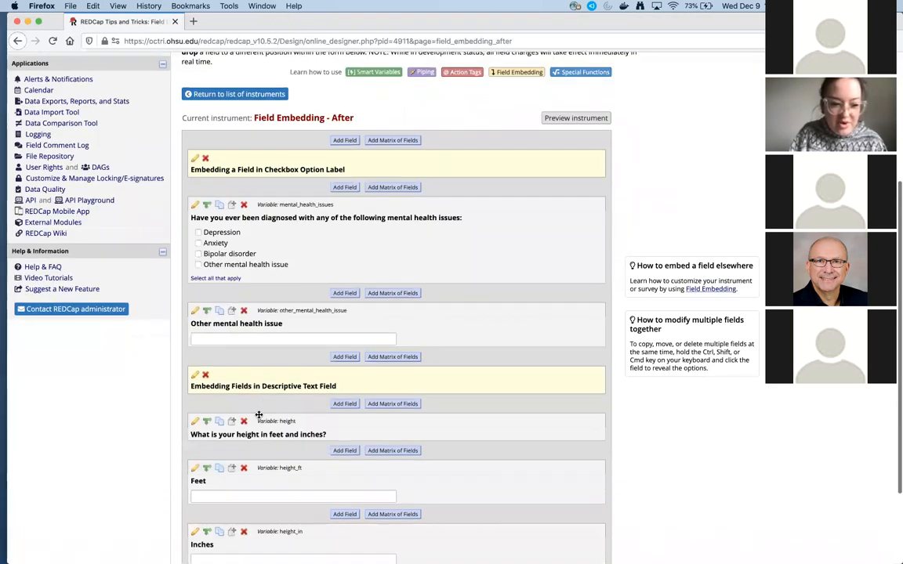
pyautogui.scroll(-3)
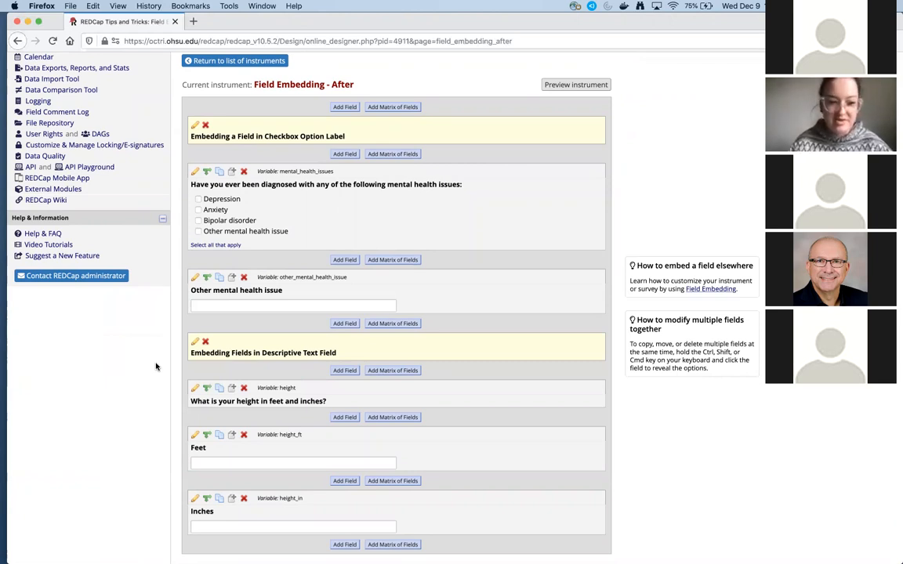
pyautogui.scroll(-3)
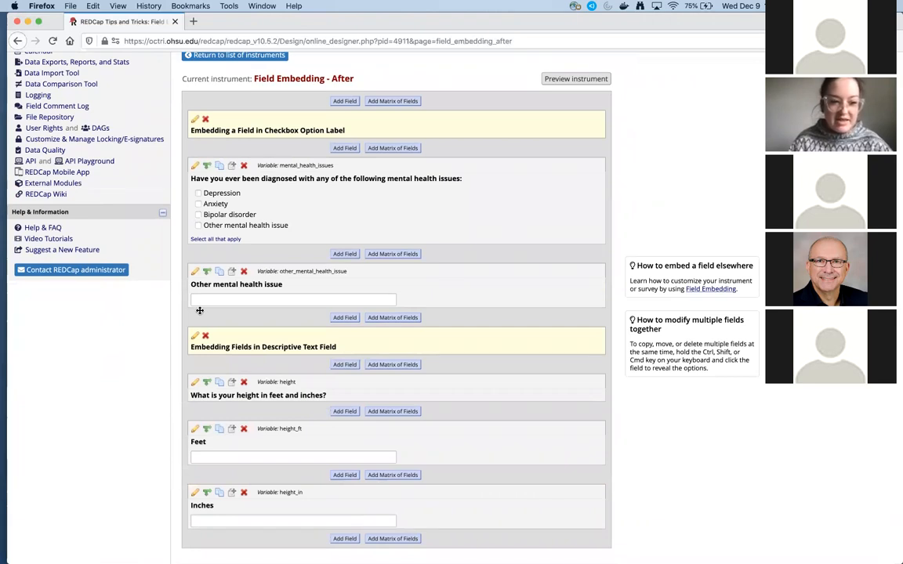
pyautogui.moveTo(273, 323)
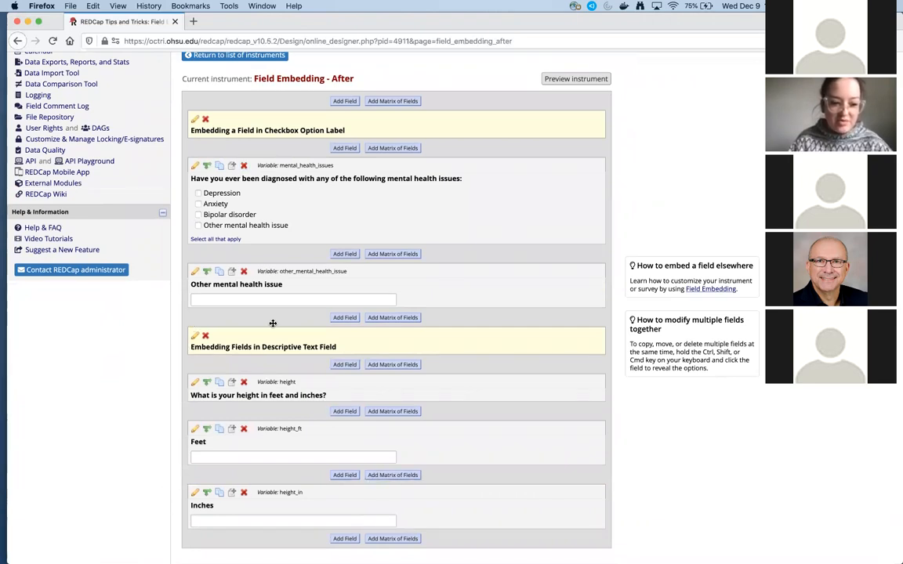
pyautogui.moveTo(238, 163)
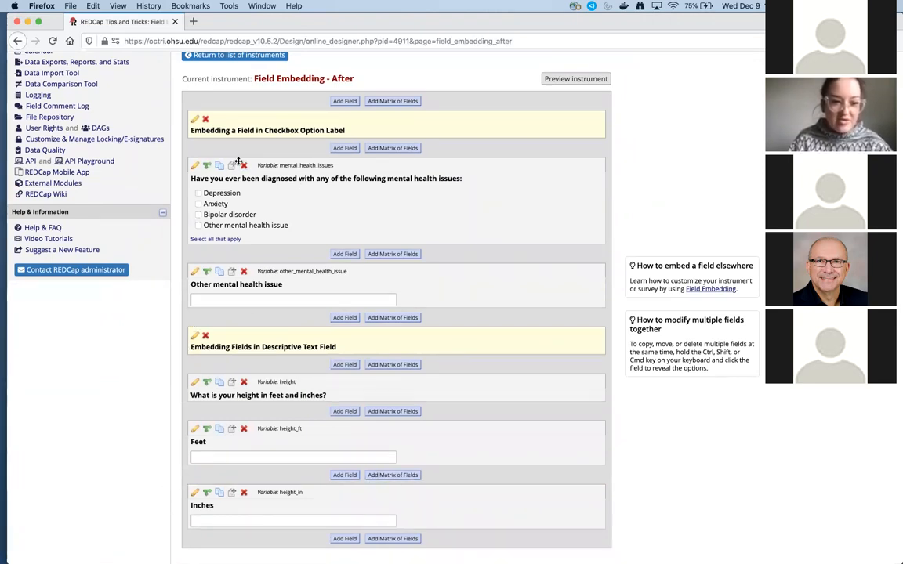
pyautogui.moveTo(197, 303)
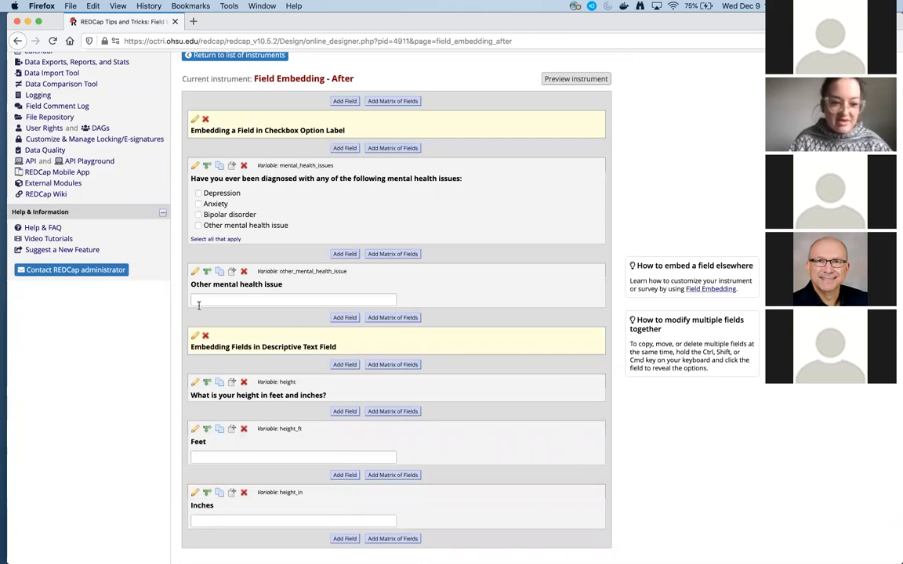
pyautogui.moveTo(303, 229)
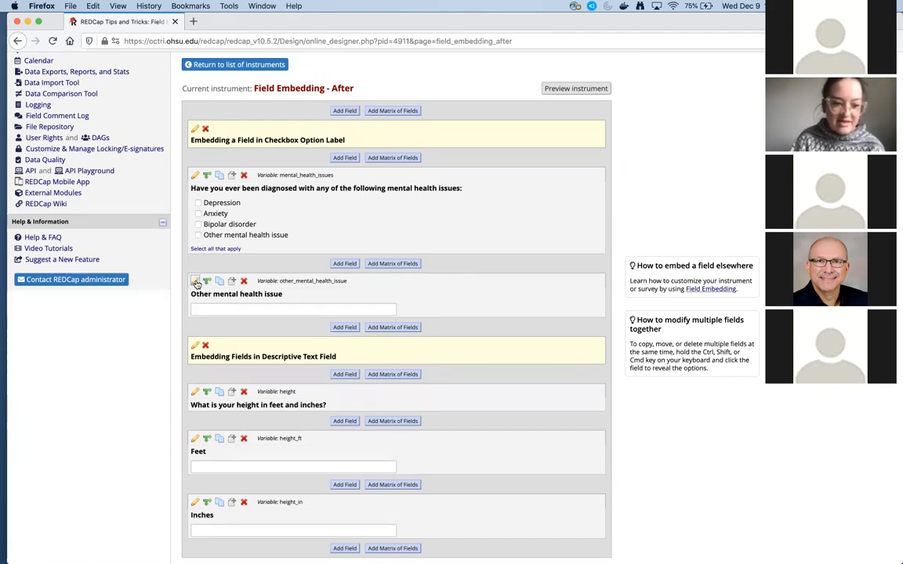
pyautogui.click(194, 280)
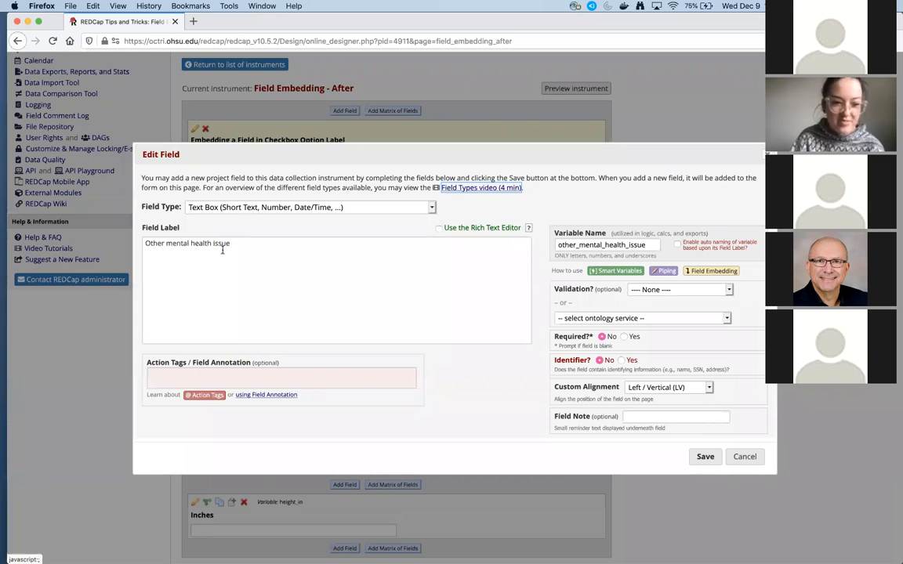
pyautogui.moveTo(412, 250)
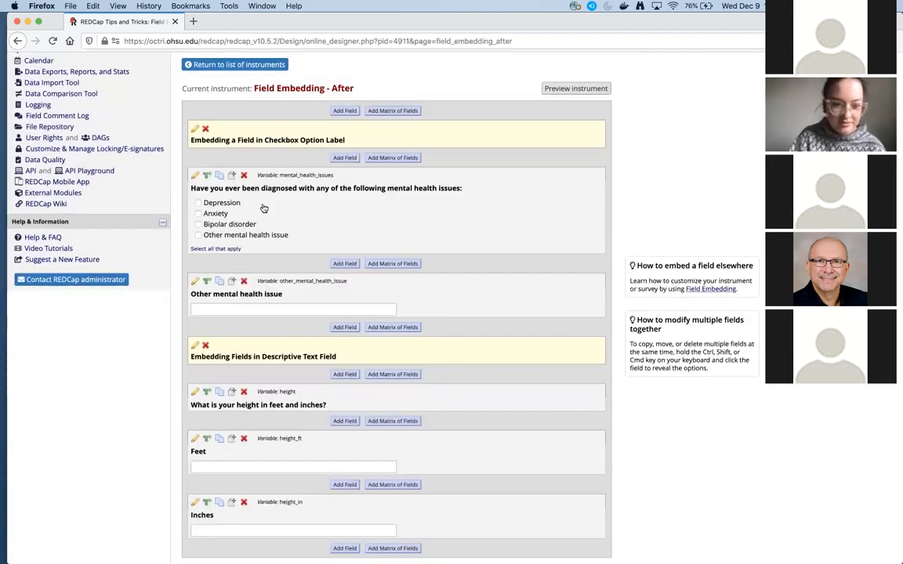
# Append the {other_mental_health_issue} tag to choice 4 of the mental_health_issues checkbox field.
pyautogui.click(194, 175)
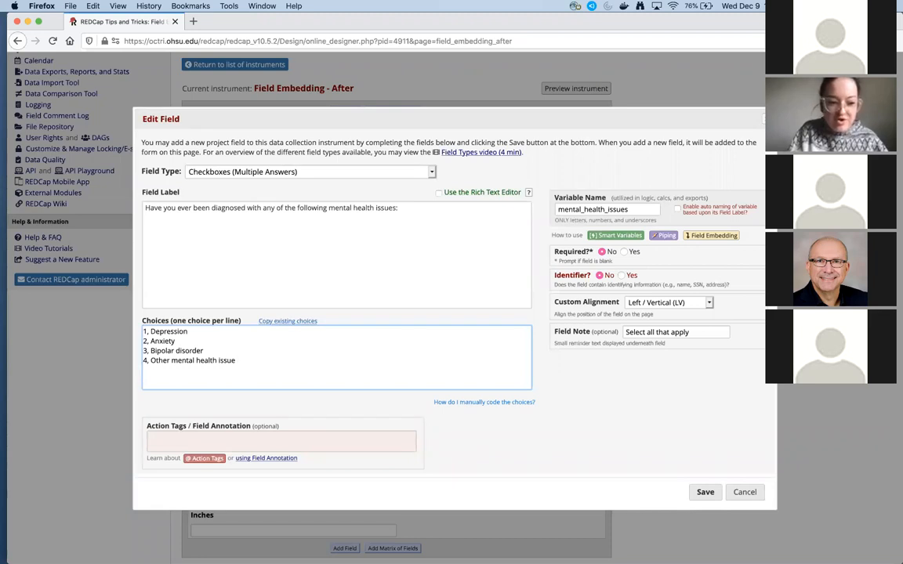
pyautogui.write('{')
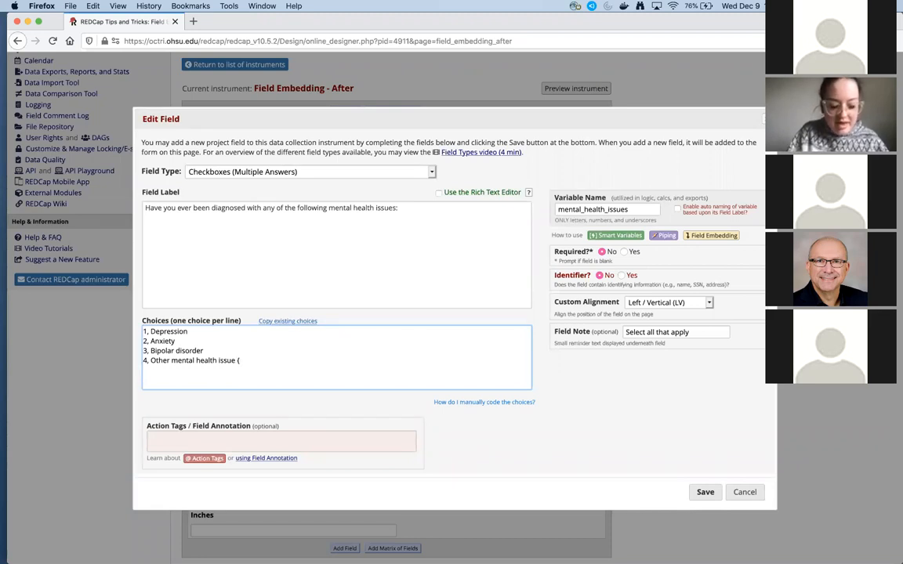
pyautogui.write('other_mental_health_issue')
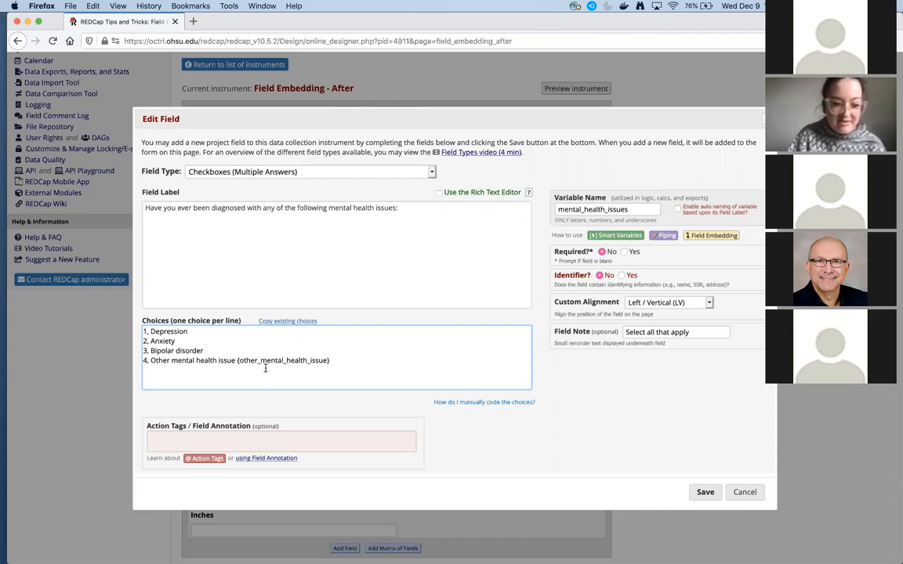
pyautogui.moveTo(629, 432)
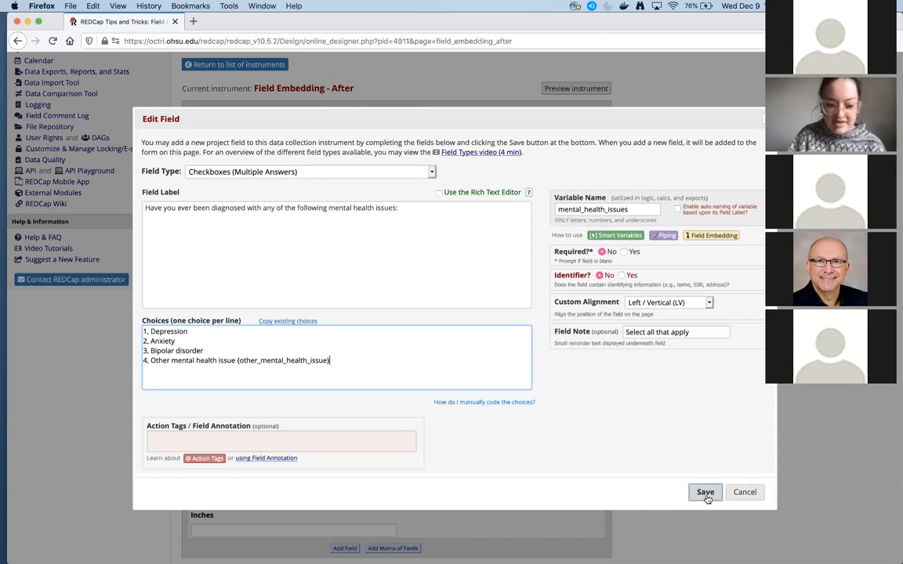
# Save the mental_health_issues field so its Other choice carries the embedded text field.
pyautogui.click(705, 492)
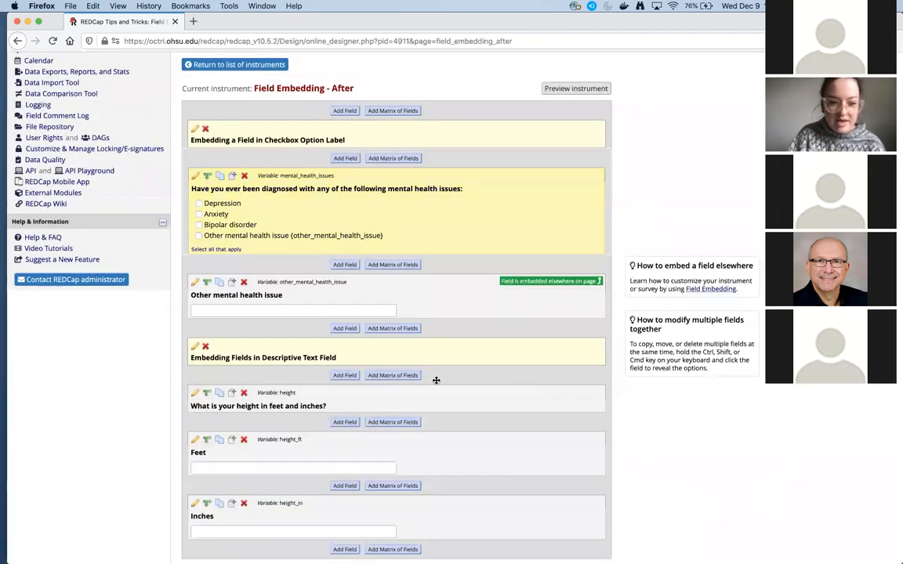
pyautogui.scroll(3)
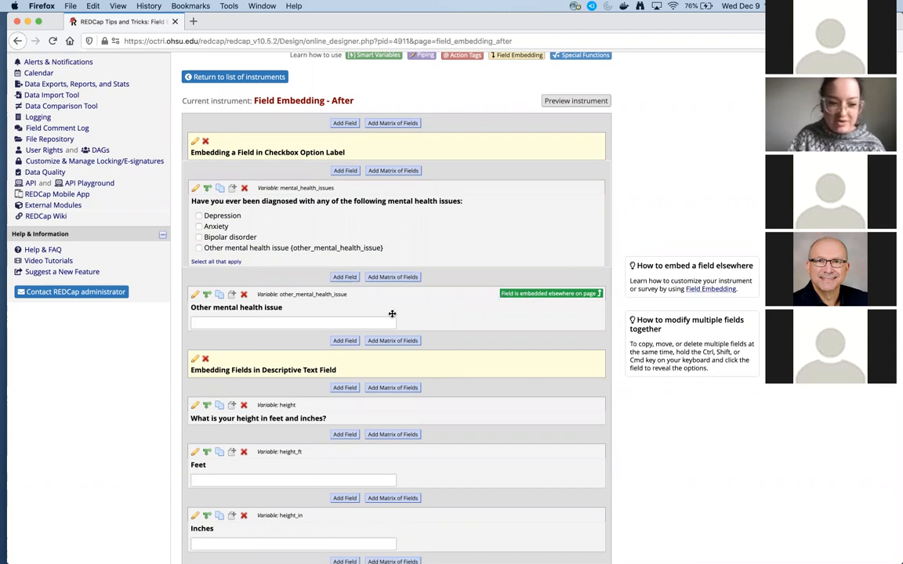
pyautogui.moveTo(592, 295)
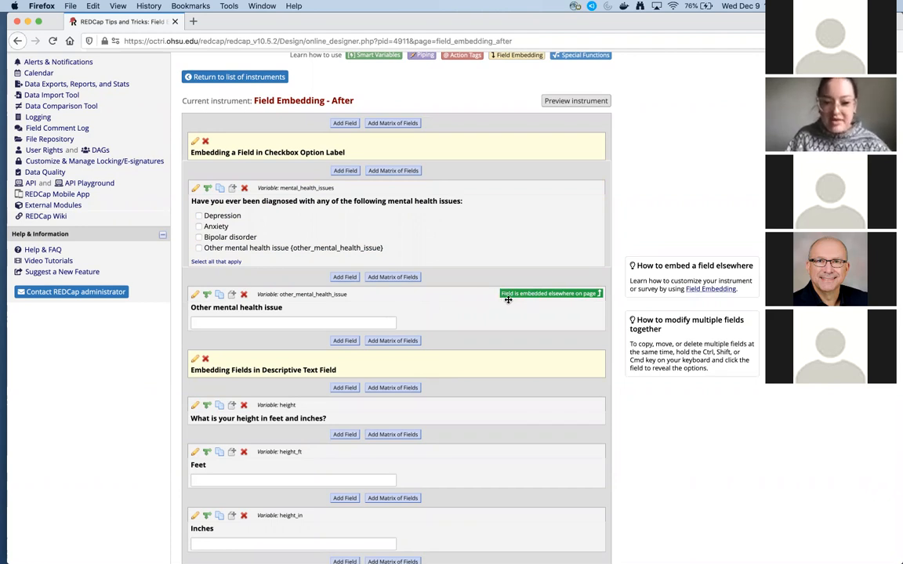
pyautogui.moveTo(546, 301)
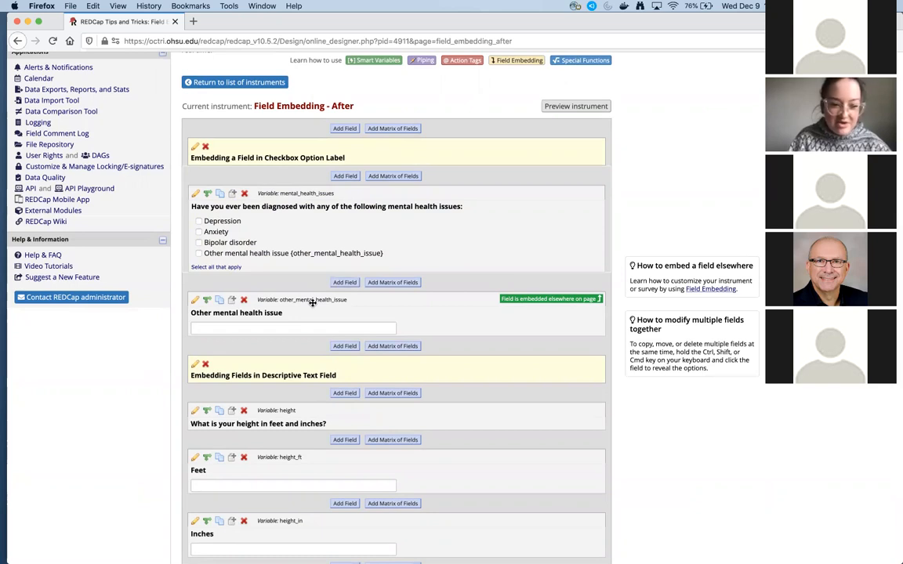
pyautogui.moveTo(219, 263)
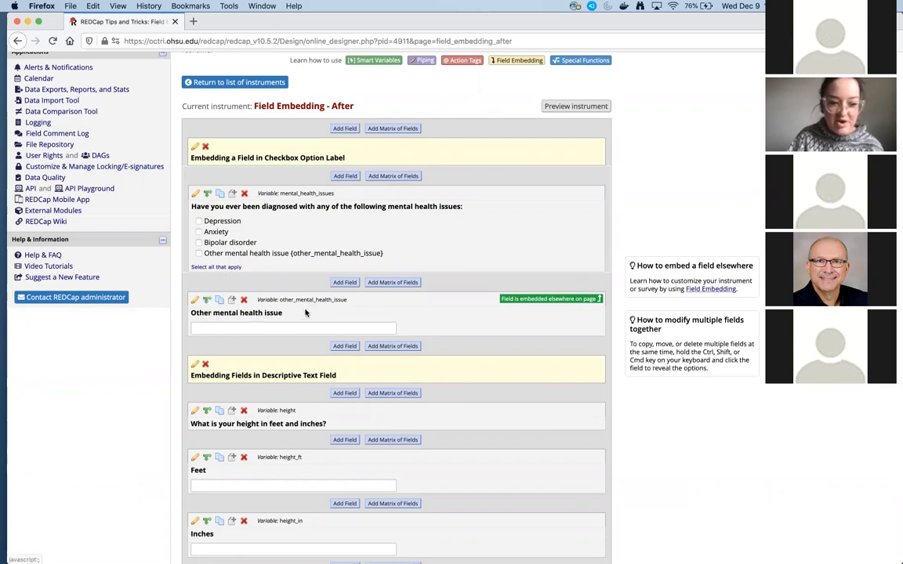
pyautogui.moveTo(207, 301)
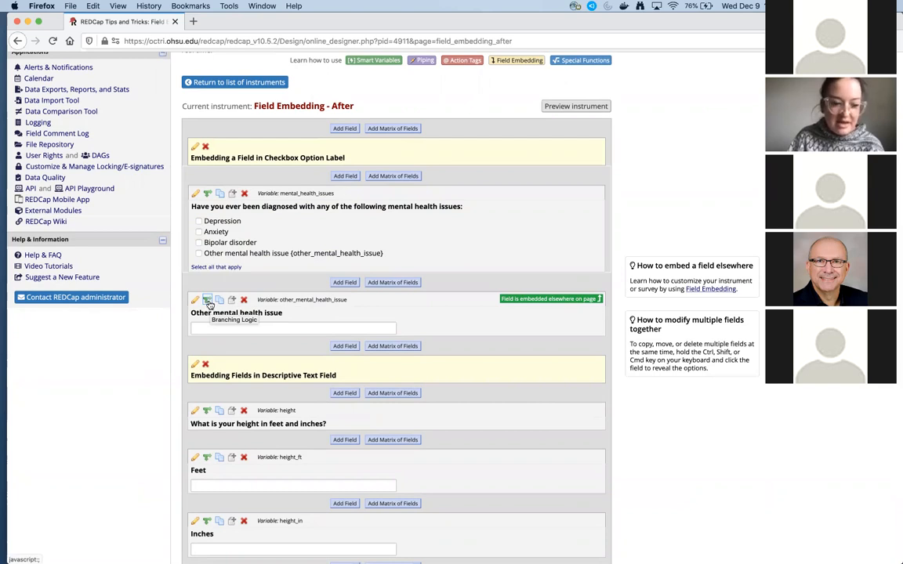
# Add branching logic to other_mental_health_issue requiring 'Other mental health issue (4)' checked, and save it.
pyautogui.click(206, 301)
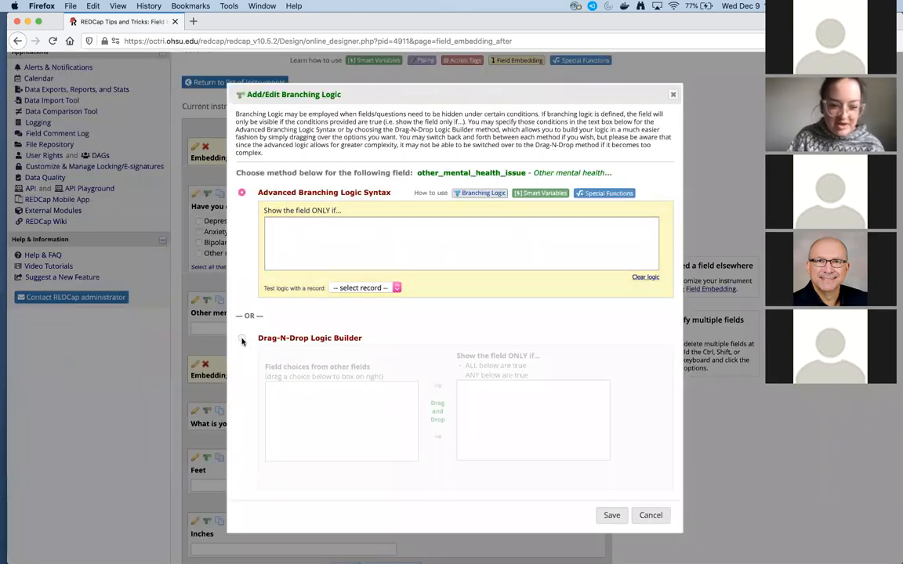
pyautogui.click(244, 339)
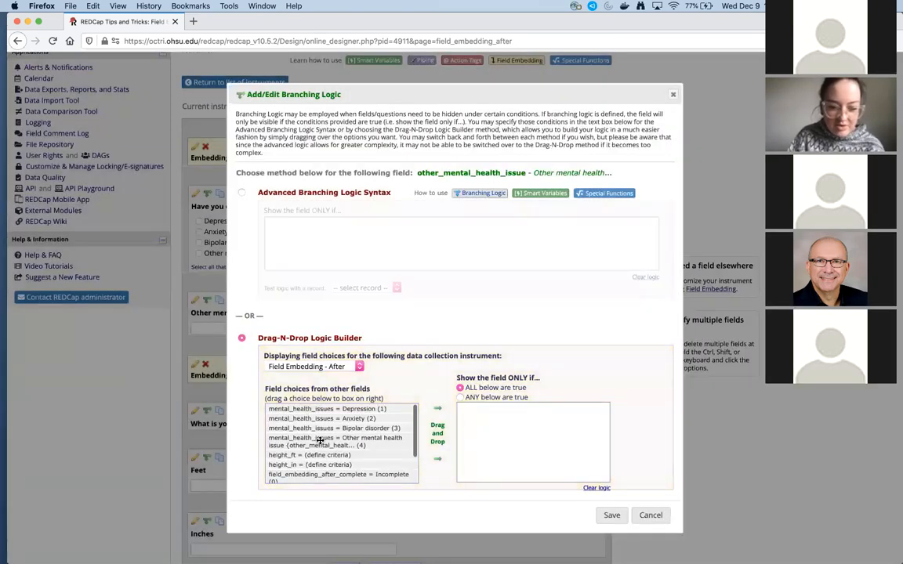
pyautogui.moveTo(335, 441); pyautogui.dragTo(533, 410)
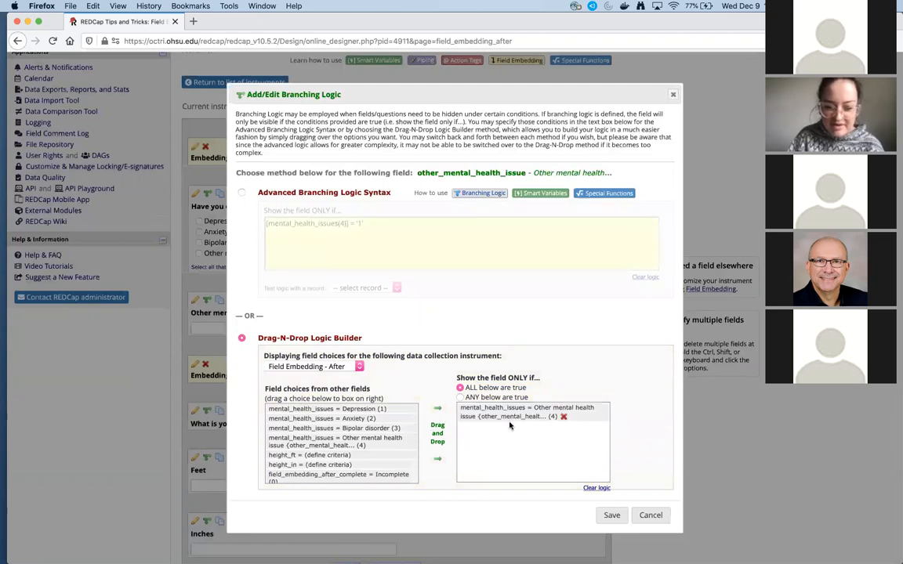
pyautogui.moveTo(510, 440)
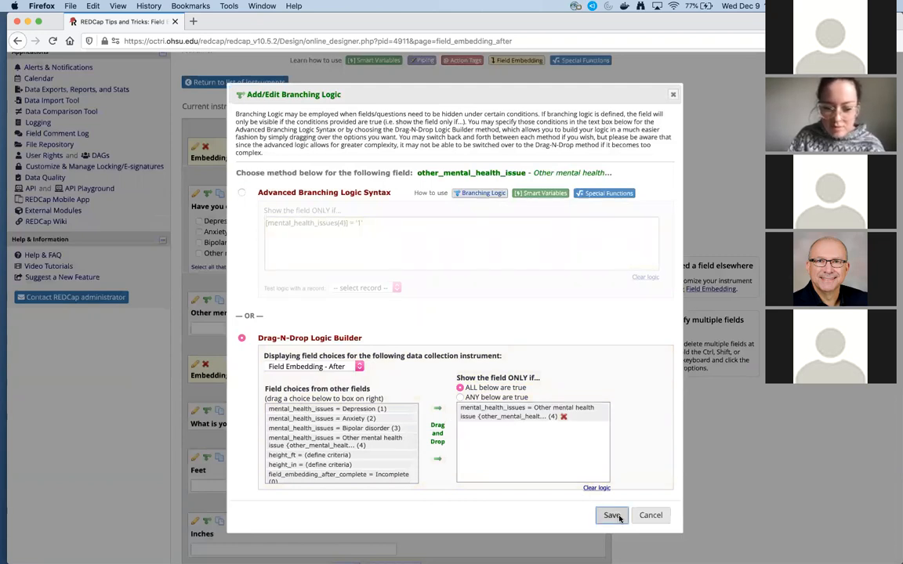
pyautogui.click(609, 516)
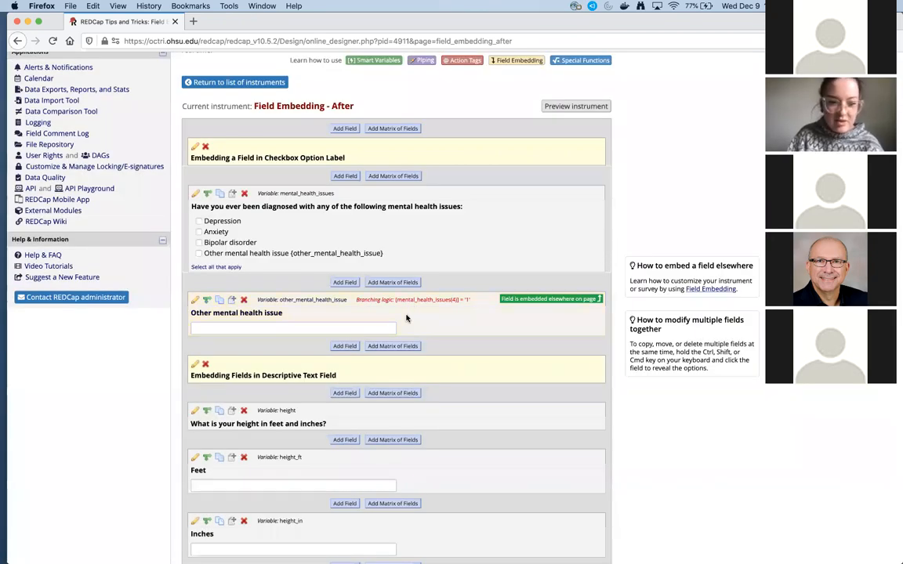
# Create a new record, enter the Field Embedding - After form and check 'Other mental health issue'.
pyautogui.scroll(3)
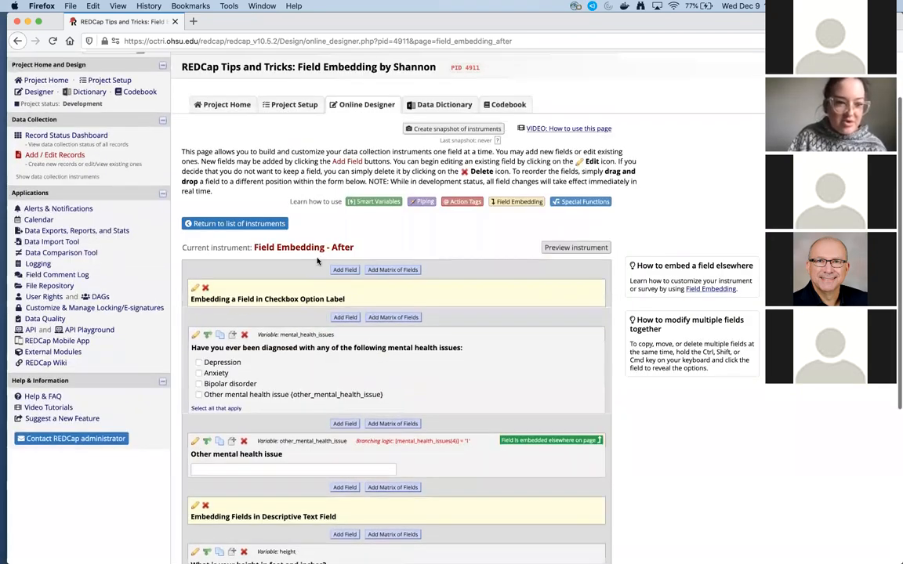
pyautogui.moveTo(55, 156)
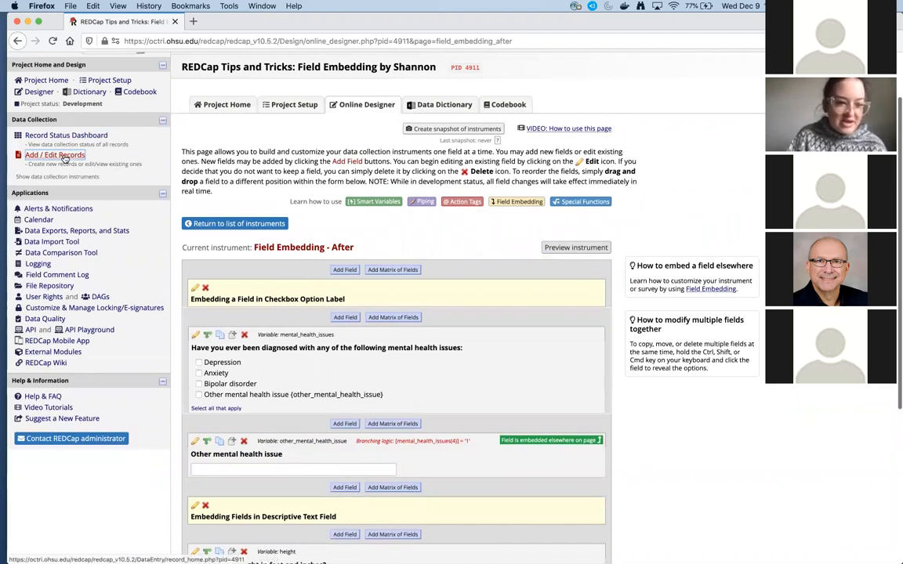
pyautogui.moveTo(66, 146)
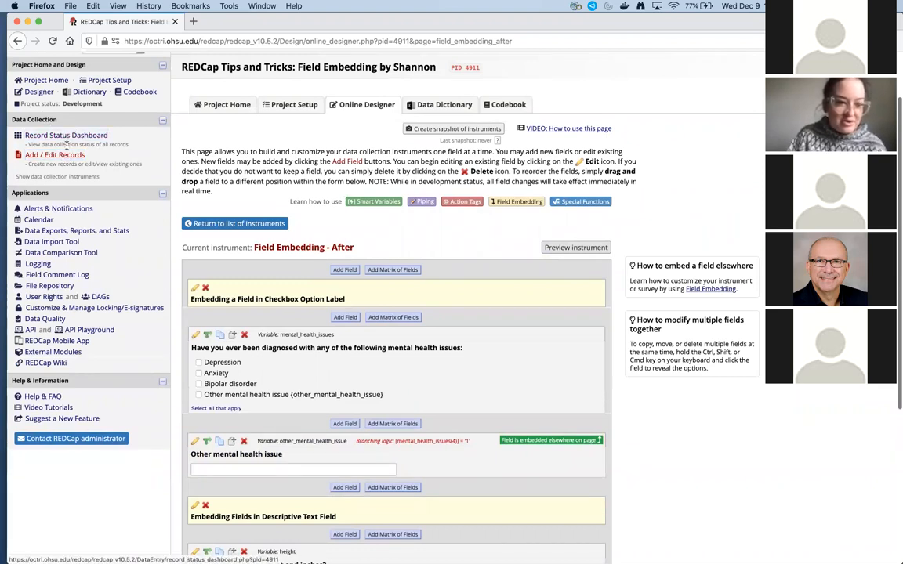
pyautogui.click(53, 155)
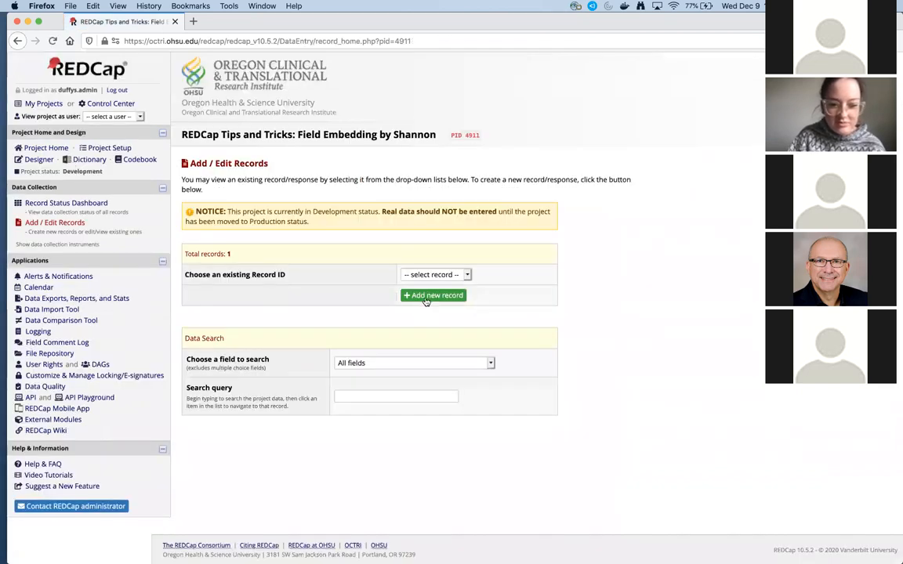
pyautogui.click(433, 295)
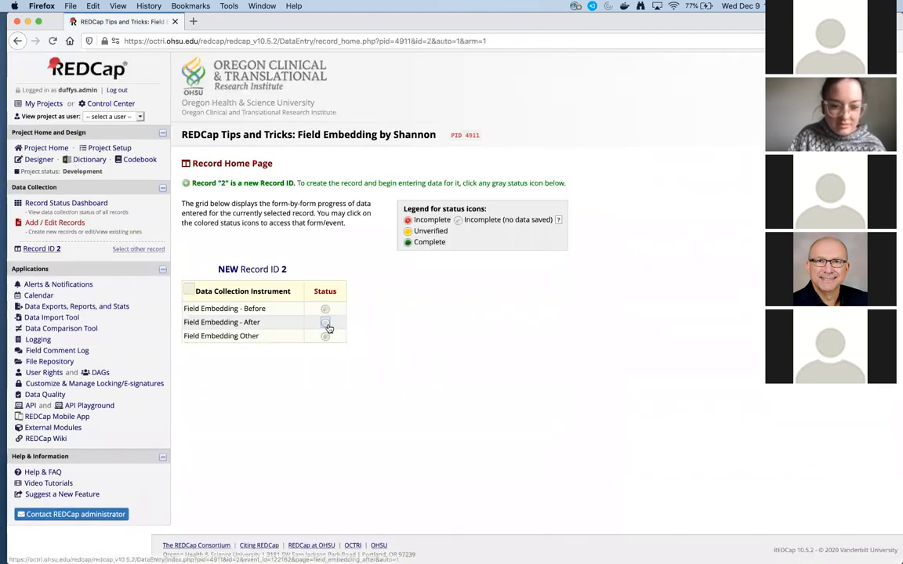
pyautogui.click(326, 328)
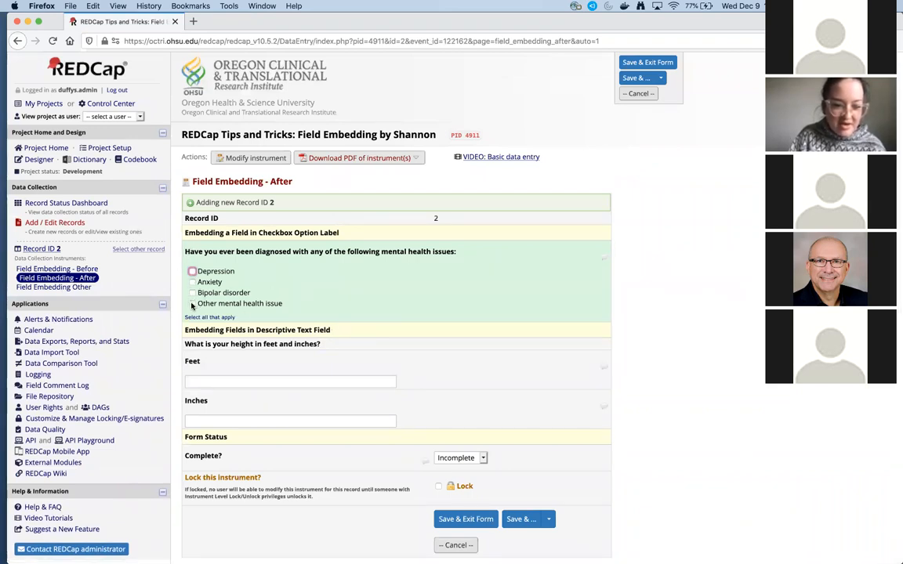
pyautogui.click(191, 304)
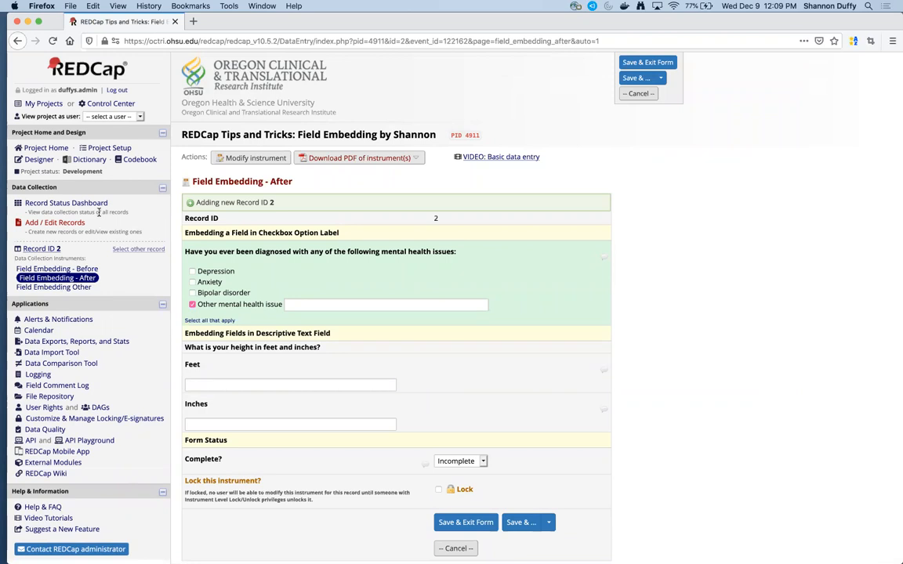
pyautogui.moveTo(28, 158)
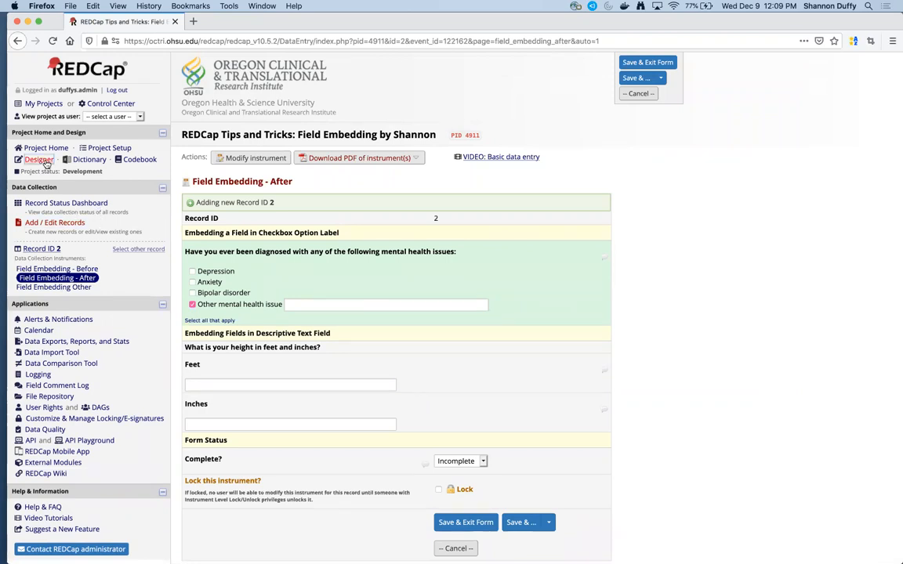
# Return to the Designer without saving the record and reopen Field Embedding - After at its height fields.
pyautogui.click(38, 160)
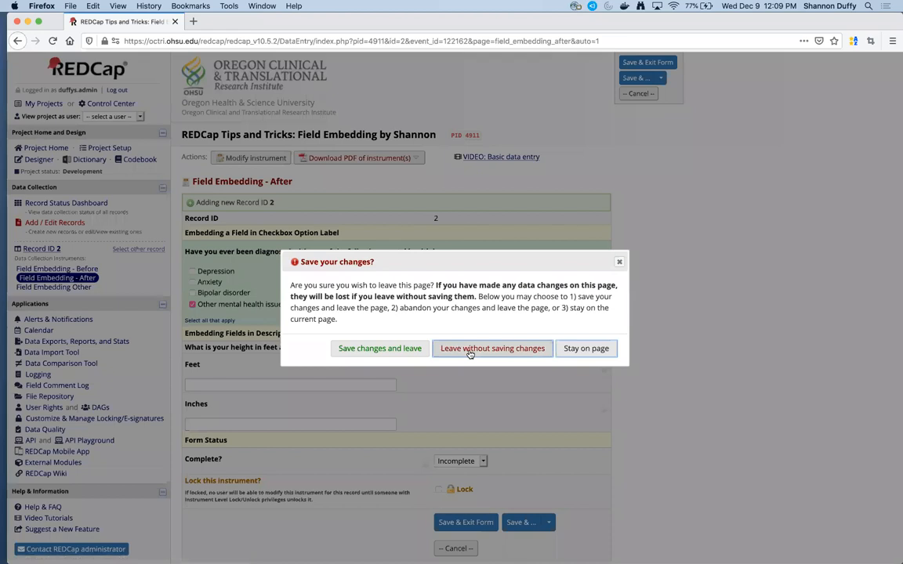
pyautogui.click(492, 348)
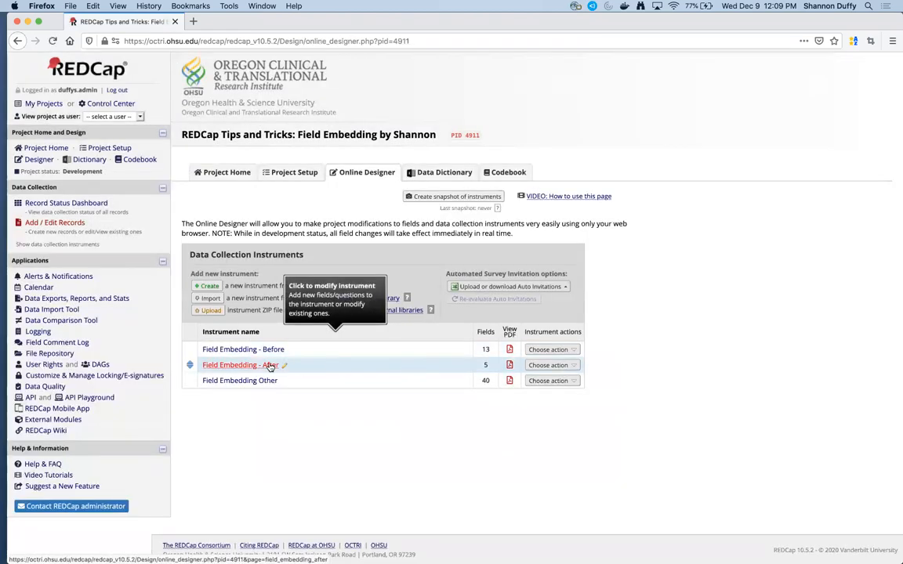
pyautogui.click(238, 365)
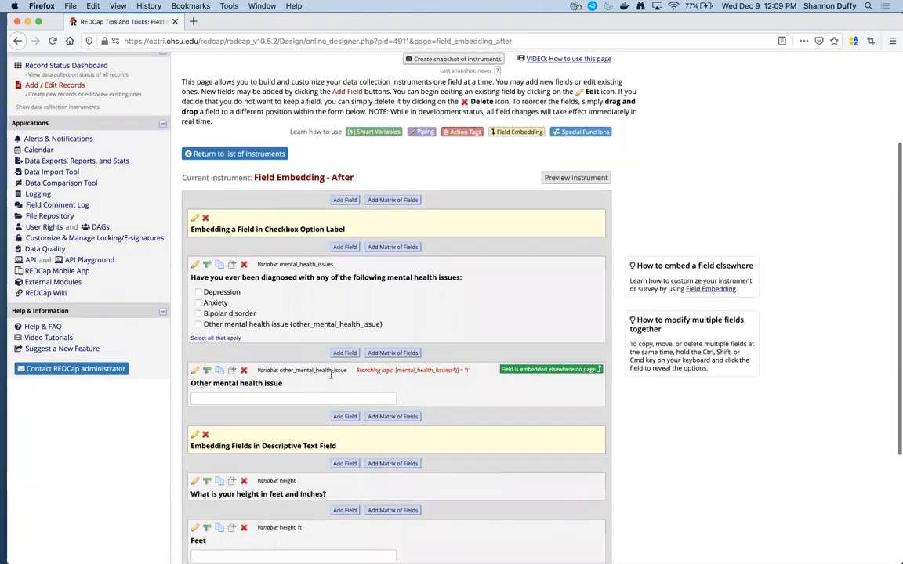
pyautogui.scroll(-3)
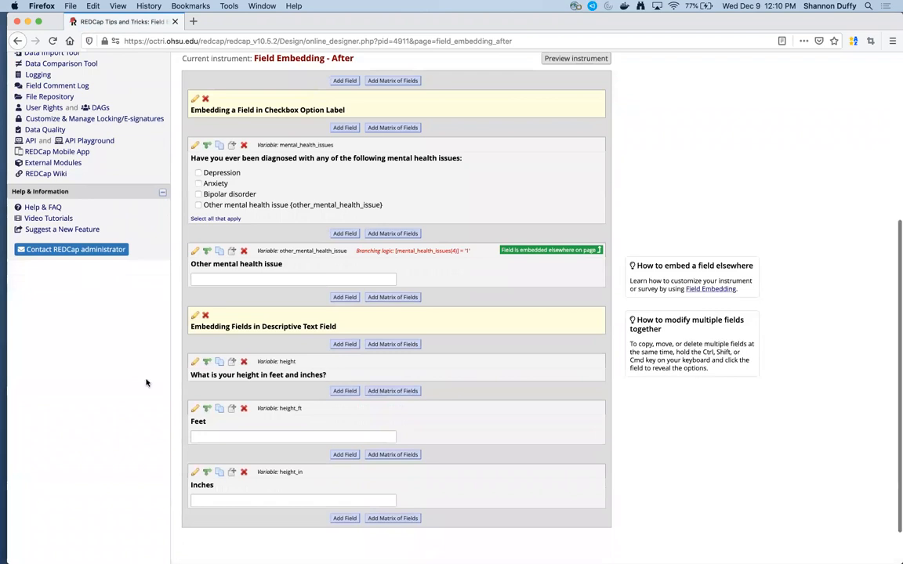
pyautogui.scroll(-3)
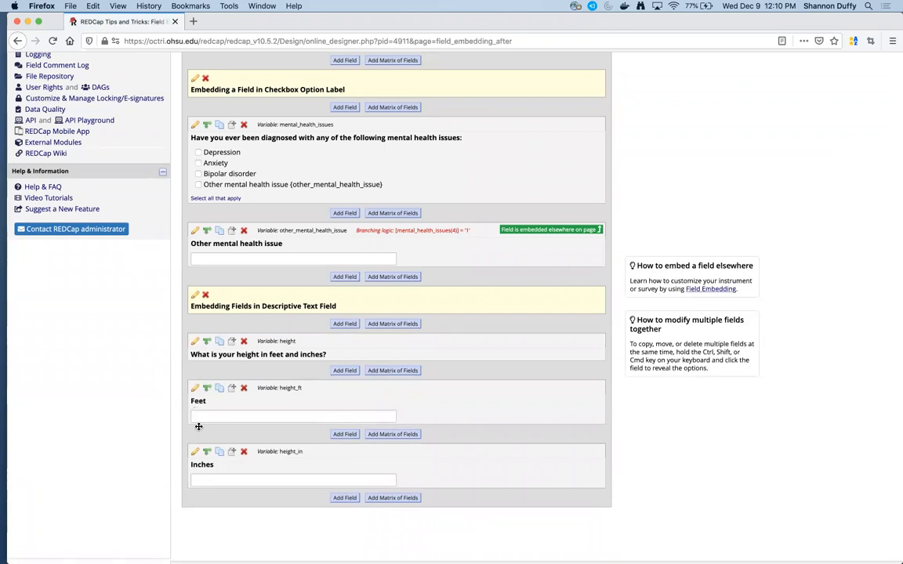
pyautogui.moveTo(185, 423)
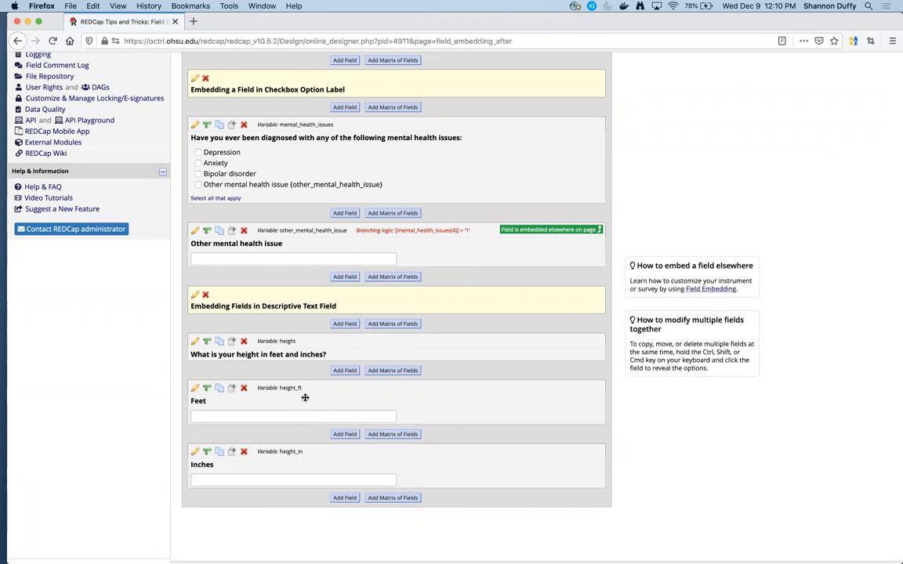
pyautogui.moveTo(268, 408)
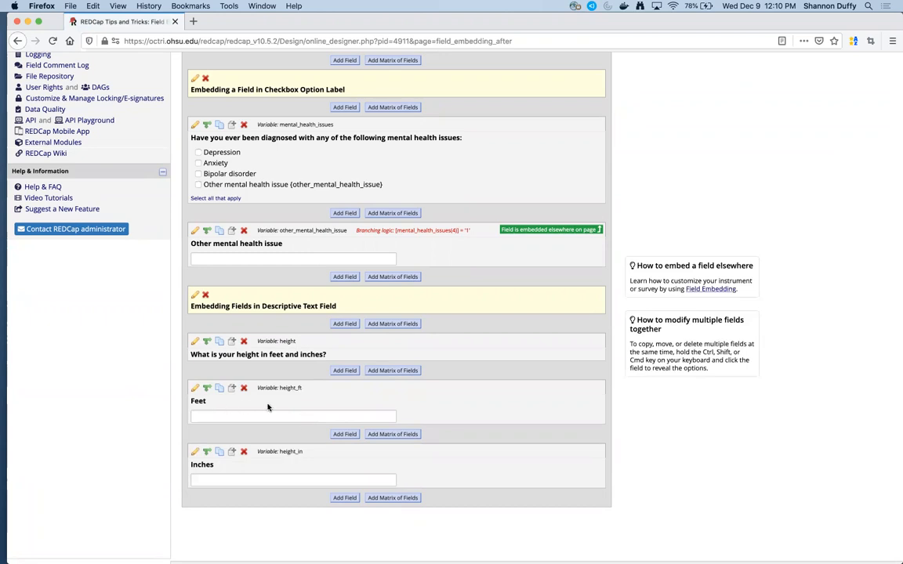
pyautogui.moveTo(306, 389)
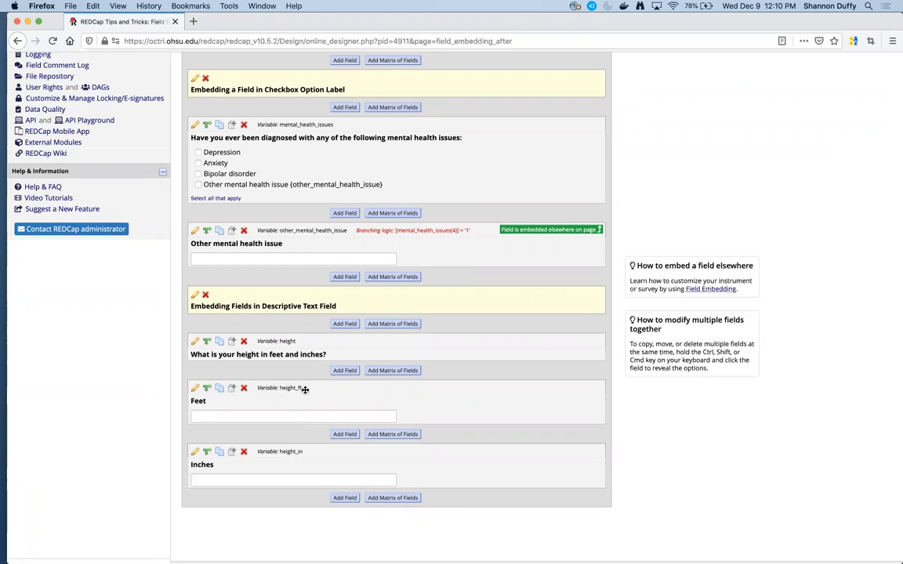
pyautogui.moveTo(285, 451)
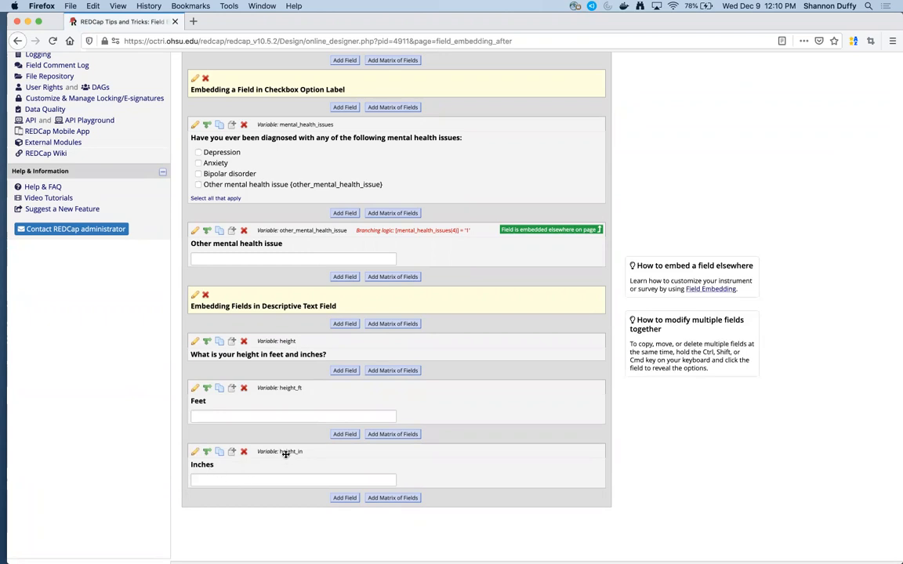
pyautogui.moveTo(282, 440)
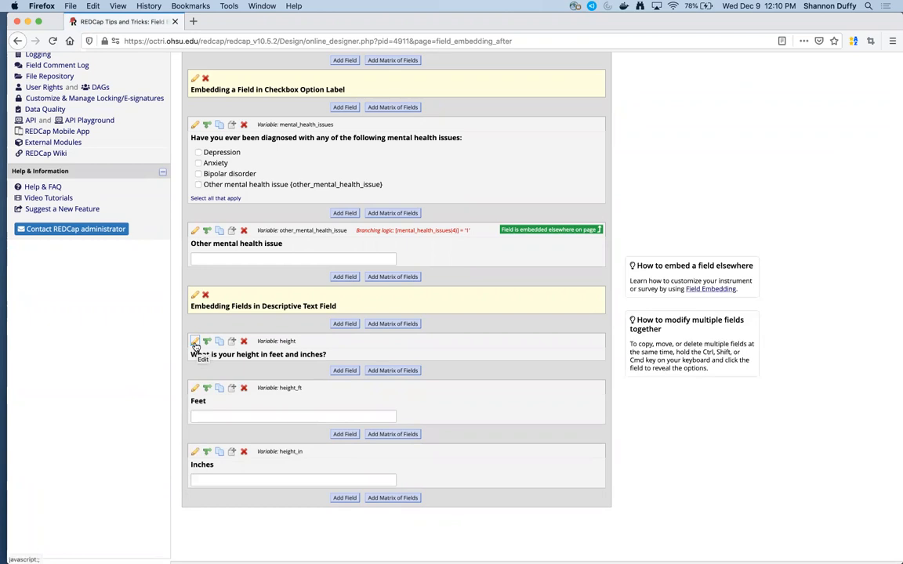
# Edit the height descriptive field and reach the Table insertion menu after its label text.
pyautogui.click(194, 342)
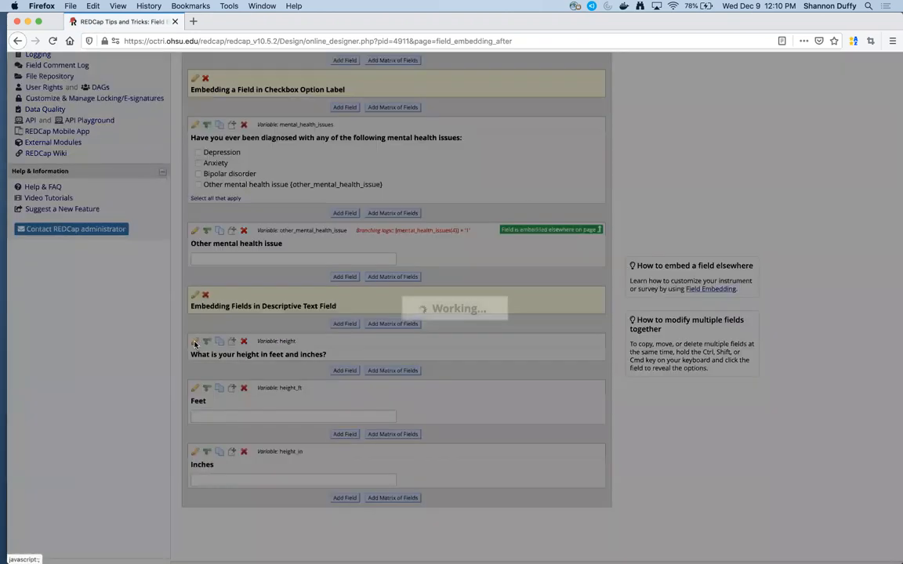
pyautogui.click(194, 342)
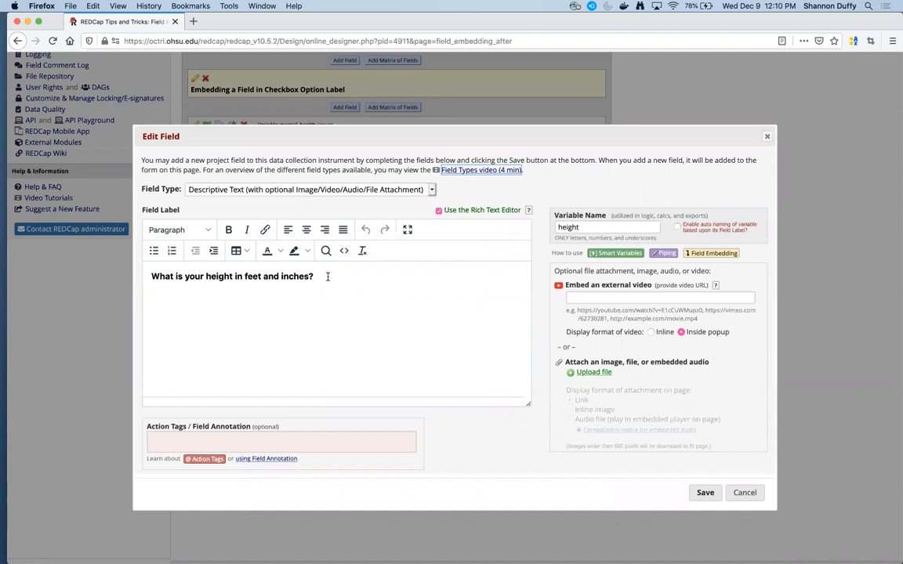
pyautogui.moveTo(290, 293)
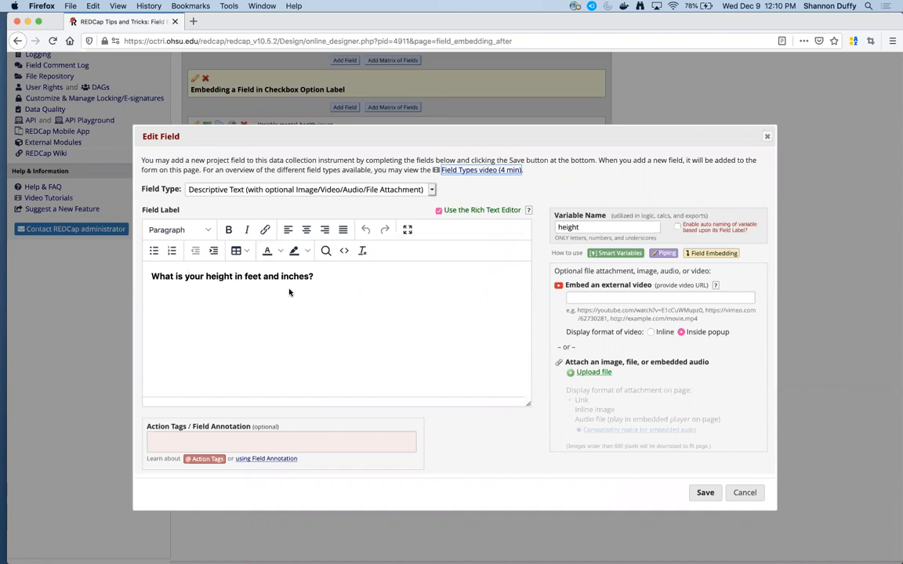
pyautogui.moveTo(325, 285)
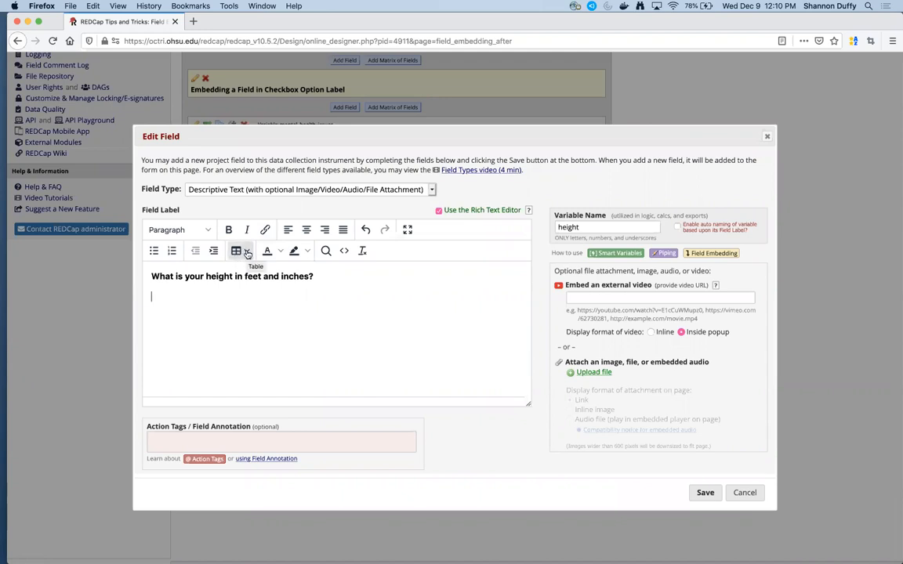
pyautogui.click(235, 251)
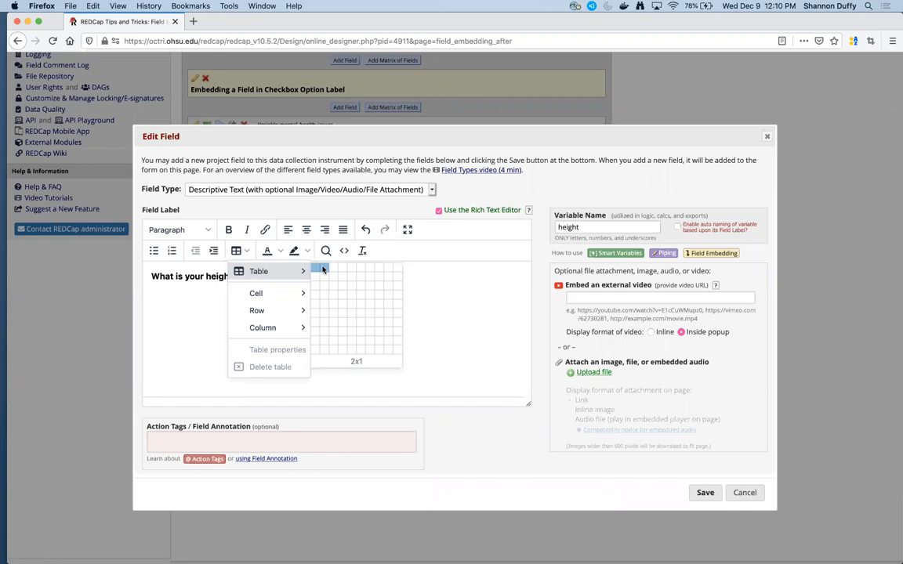
# Insert a 2x1 table into the height field label.
pyautogui.click(322, 270)
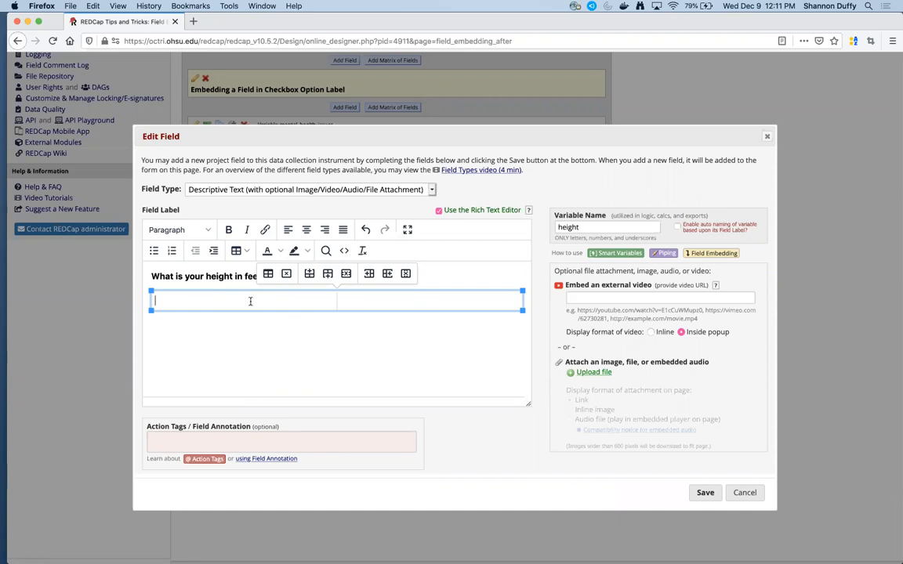
# Fill the first table cell with 'Feet:' and the {height_ft} embedding tag.
pyautogui.write('Feet')
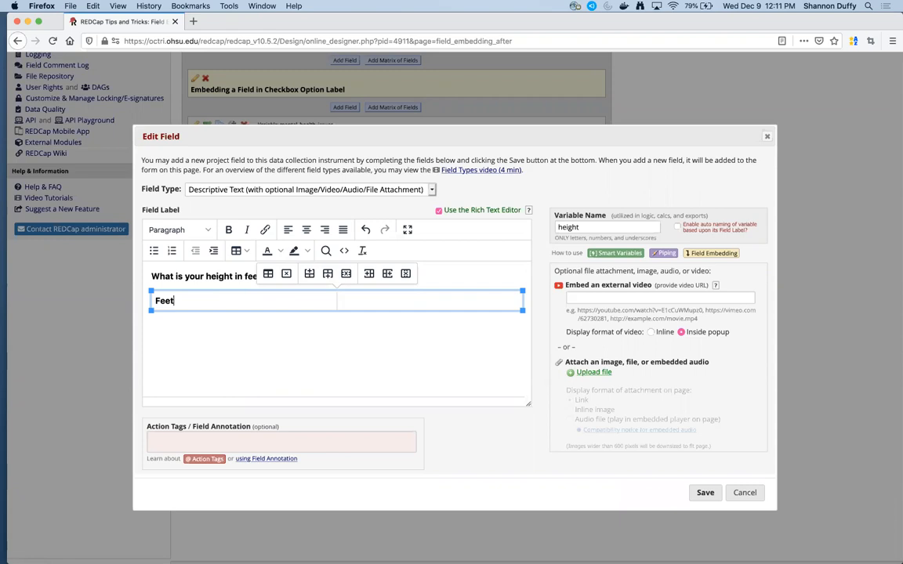
pyautogui.press('Enter')
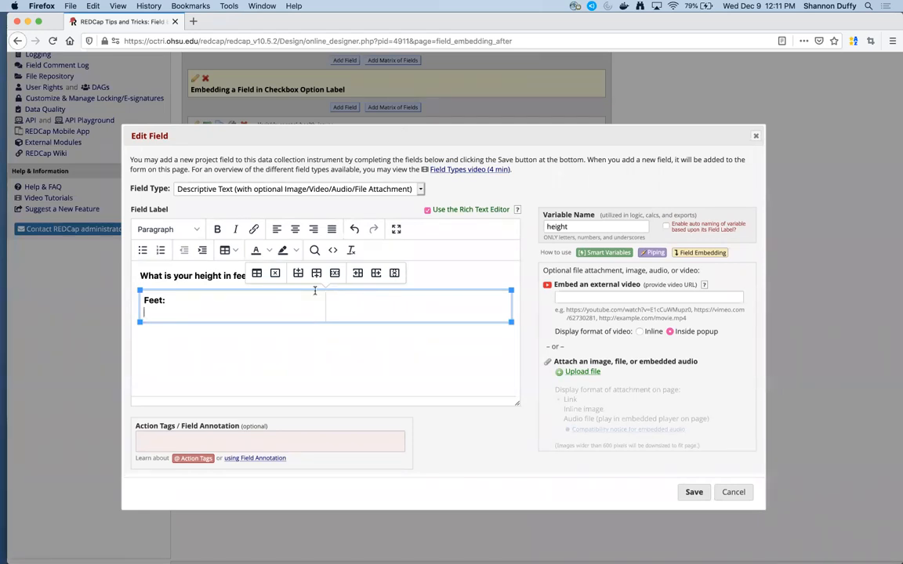
pyautogui.write('{')
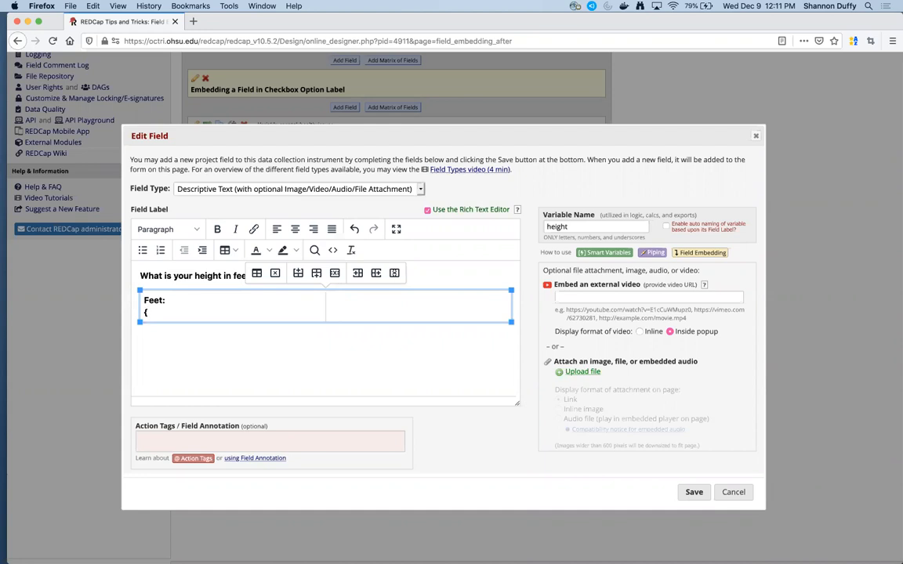
pyautogui.write('h')
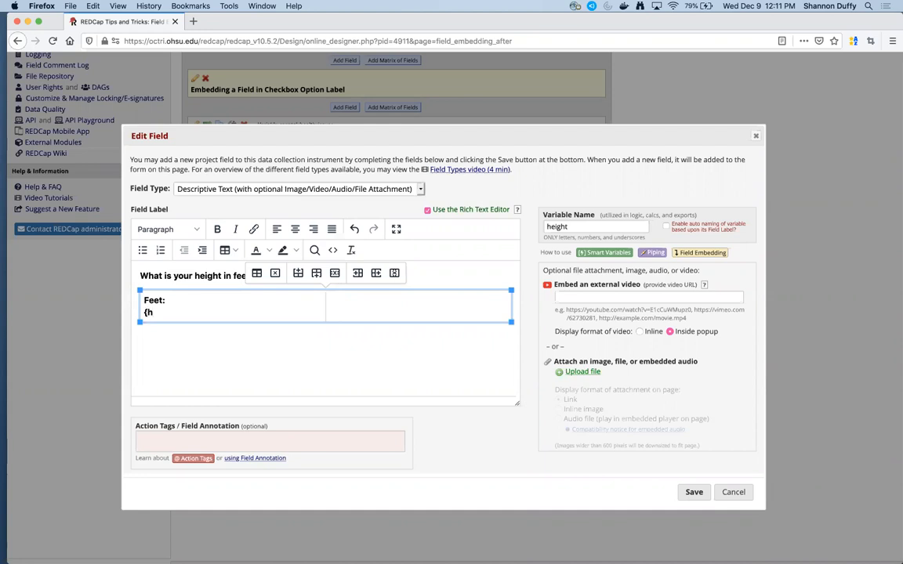
pyautogui.write('eight')
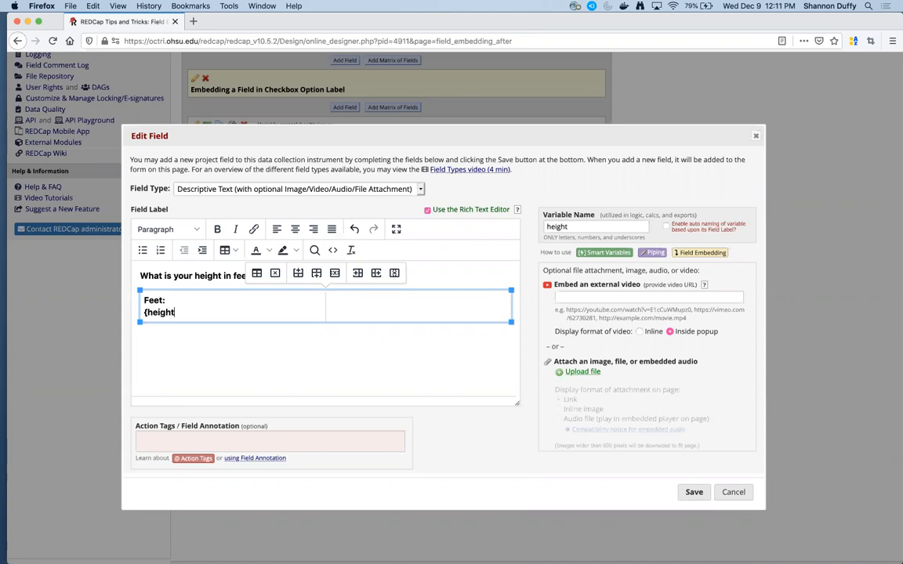
pyautogui.write('_ft')
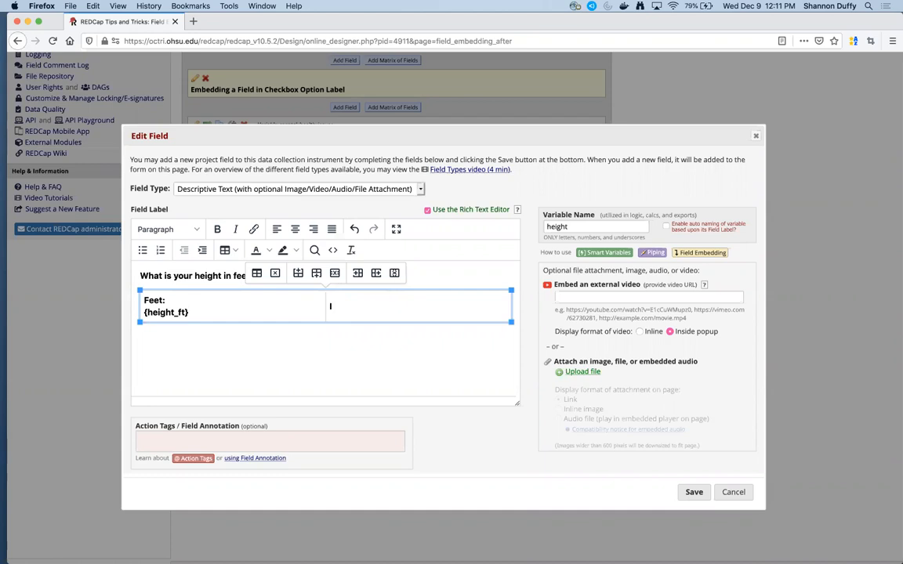
# Fill the second cell with 'Inches:' and {height_in}, then save the height field.
pyautogui.write('Inches:')
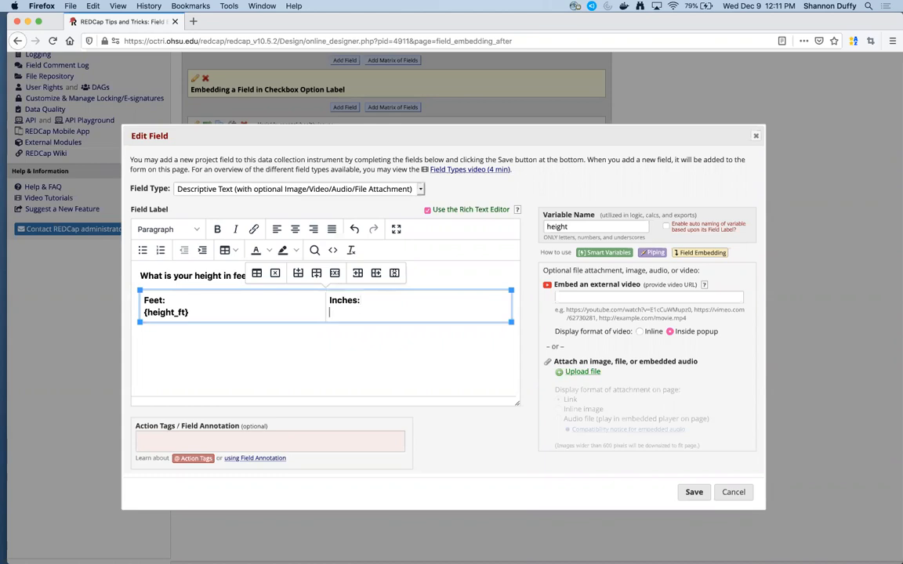
pyautogui.write('{')
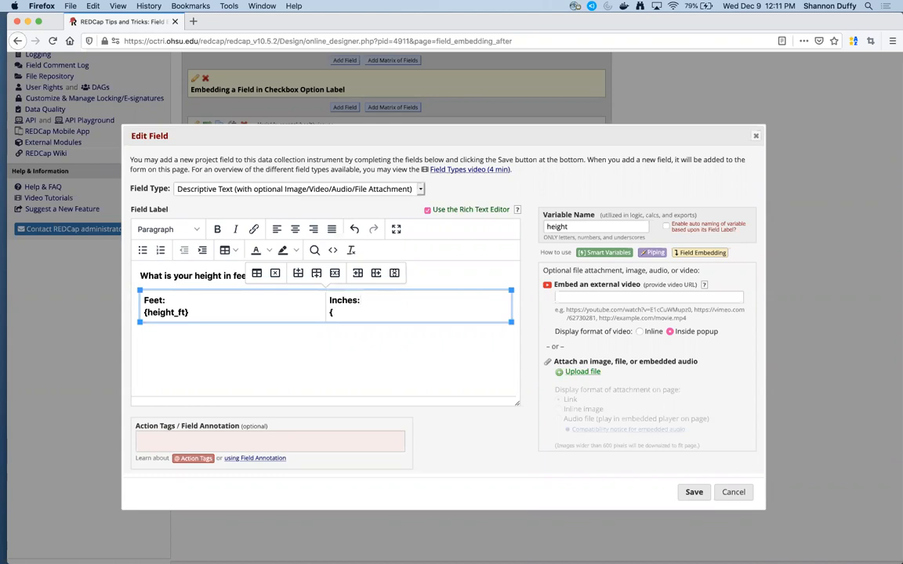
pyautogui.write('height_in')
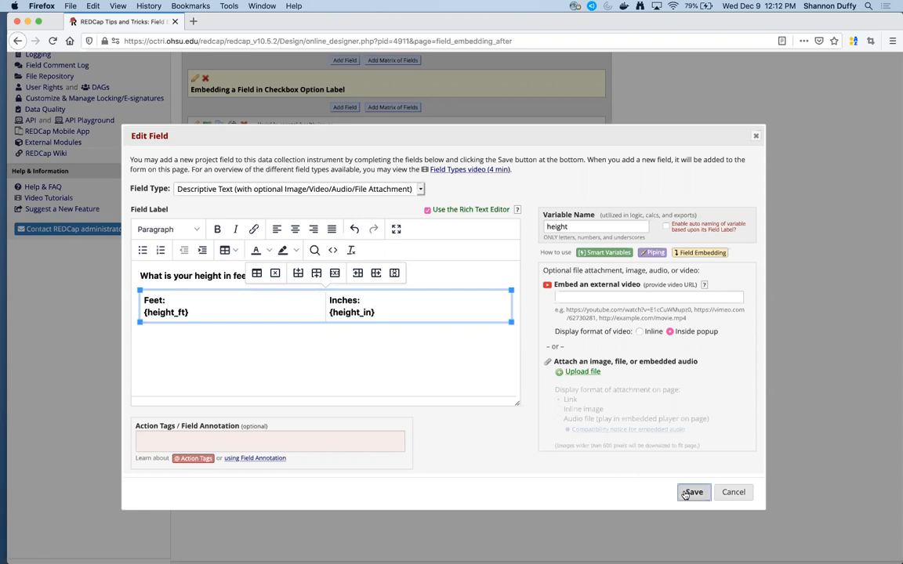
pyautogui.click(692, 492)
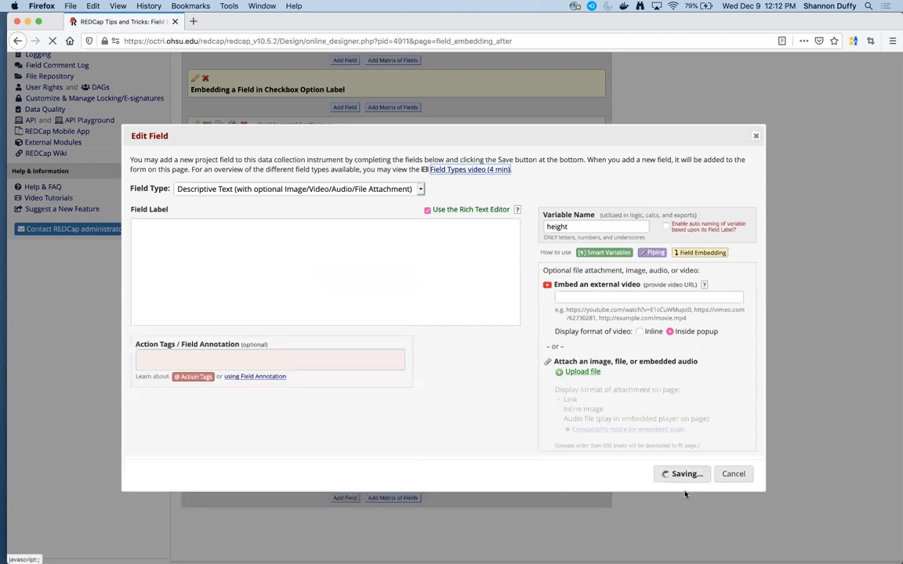
pyautogui.click(680, 473)
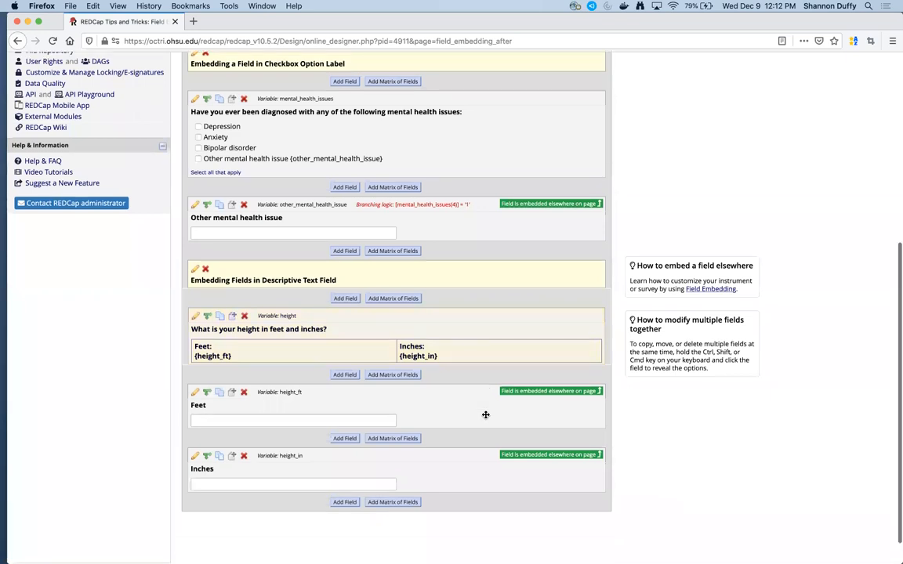
# Scroll to the Feet and Inches fields now flagged as embedded elsewhere on the page.
pyautogui.scroll(-3)
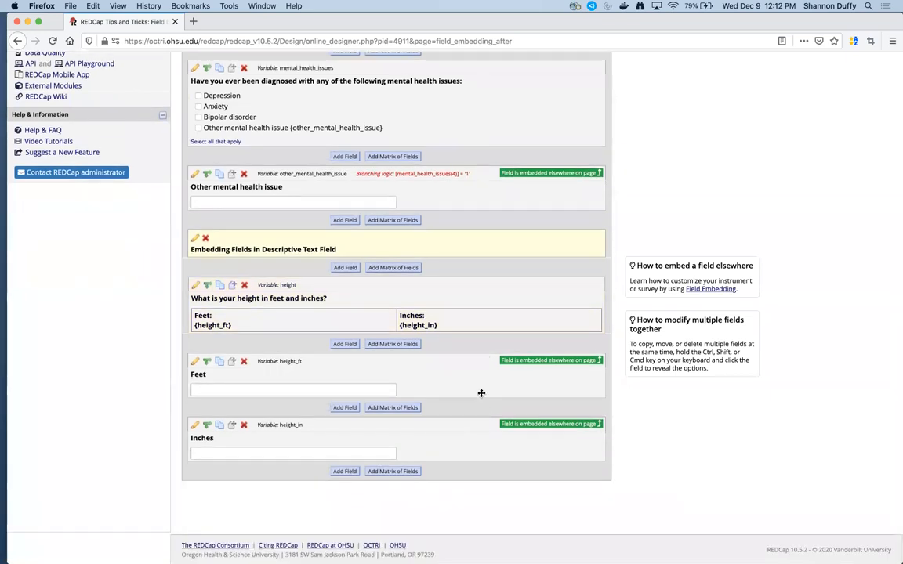
pyautogui.moveTo(514, 428)
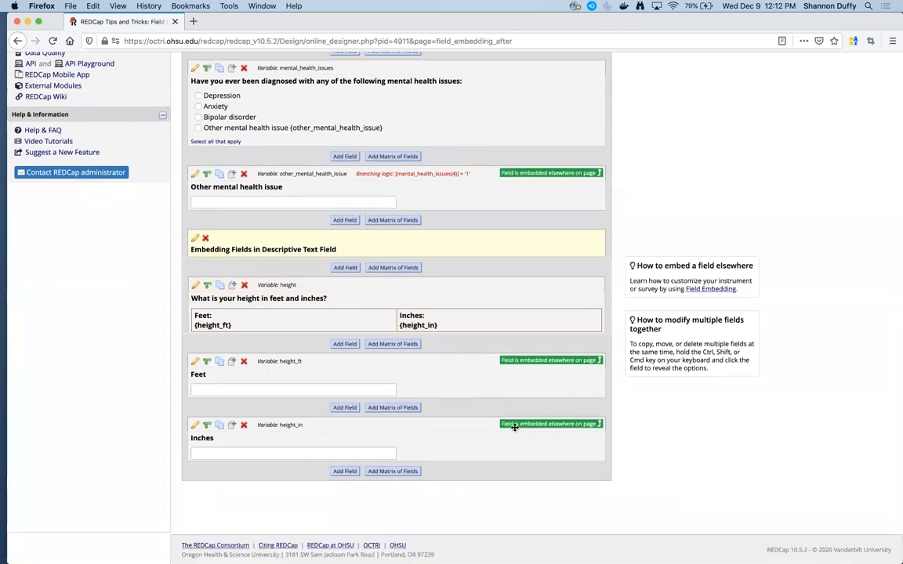
pyautogui.moveTo(514, 403)
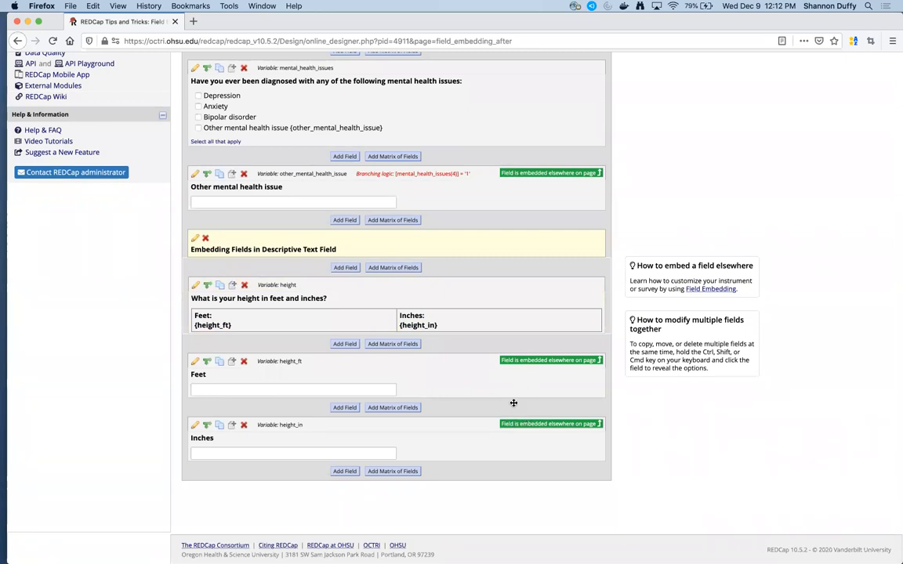
pyautogui.moveTo(448, 320)
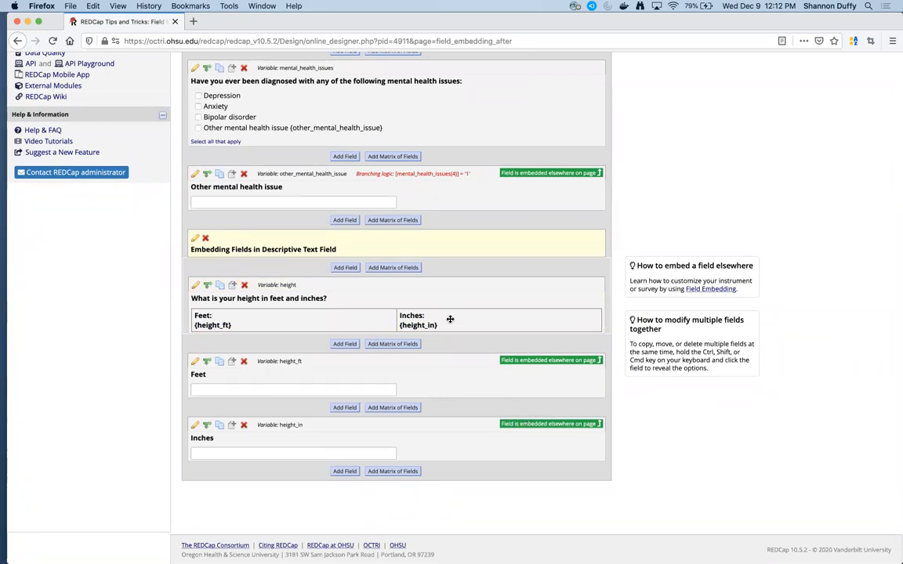
pyautogui.moveTo(440, 319)
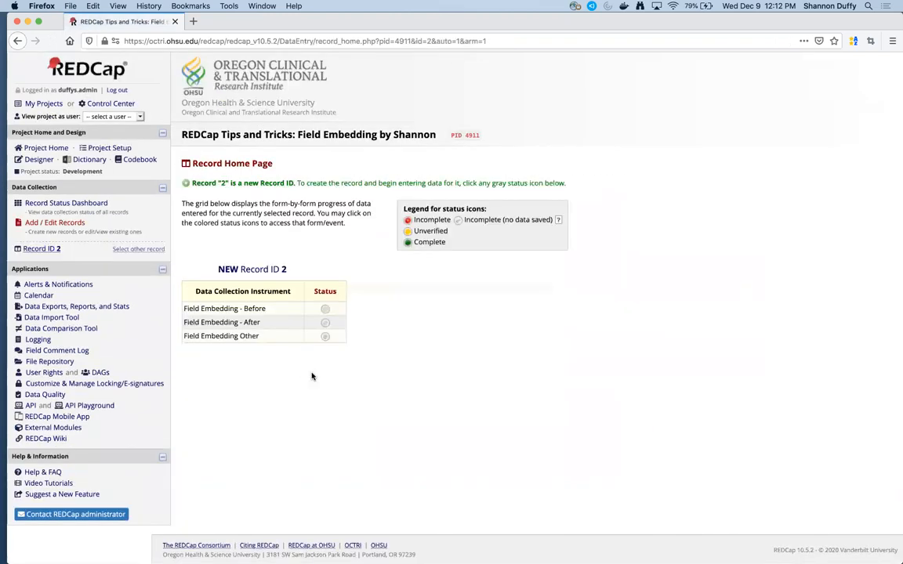
# Open record 2's Field Embedding - After form from the Record Home Page.
pyautogui.click(324, 336)
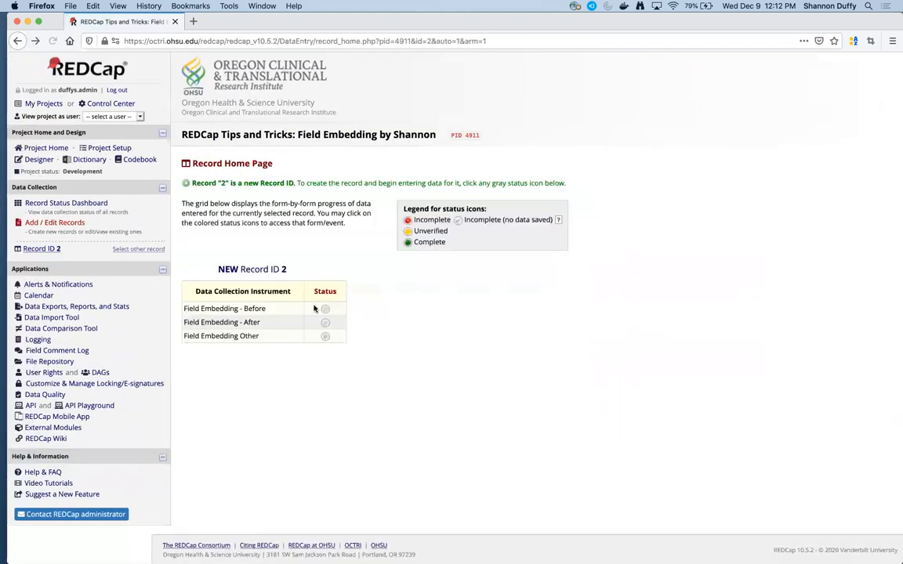
pyautogui.click(325, 322)
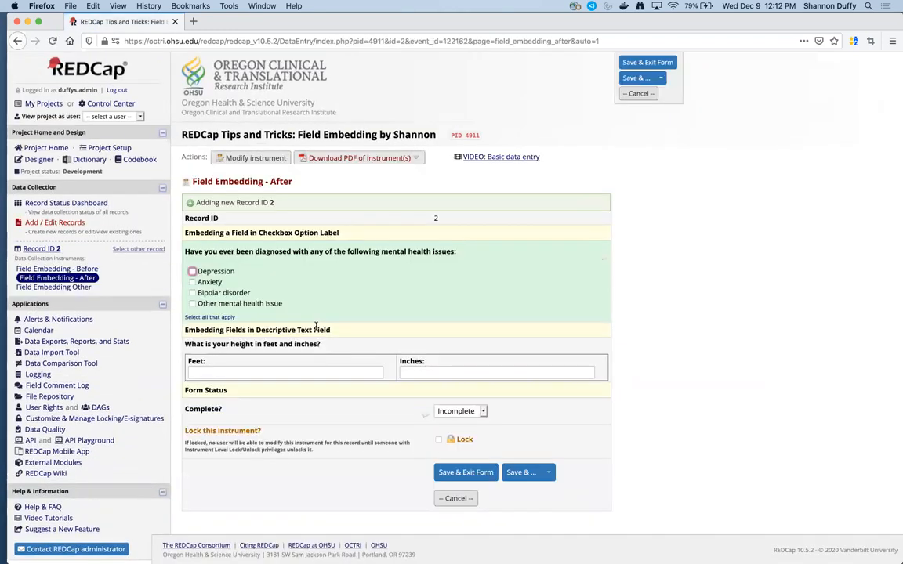
pyautogui.moveTo(191, 354)
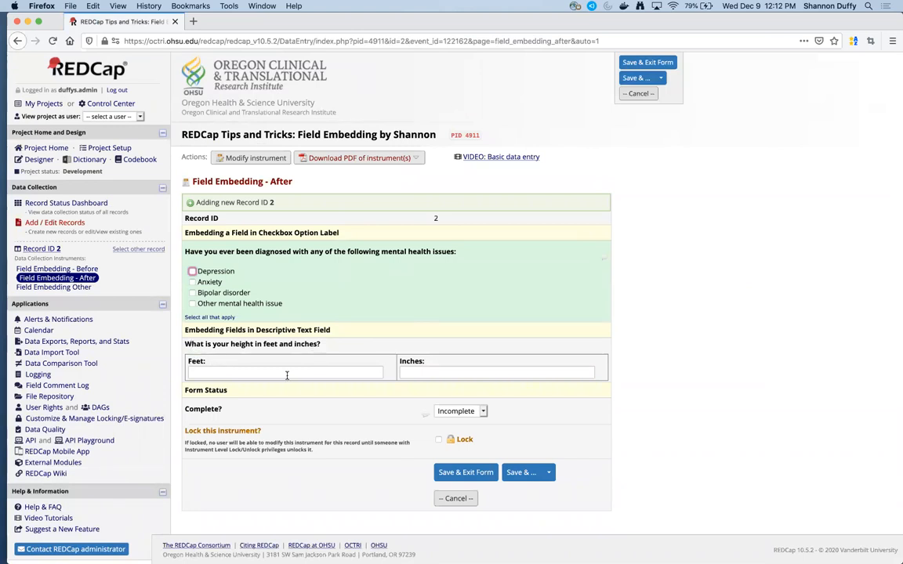
pyautogui.moveTo(275, 375)
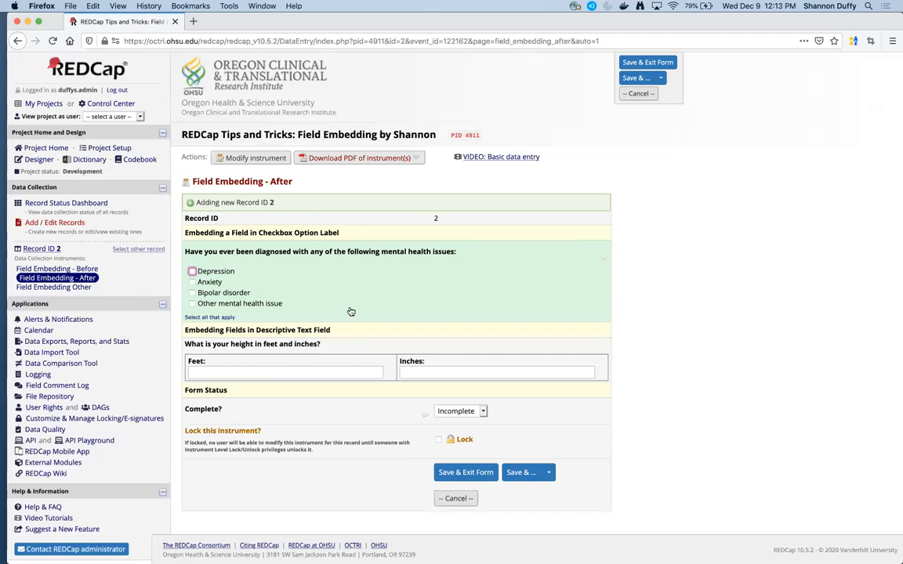
pyautogui.moveTo(252, 297)
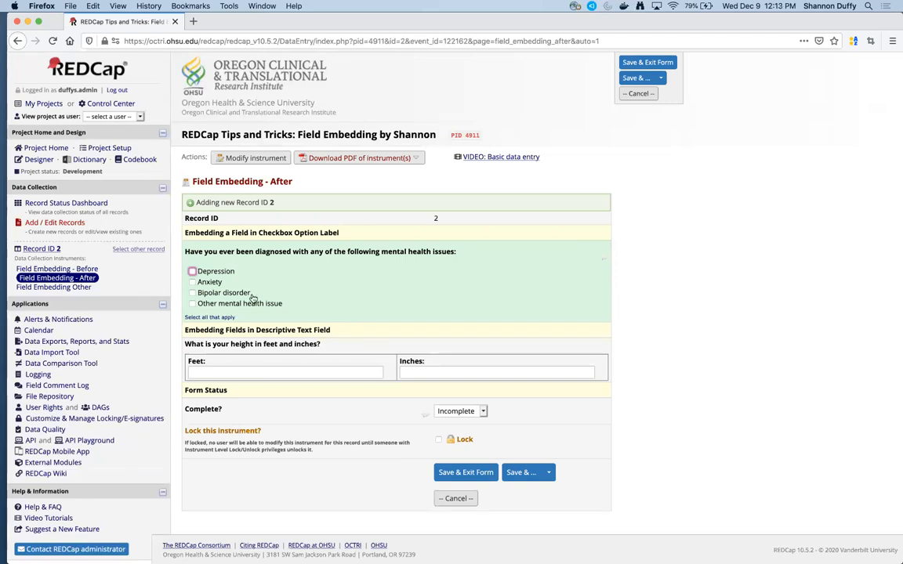
pyautogui.moveTo(118, 293)
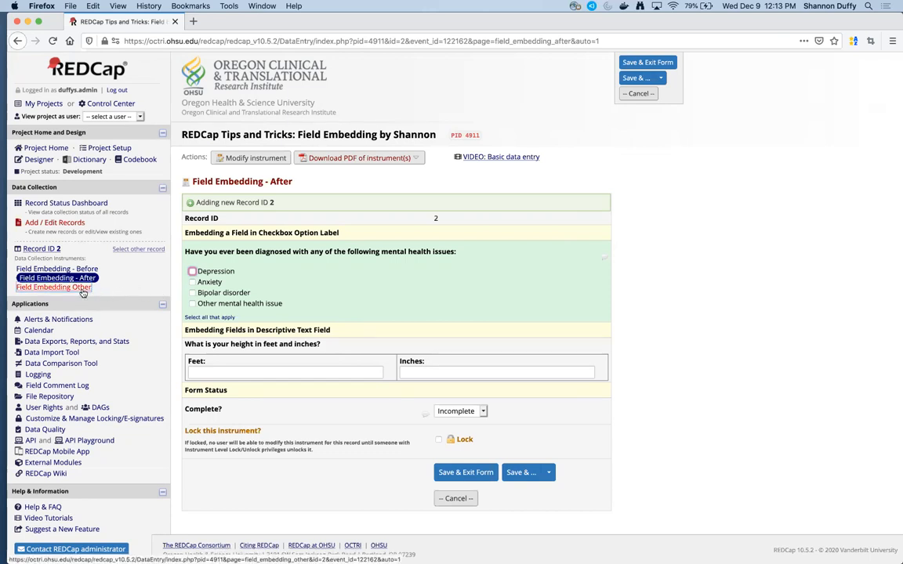
# Open record 2's Field Embedding Other form and answer Yes to 'Were you ever hospitalized?'.
pyautogui.click(53, 288)
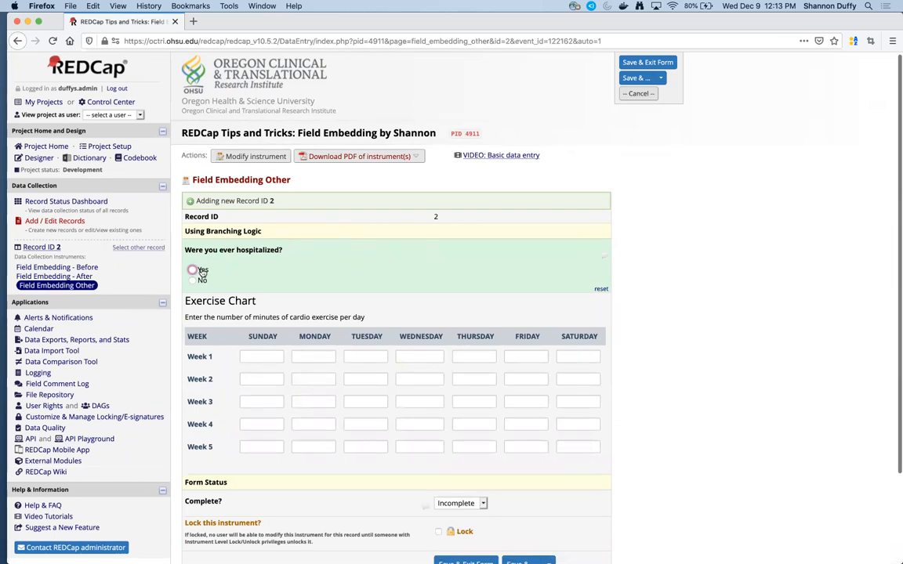
pyautogui.moveTo(201, 260)
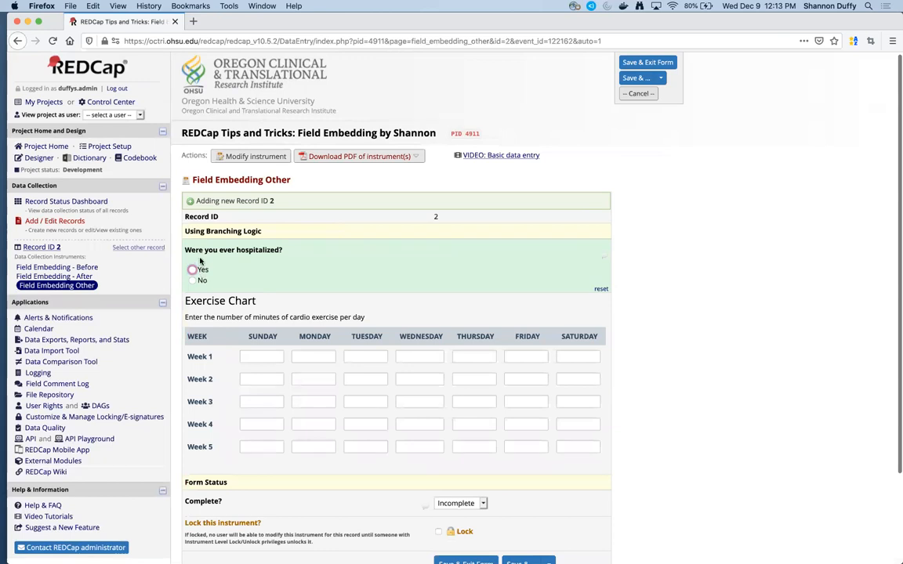
pyautogui.click(191, 270)
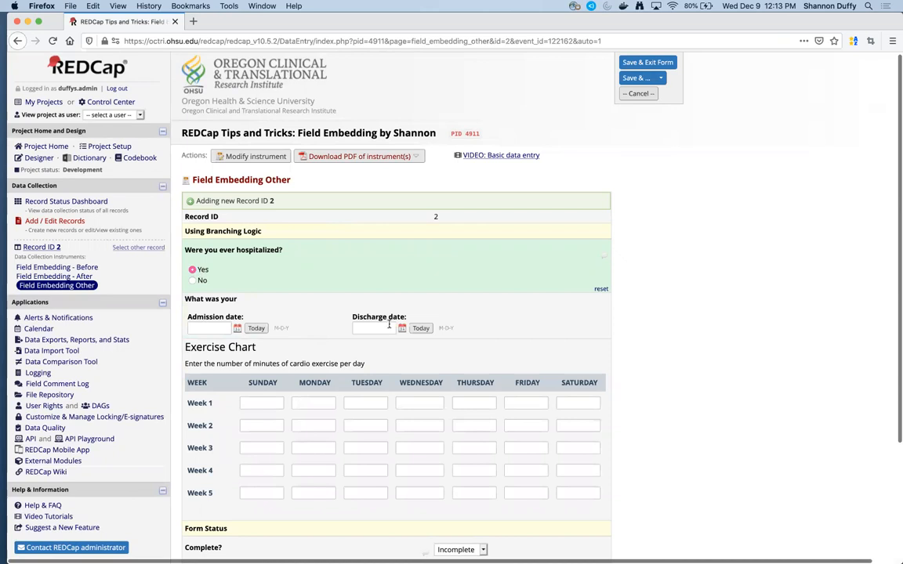
pyautogui.moveTo(218, 310)
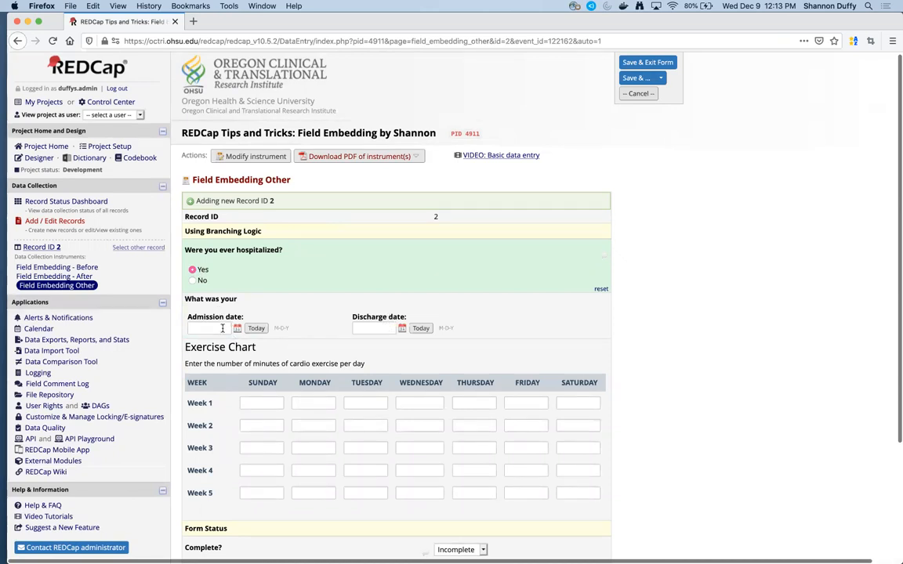
pyautogui.moveTo(354, 332)
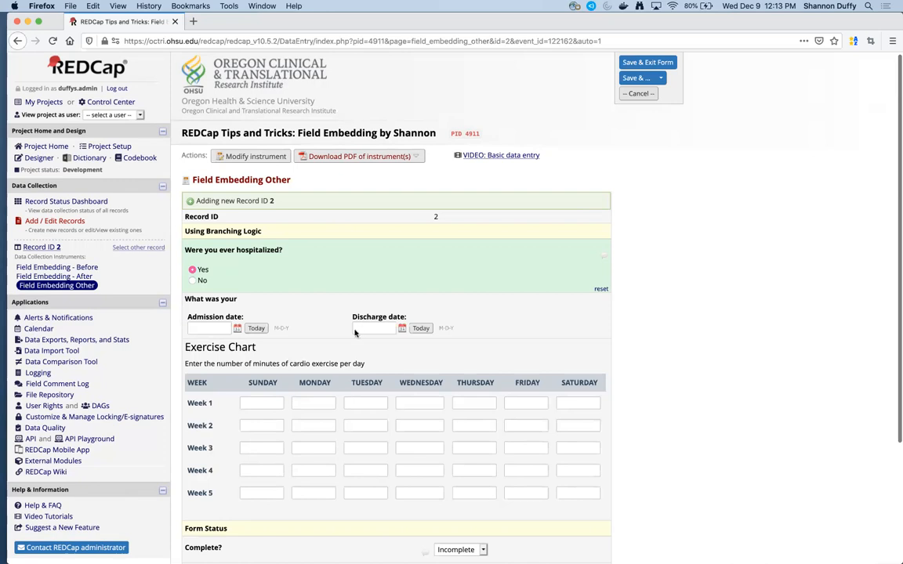
pyautogui.scroll(-3)
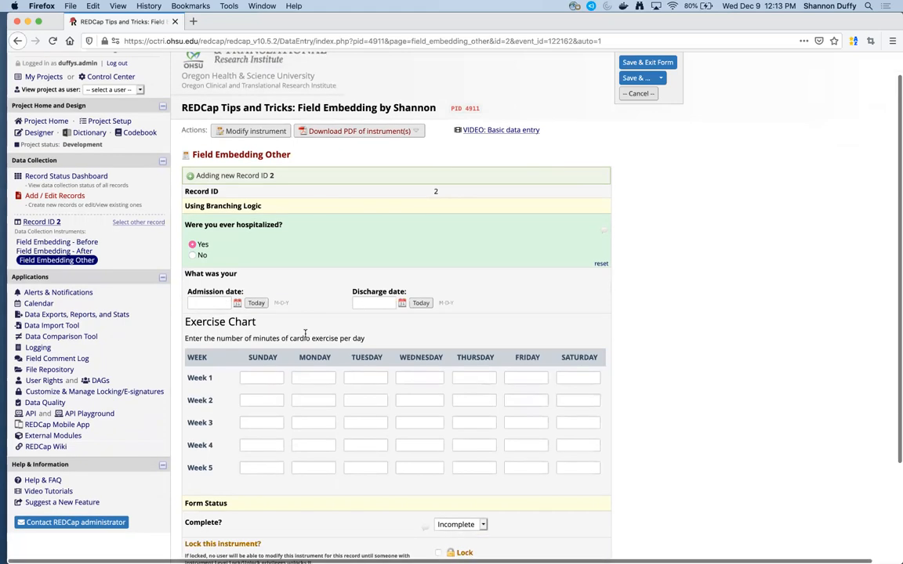
pyautogui.scroll(-3)
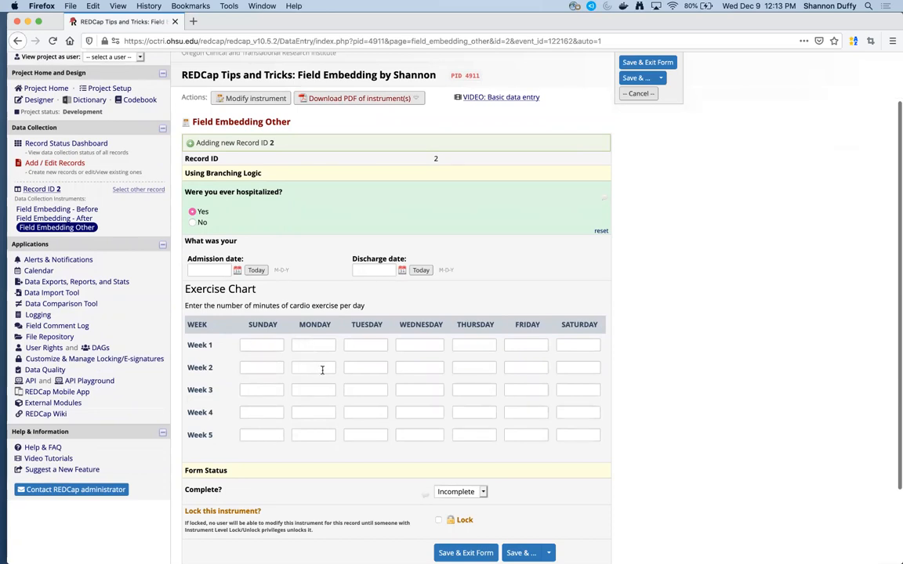
pyautogui.moveTo(429, 345)
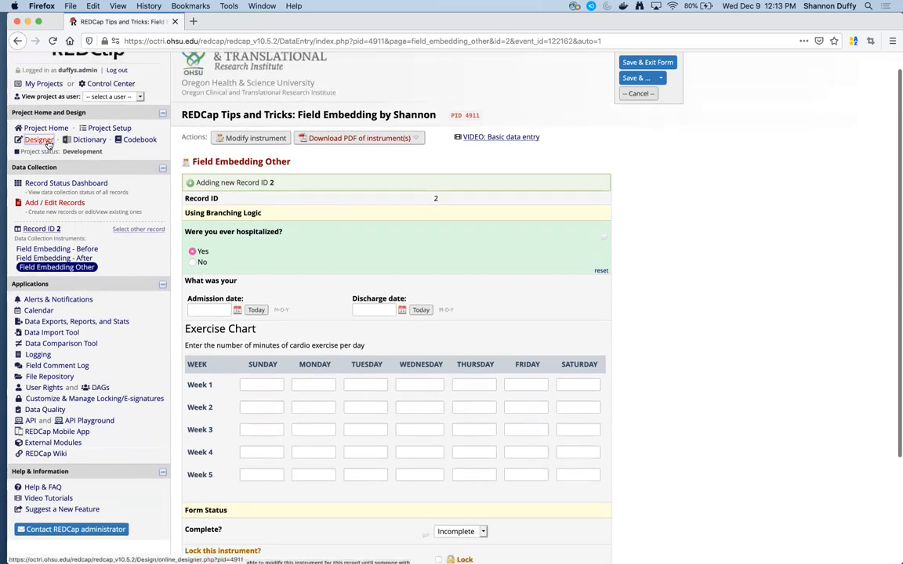
pyautogui.click(38, 139)
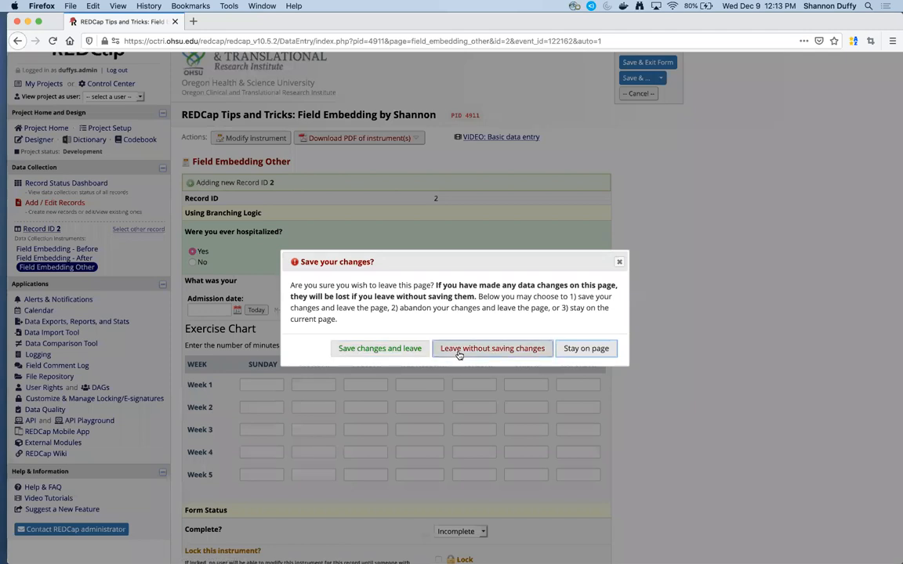
pyautogui.click(492, 348)
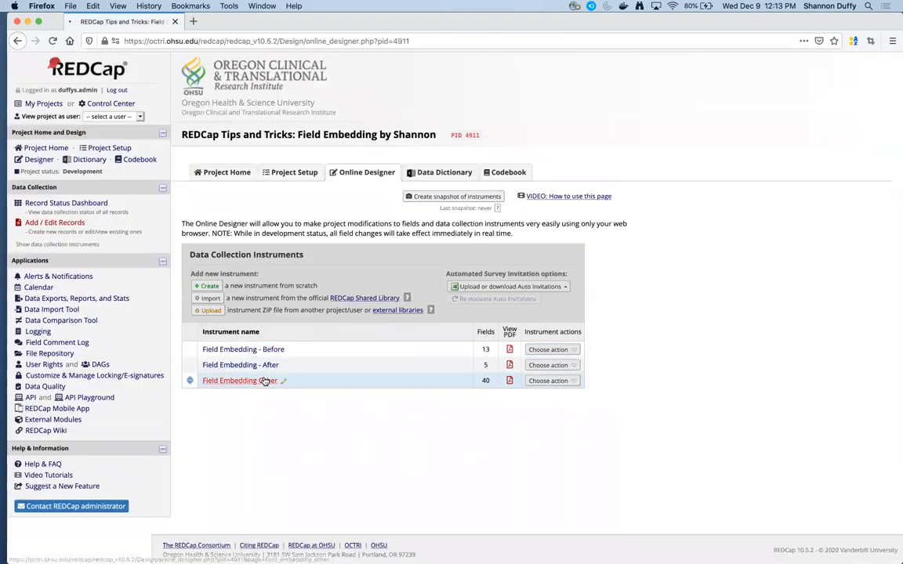
pyautogui.click(238, 381)
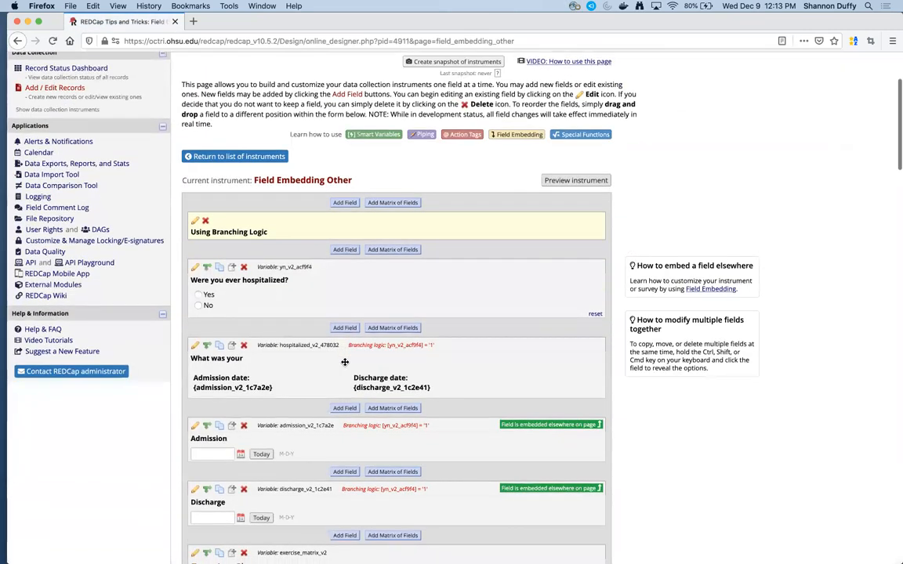
pyautogui.scroll(-3)
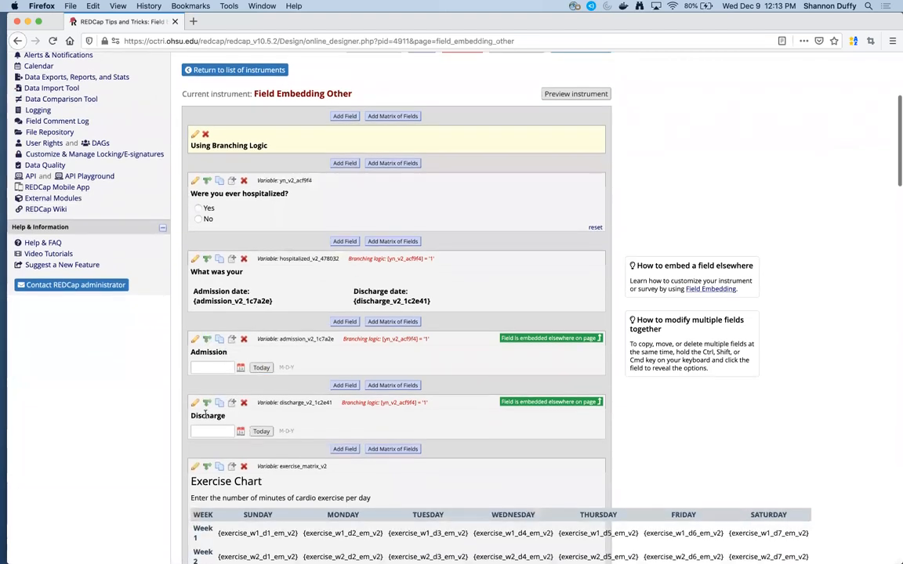
pyautogui.moveTo(393, 341)
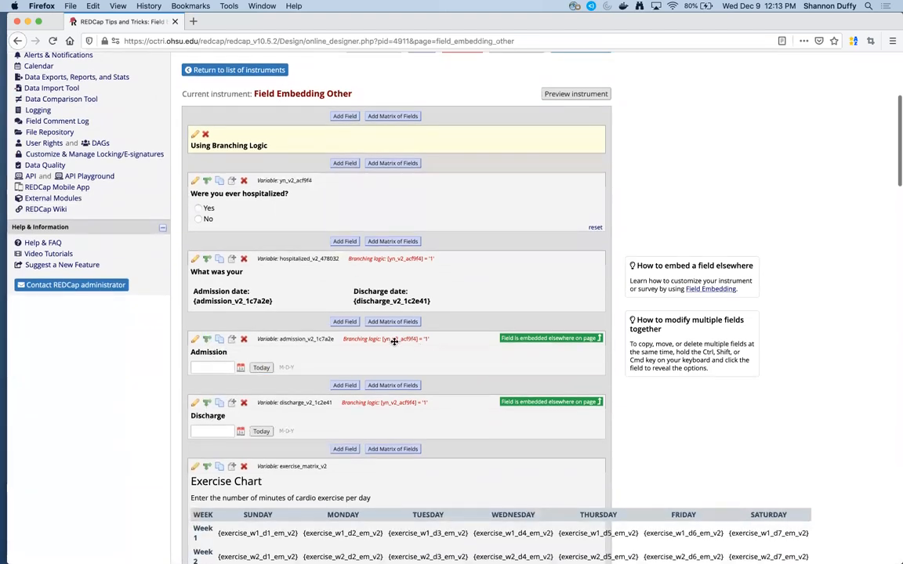
pyautogui.moveTo(278, 295)
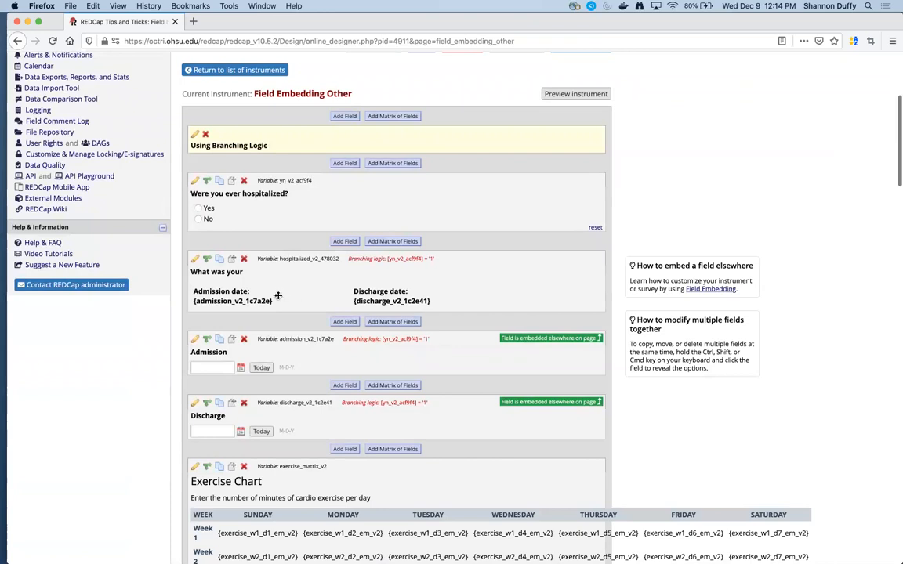
pyautogui.moveTo(250, 303)
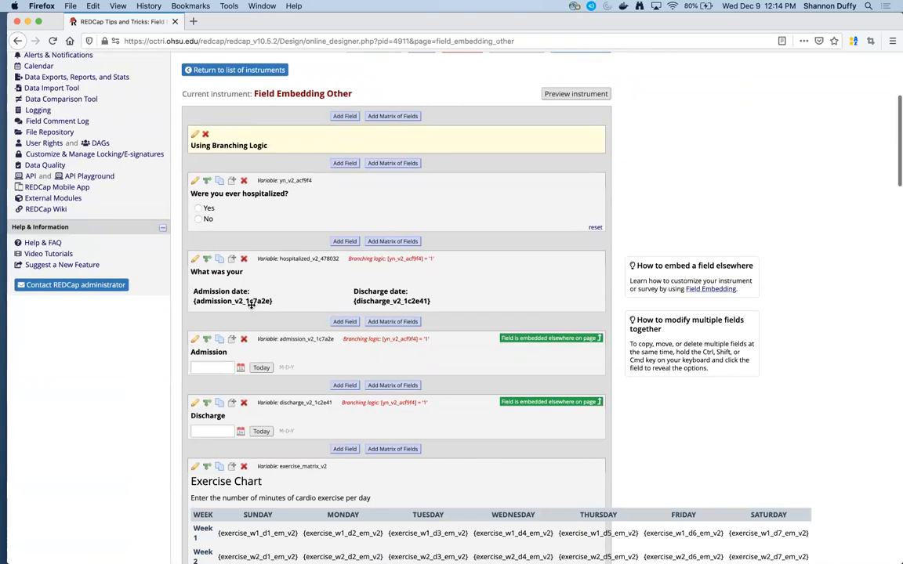
pyautogui.scroll(-3)
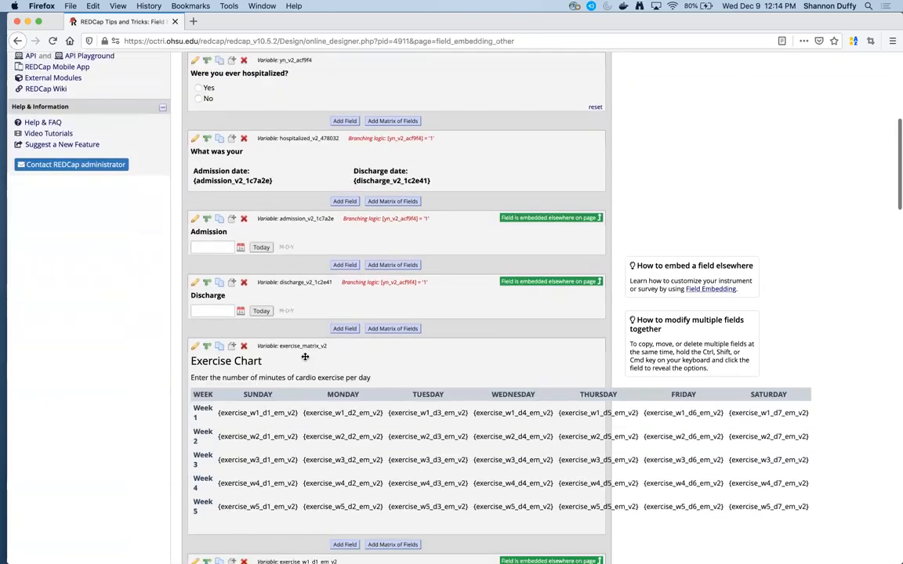
pyautogui.scroll(-3)
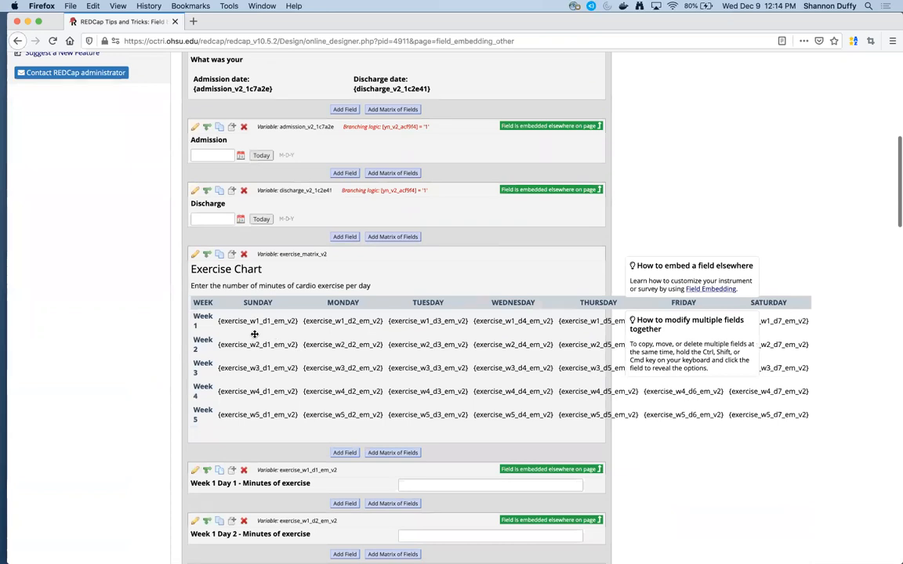
pyautogui.scroll(-3)
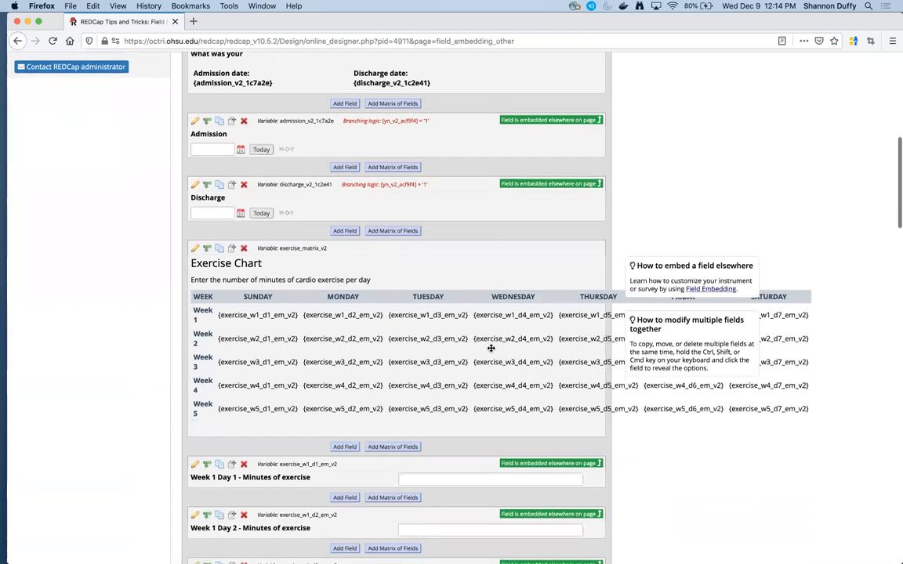
pyautogui.scroll(-3)
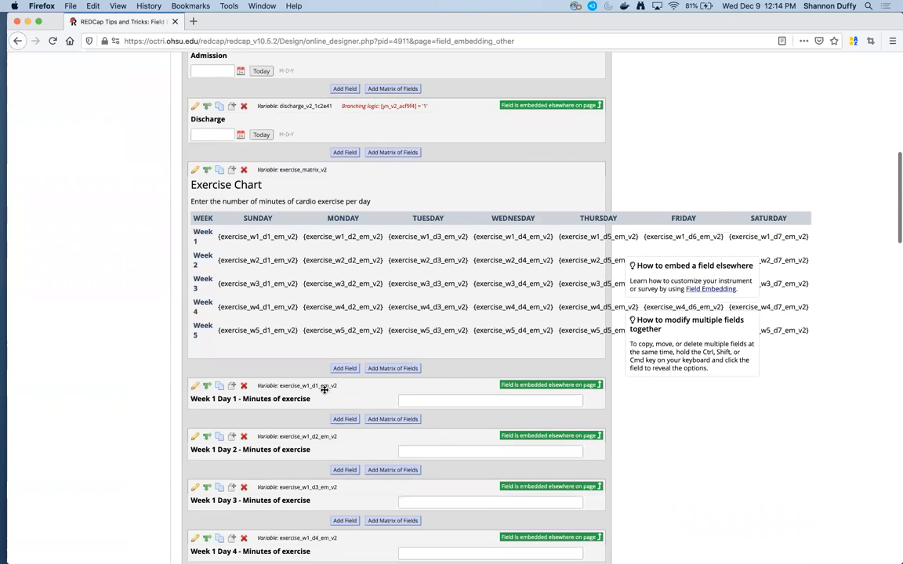
pyautogui.moveTo(360, 332)
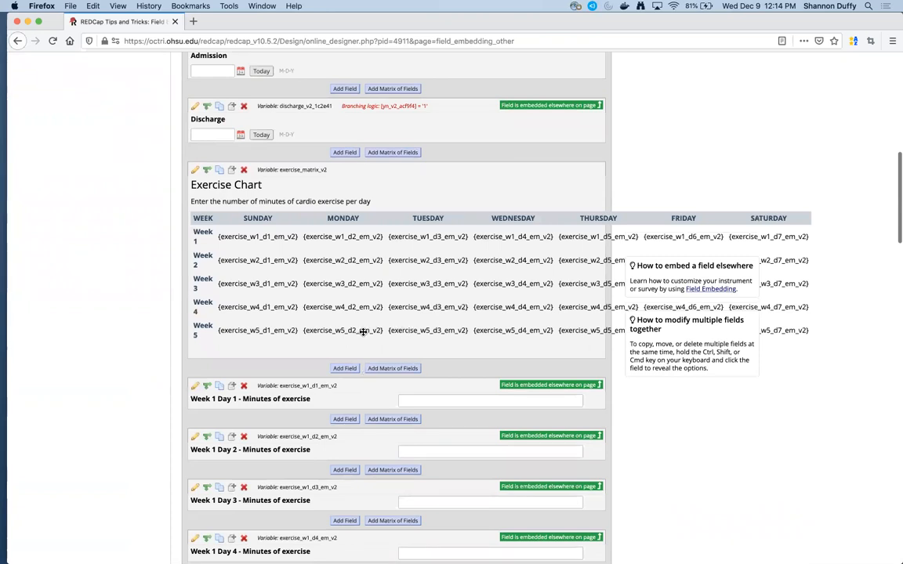
pyautogui.moveTo(337, 284)
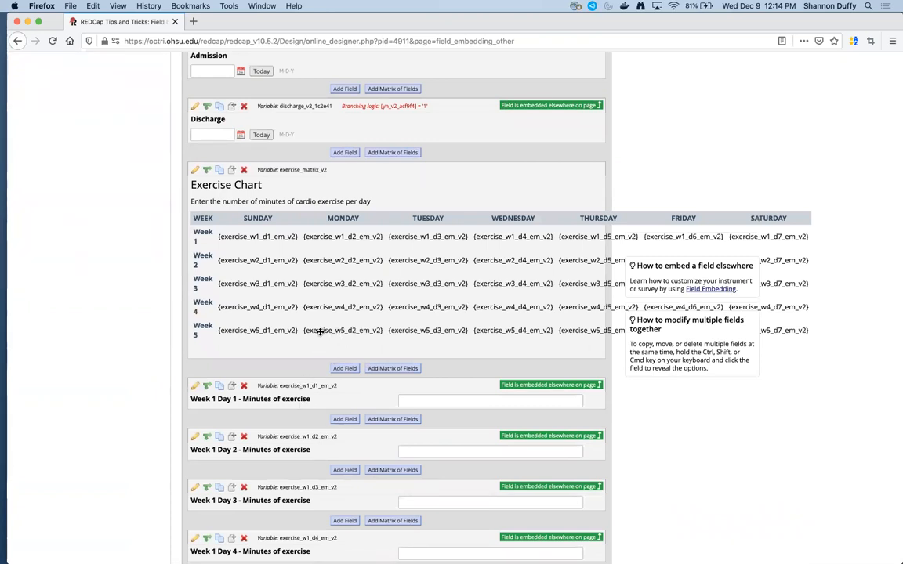
pyautogui.scroll(-3)
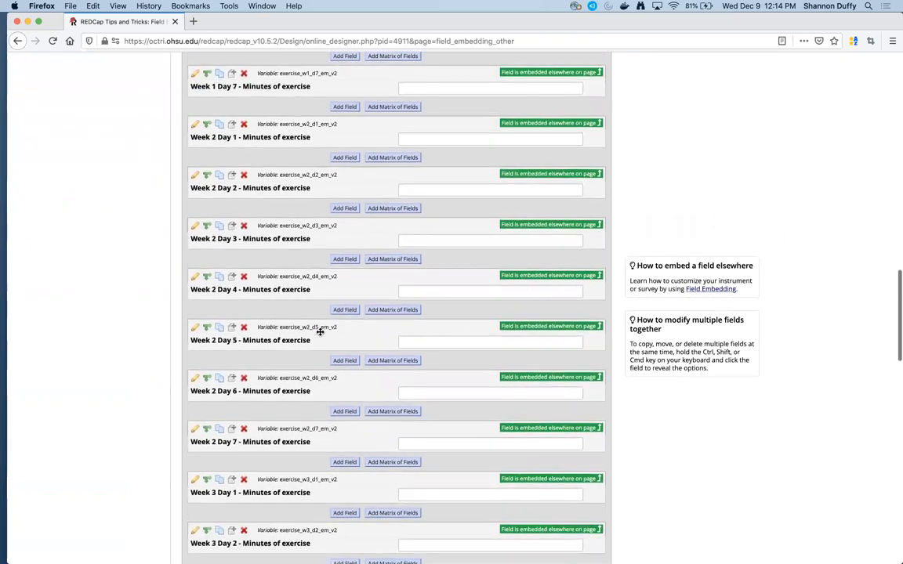
# Scroll through the Field Embedding - After instrument's fields in the designer.
pyautogui.scroll(-3)
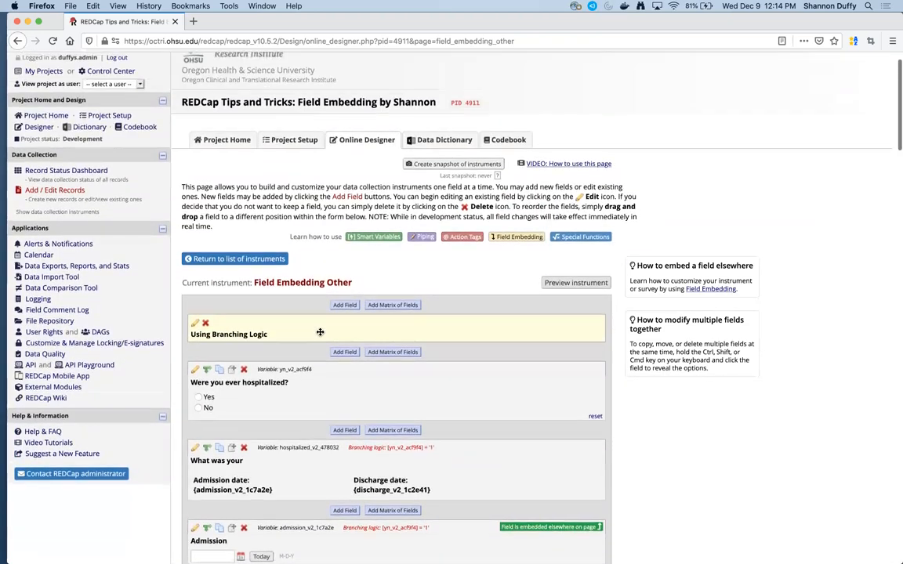
pyautogui.scroll(-3)
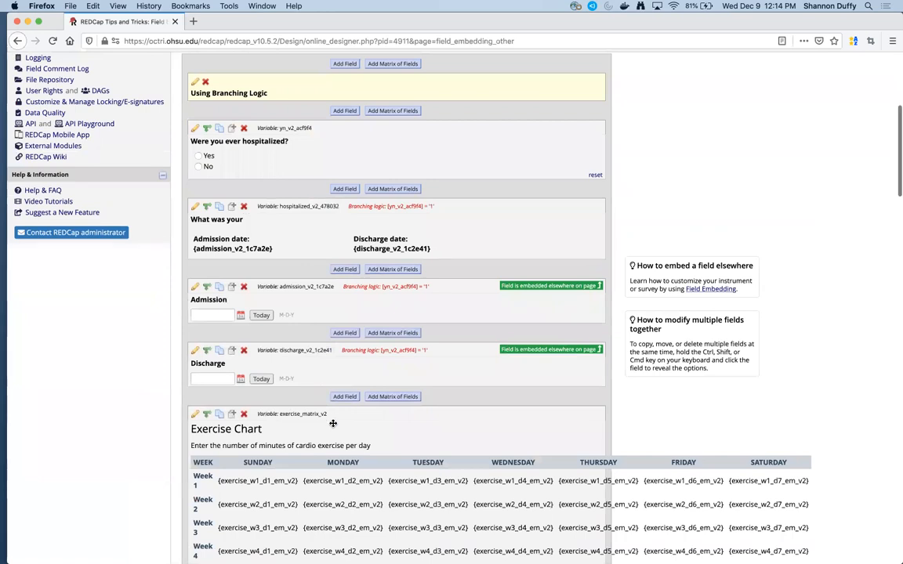
pyautogui.scroll(-3)
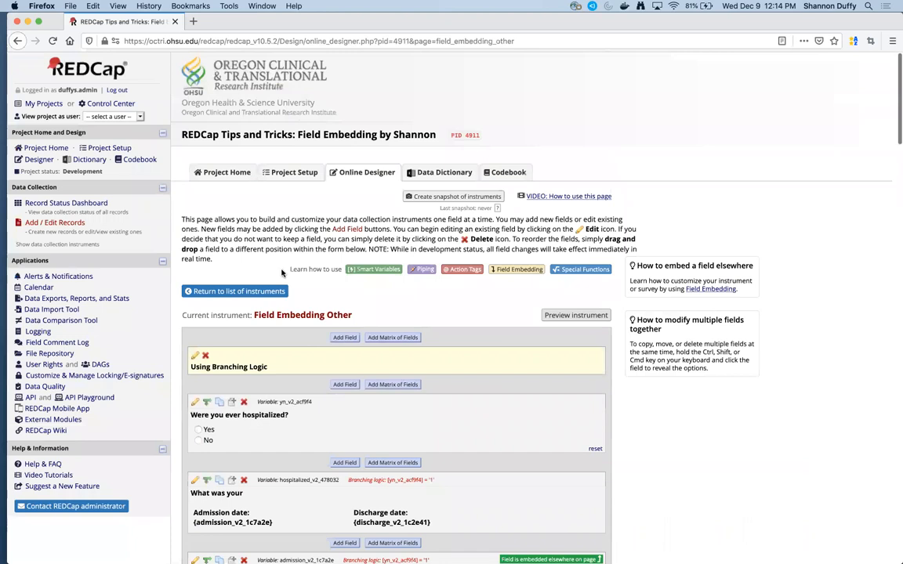
pyautogui.moveTo(279, 249)
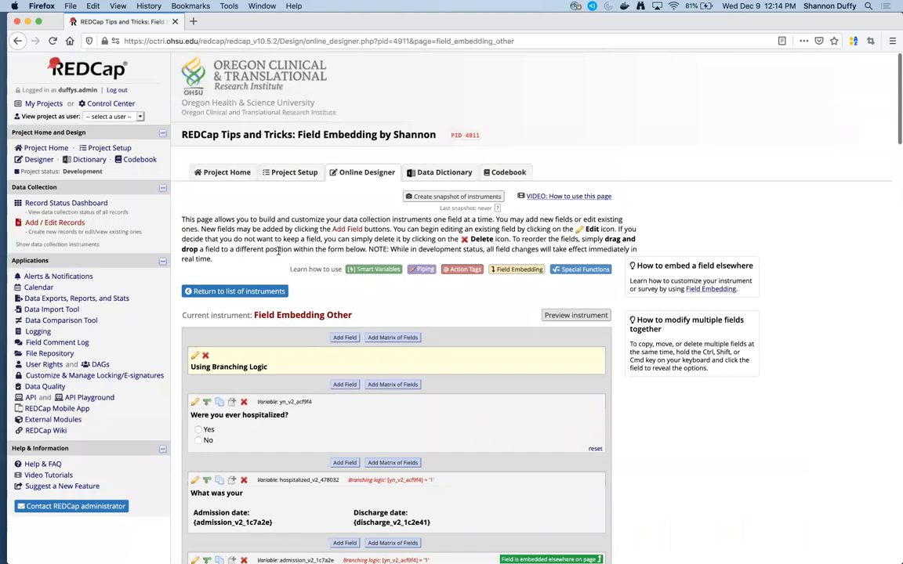
pyautogui.moveTo(288, 207)
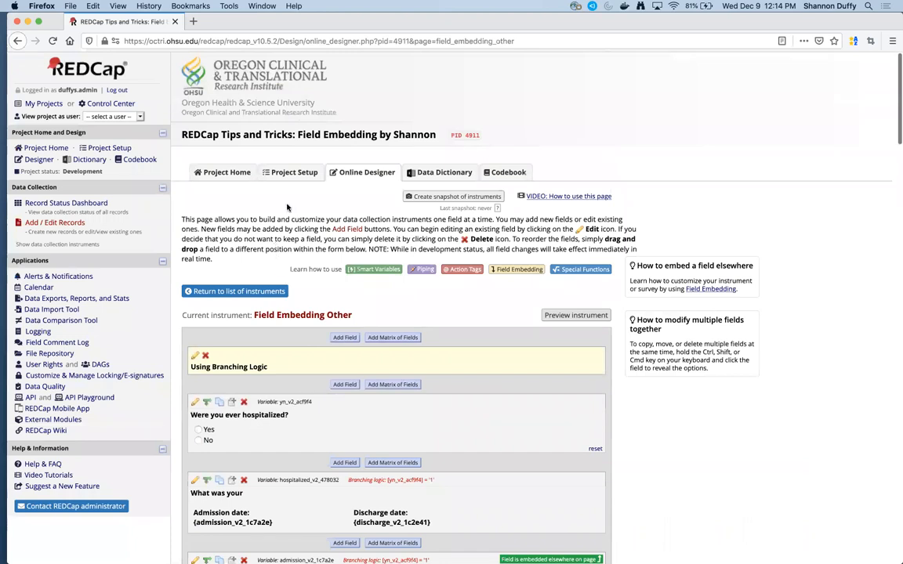
pyautogui.moveTo(383, 235)
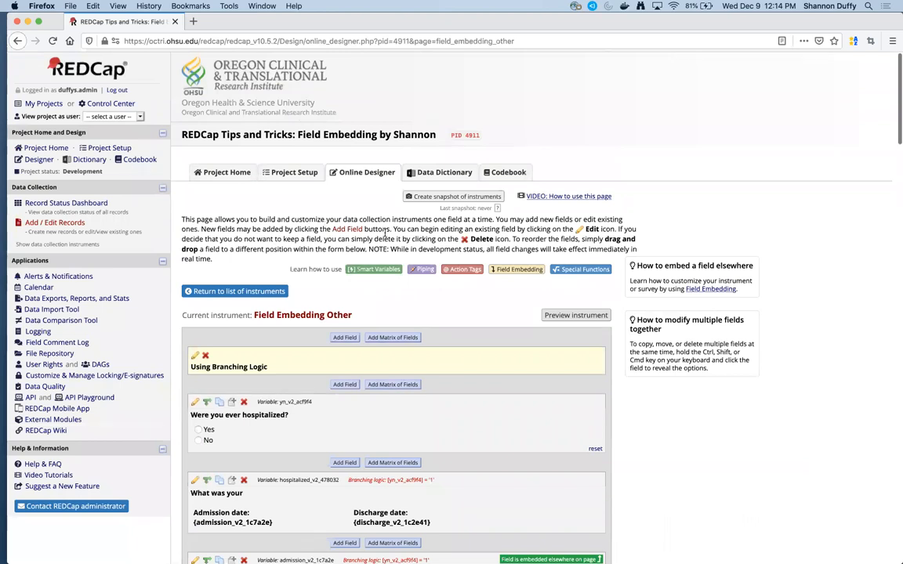
pyautogui.moveTo(448, 88)
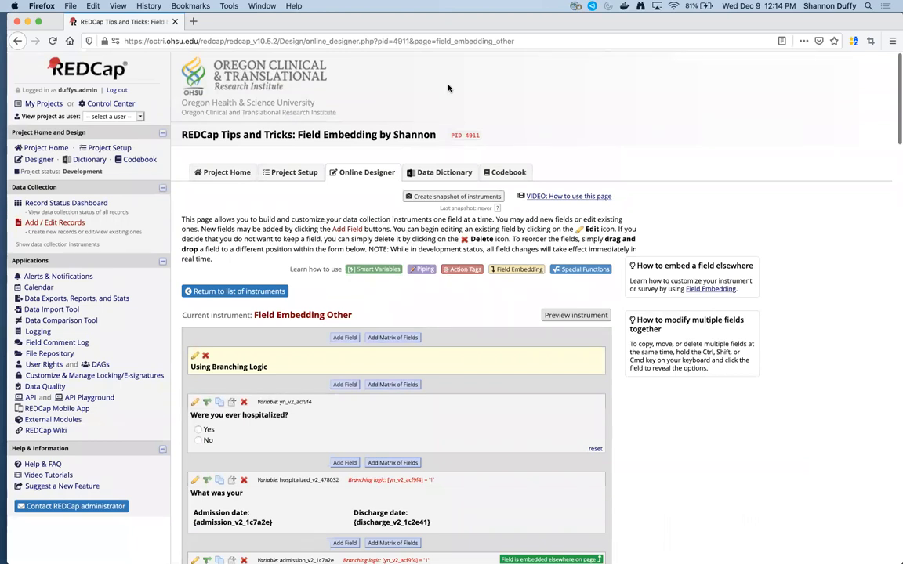
pyautogui.moveTo(414, 25)
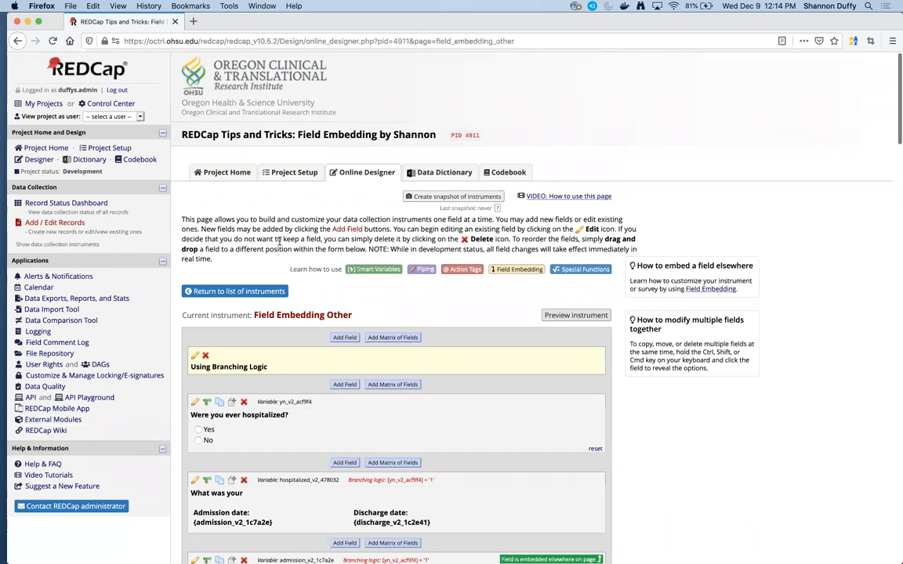
pyautogui.moveTo(105, 184)
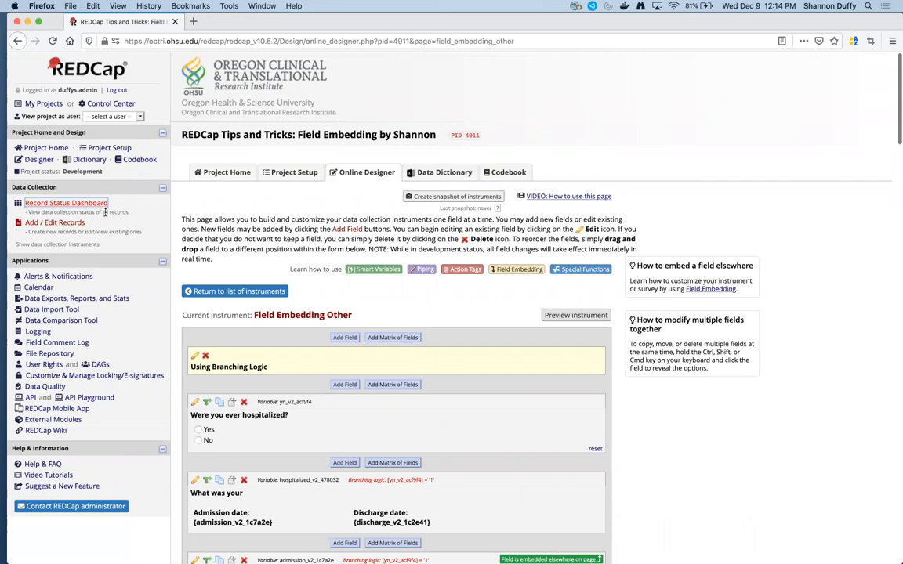
pyautogui.scroll(-3)
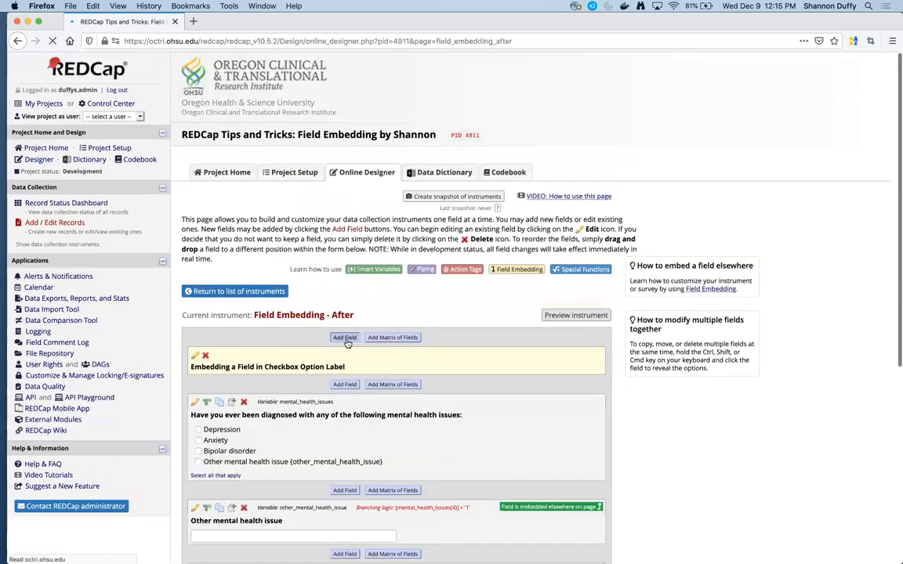
pyautogui.scroll(-3)
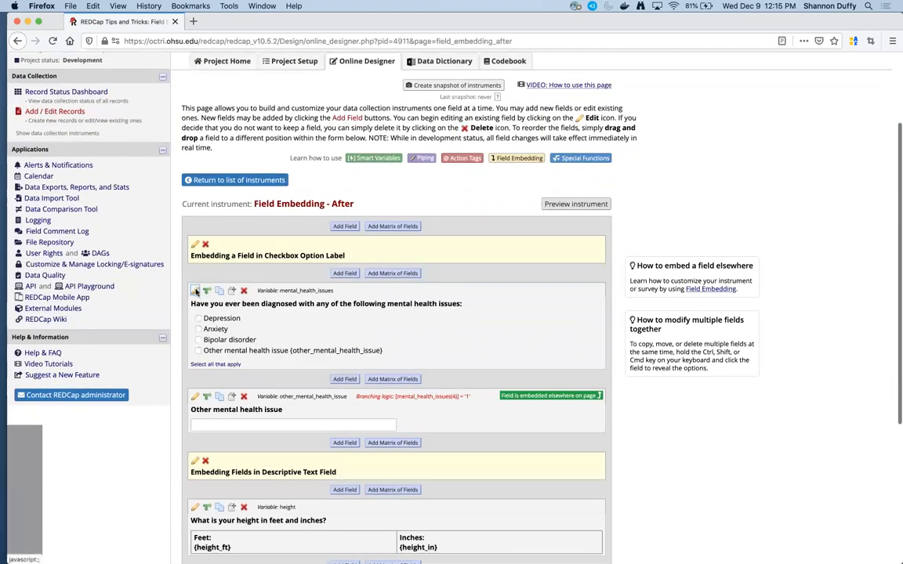
# Inspect the mental_health_issues checkbox field's settings and cancel without changes.
pyautogui.click(194, 289)
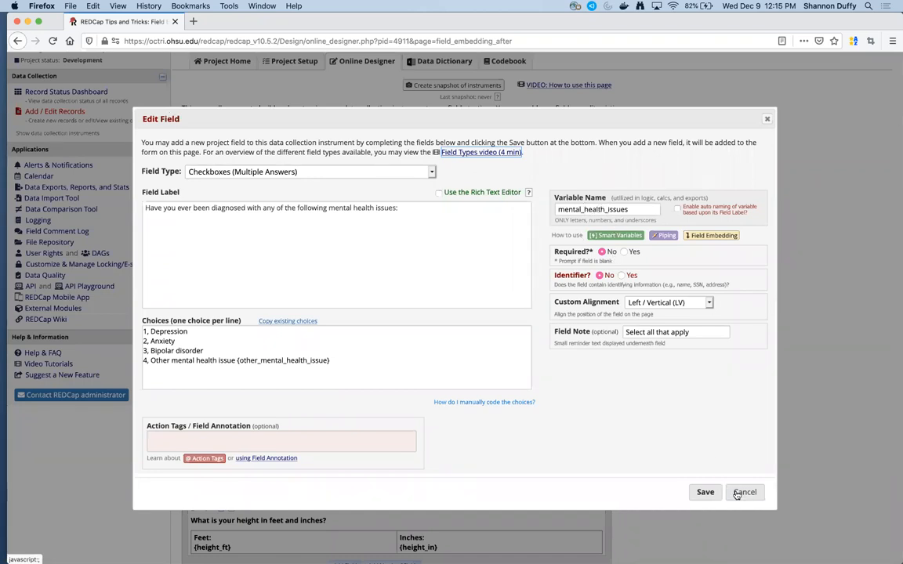
pyautogui.click(746, 492)
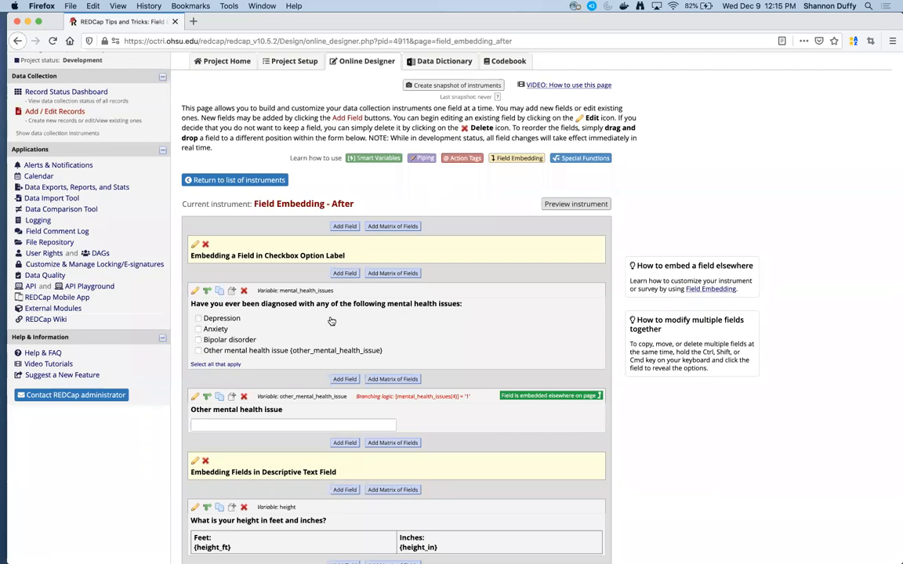
pyautogui.scroll(-3)
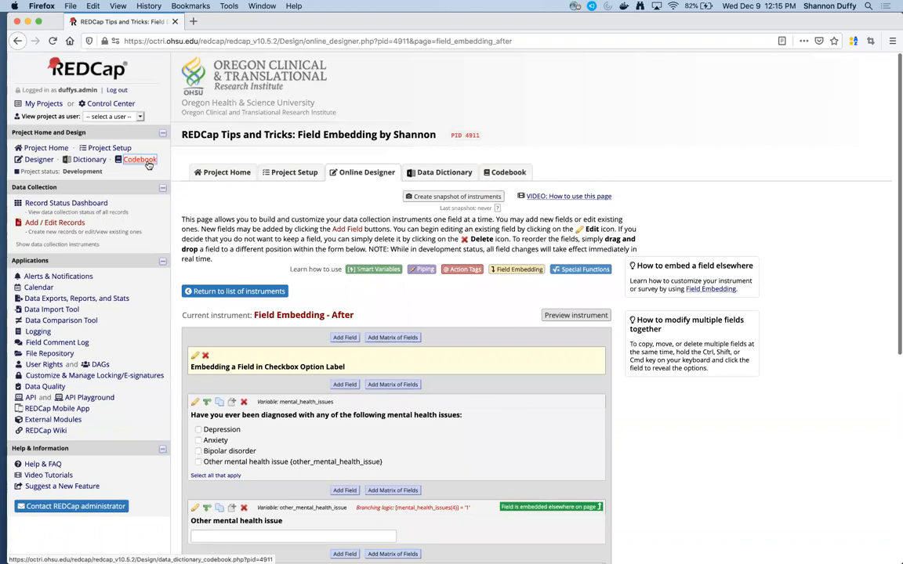
# View the Data Dictionary Codebook, then return to the Designer's instrument list.
pyautogui.click(138, 159)
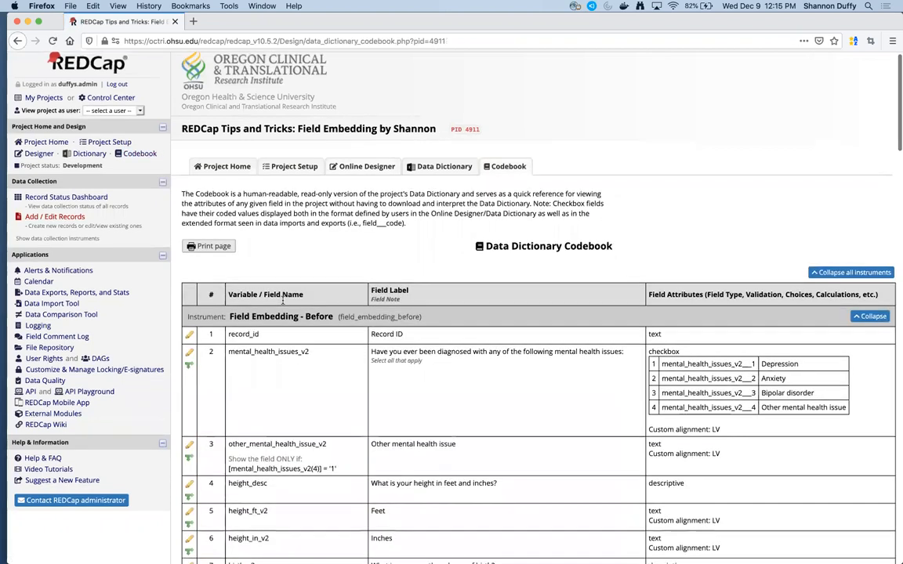
pyautogui.scroll(-3)
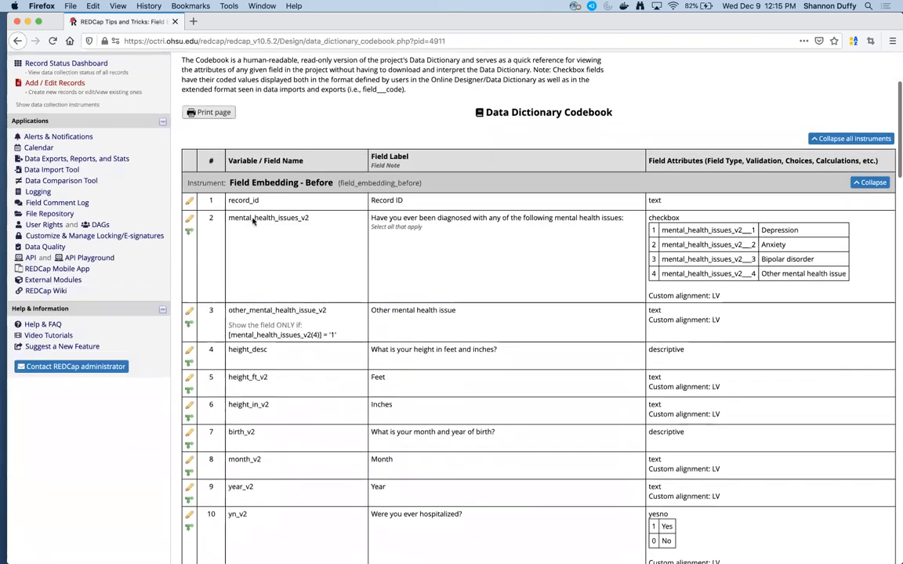
pyautogui.moveTo(252, 347)
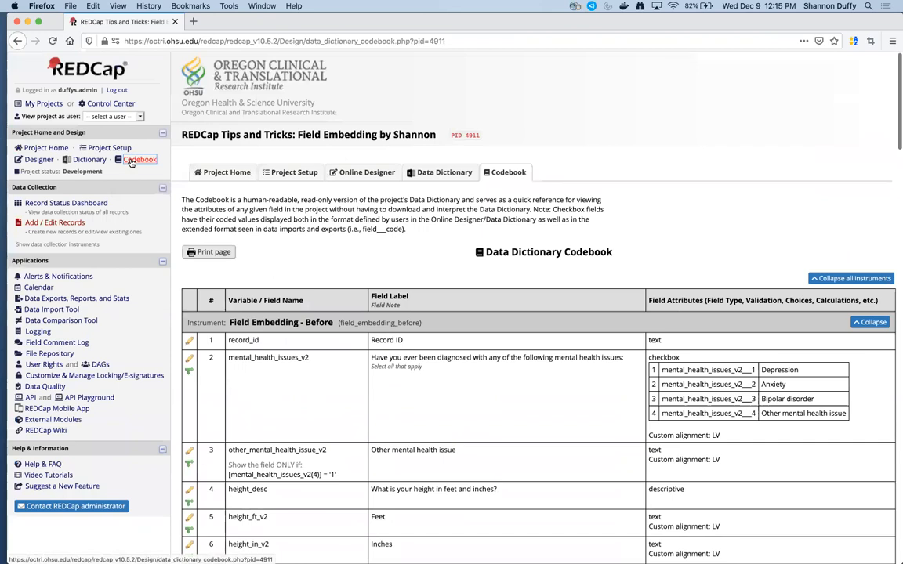
pyautogui.moveTo(34, 160)
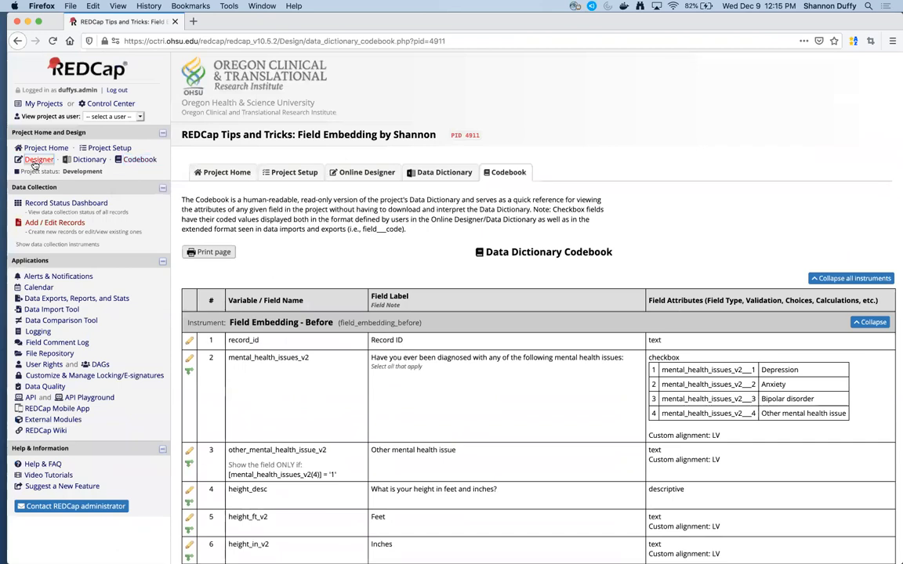
pyautogui.click(38, 160)
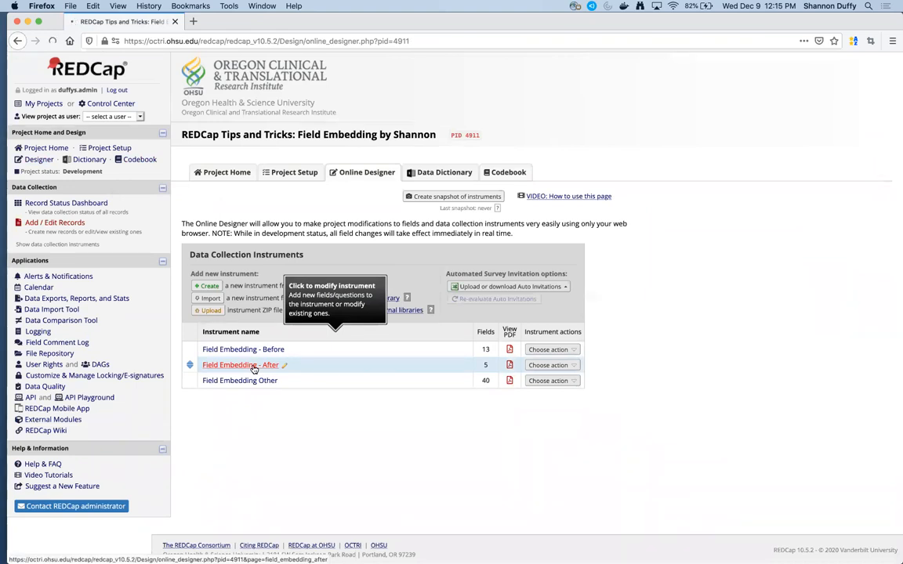
pyautogui.click(238, 363)
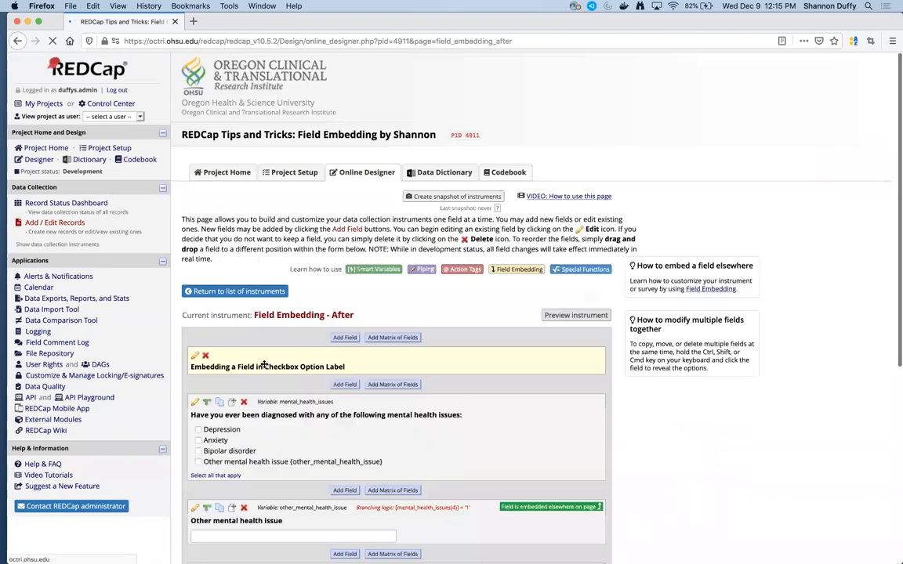
pyautogui.scroll(-3)
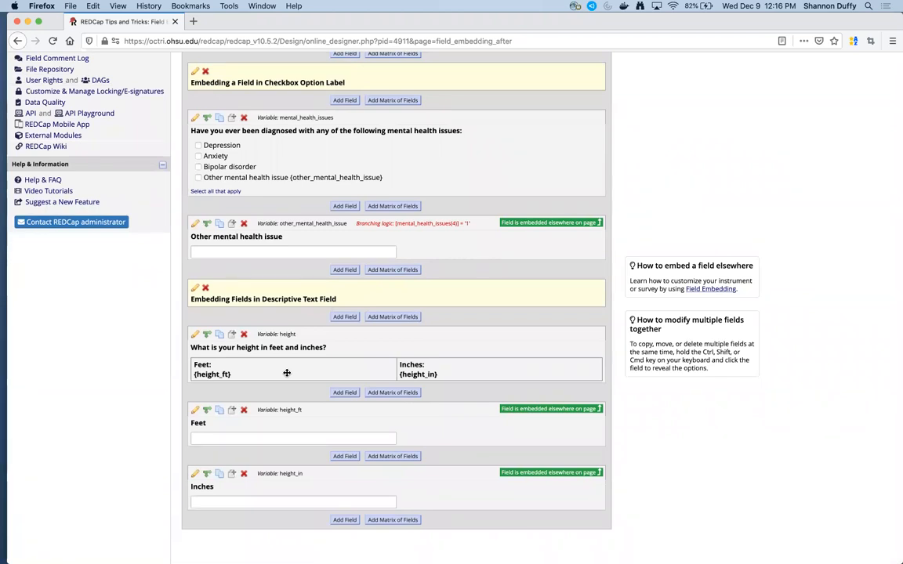
pyautogui.moveTo(258, 382)
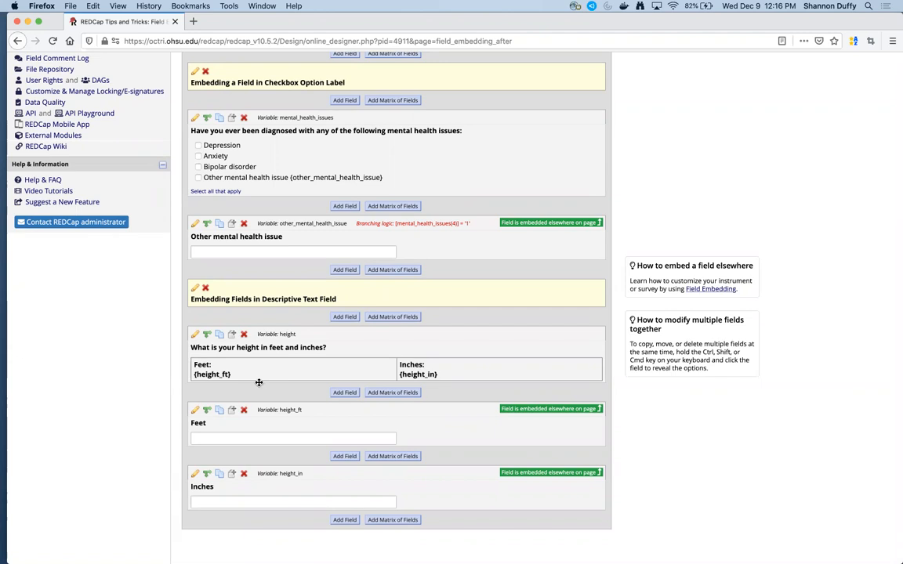
pyautogui.moveTo(117, 418)
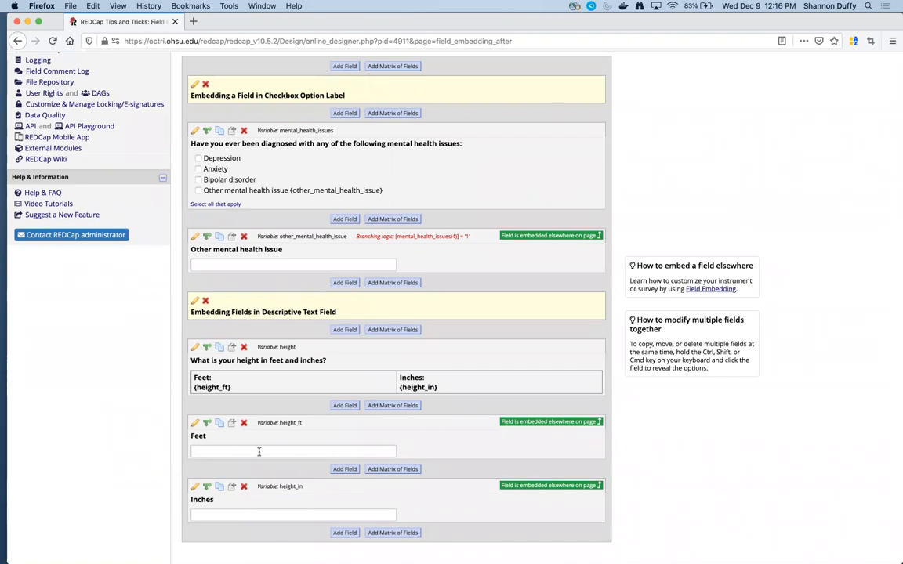
pyautogui.moveTo(457, 410)
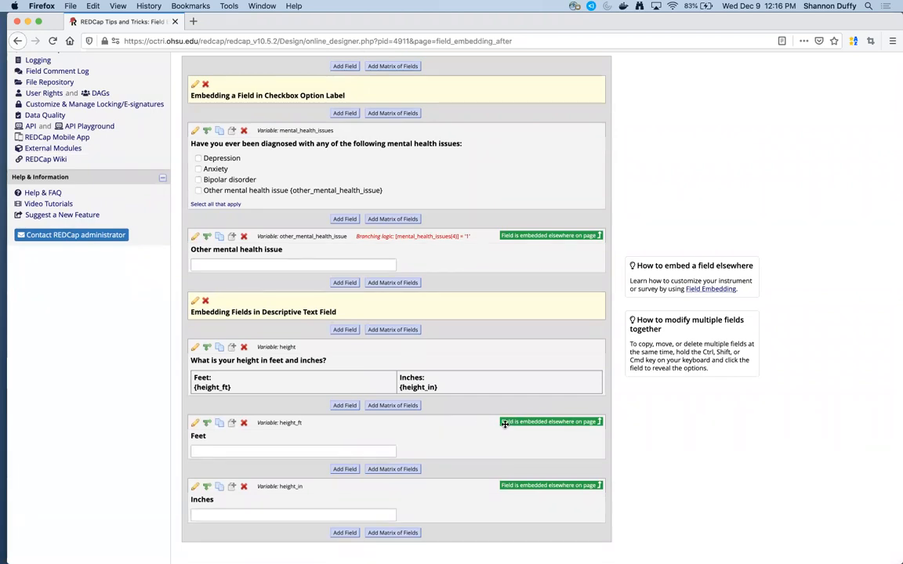
pyautogui.moveTo(591, 411)
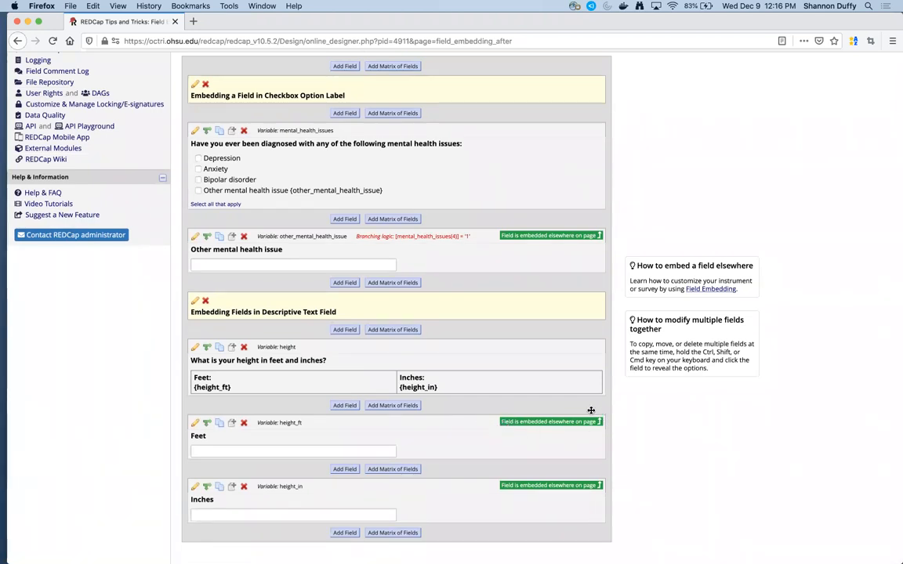
pyautogui.moveTo(584, 444)
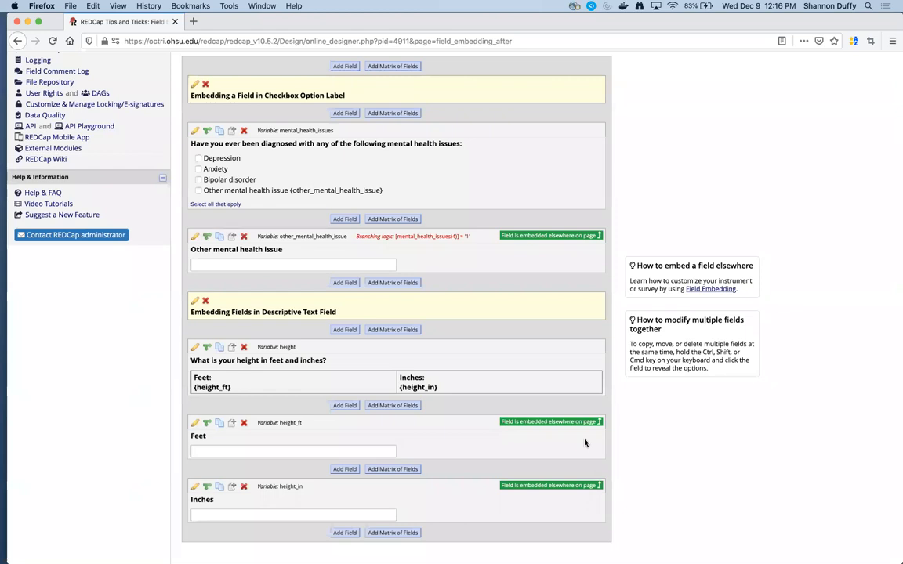
pyautogui.moveTo(354, 436)
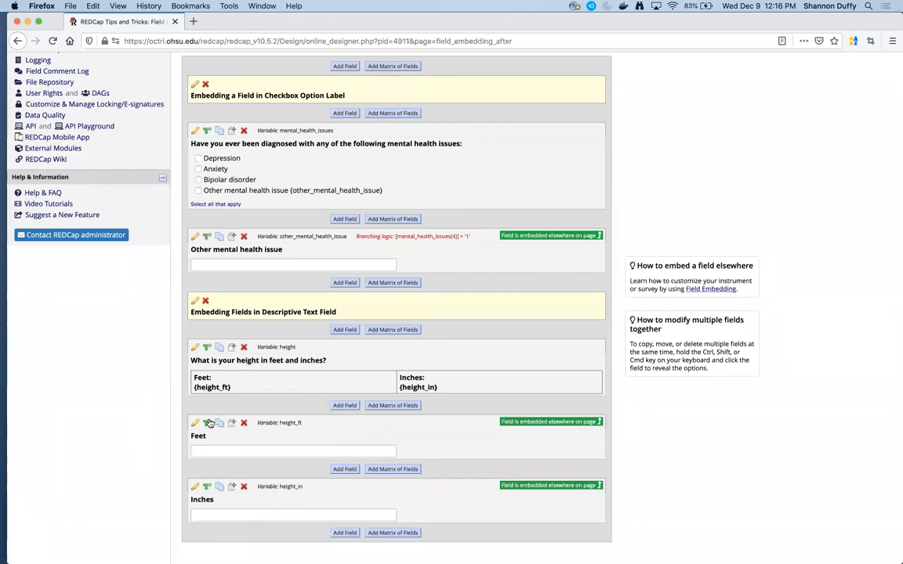
pyautogui.moveTo(163, 461)
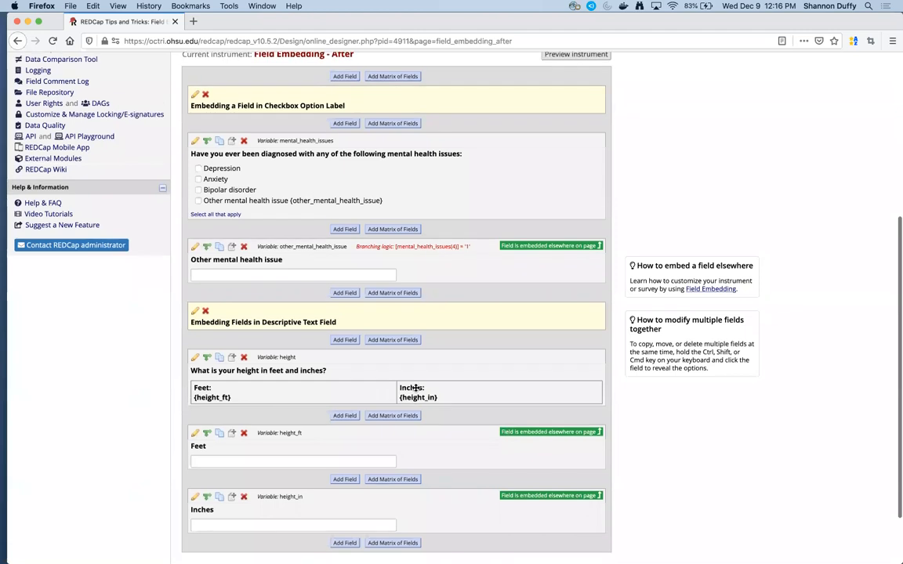
pyautogui.moveTo(372, 250)
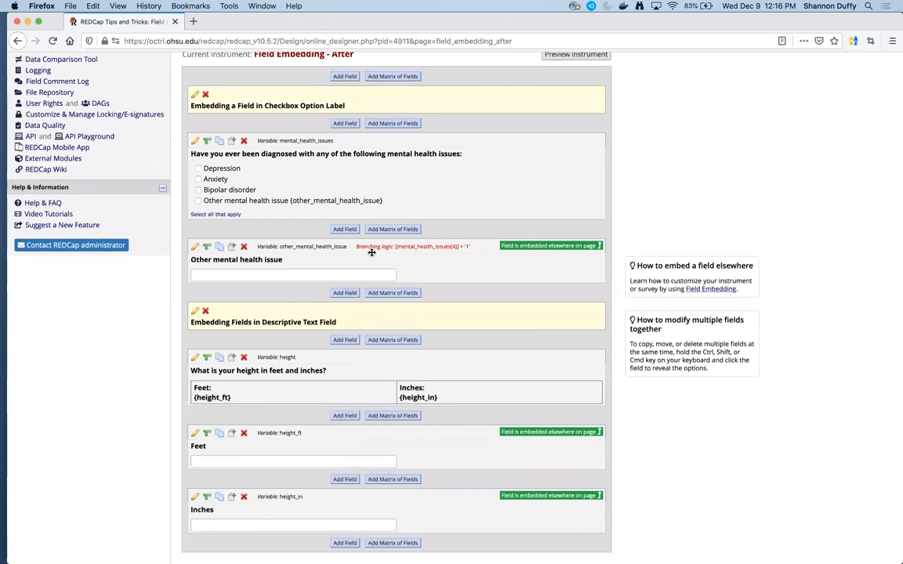
pyautogui.moveTo(361, 257)
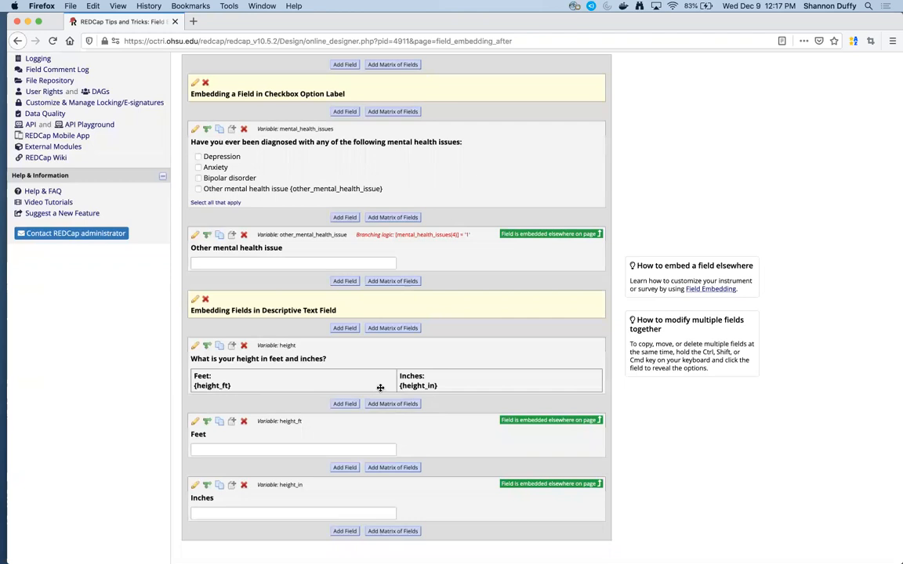
pyautogui.moveTo(135, 434)
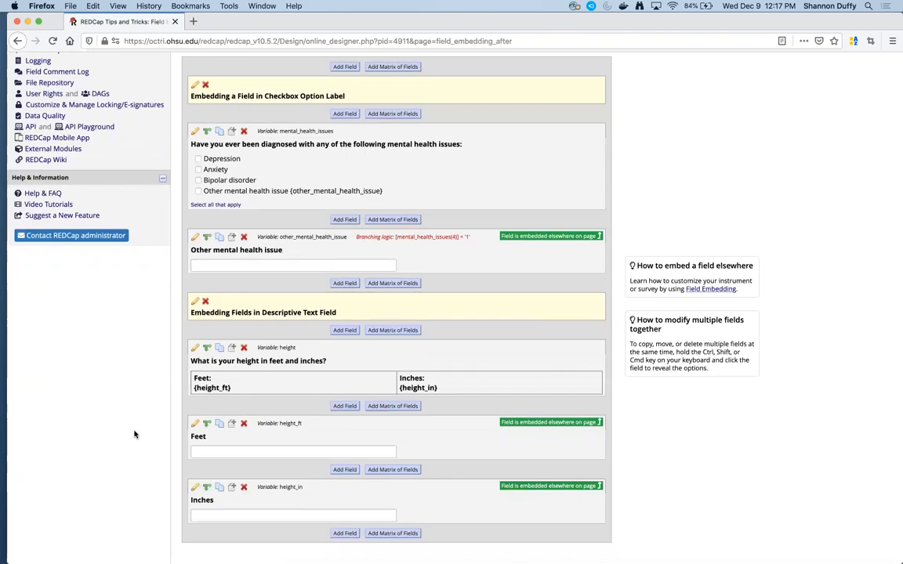
pyautogui.moveTo(172, 470)
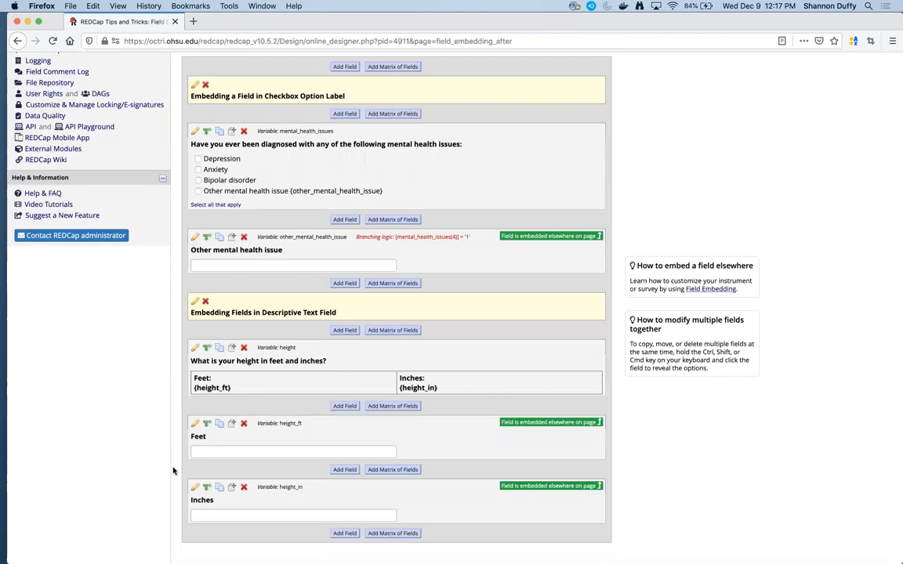
pyautogui.scroll(-3)
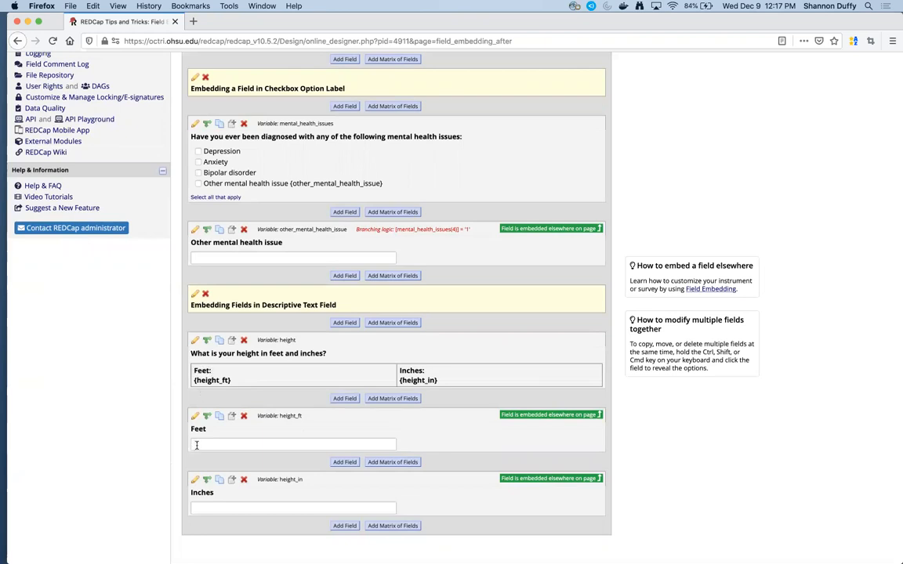
pyautogui.moveTo(235, 445)
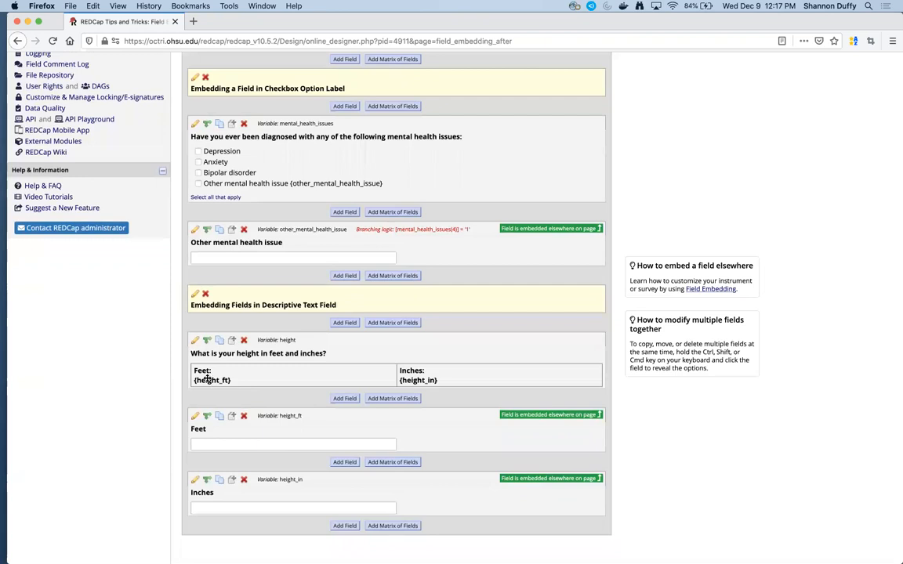
pyautogui.moveTo(204, 372)
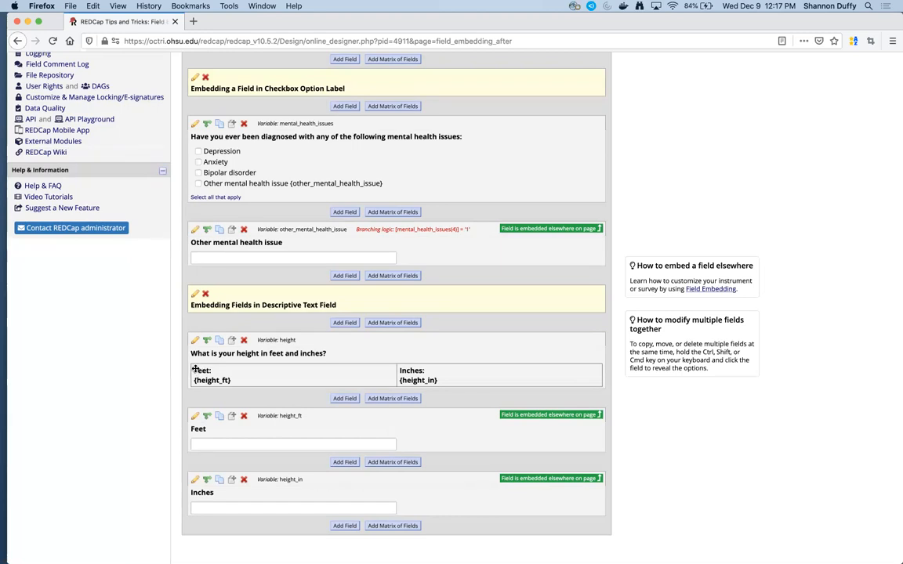
pyautogui.moveTo(229, 381)
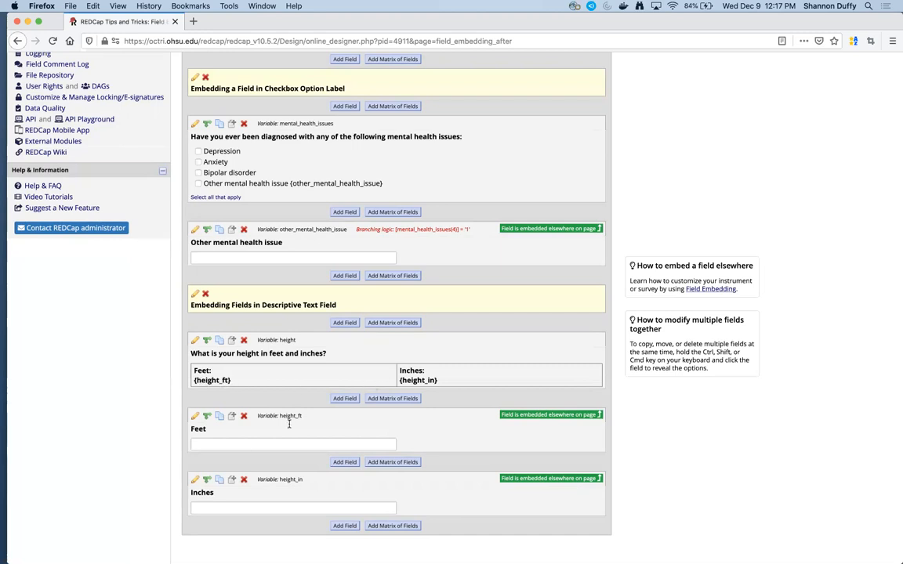
pyautogui.moveTo(200, 428)
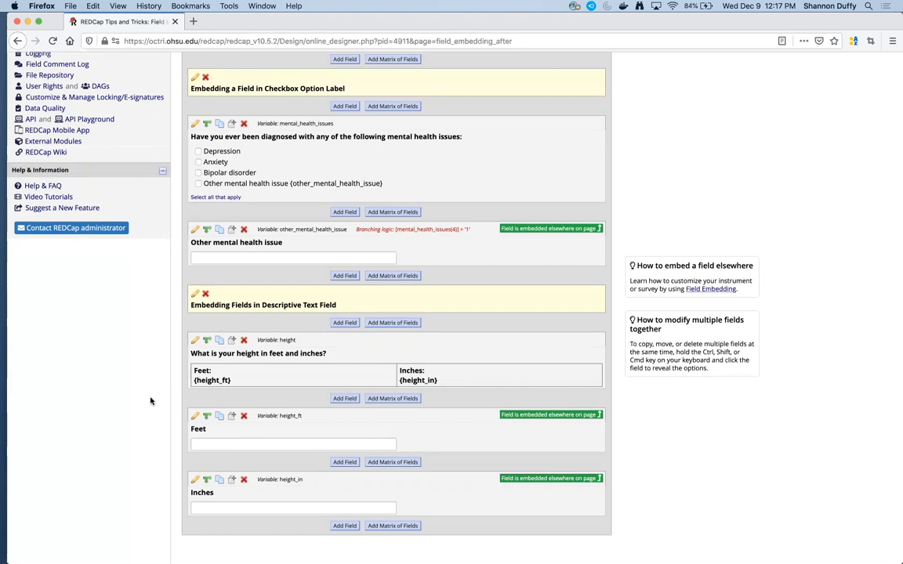
pyautogui.moveTo(152, 401)
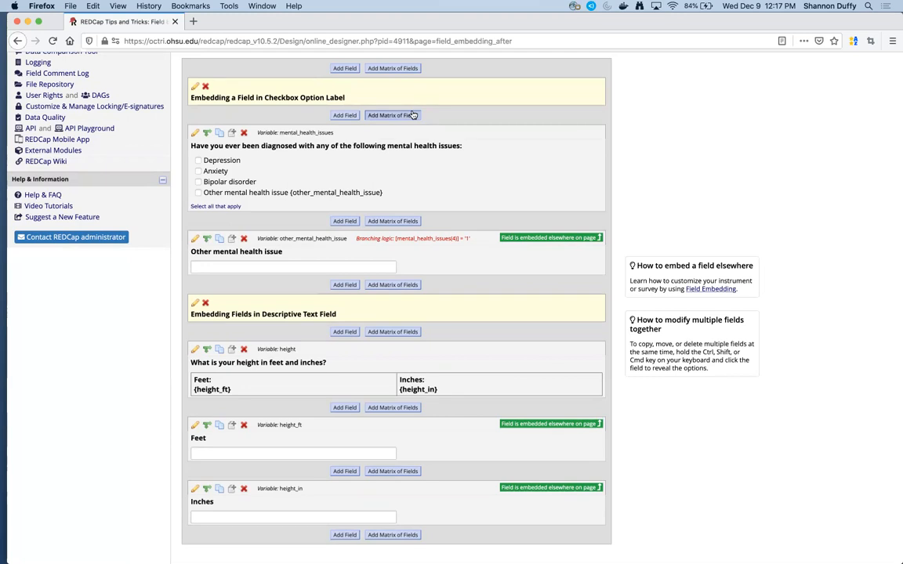
pyautogui.moveTo(304, 216)
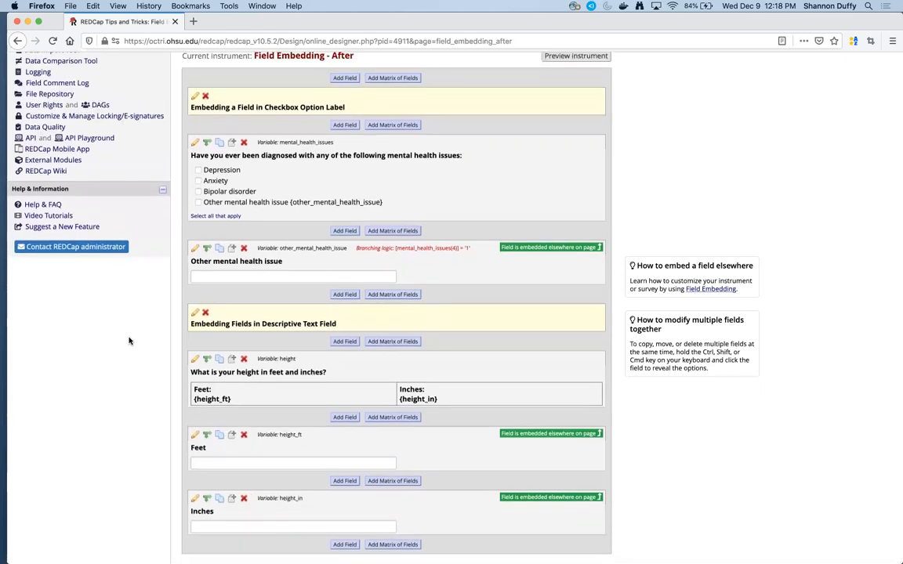
pyautogui.scroll(3)
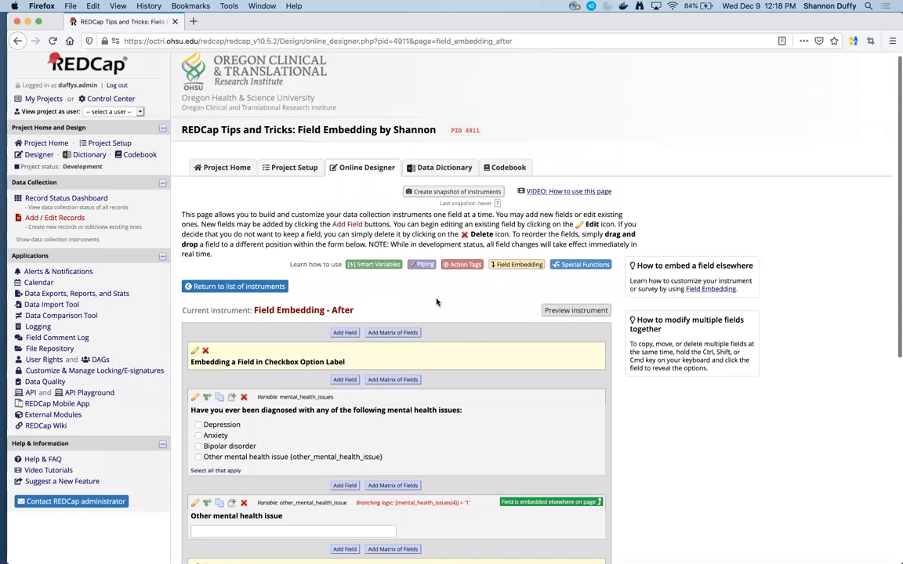
pyautogui.moveTo(345, 273)
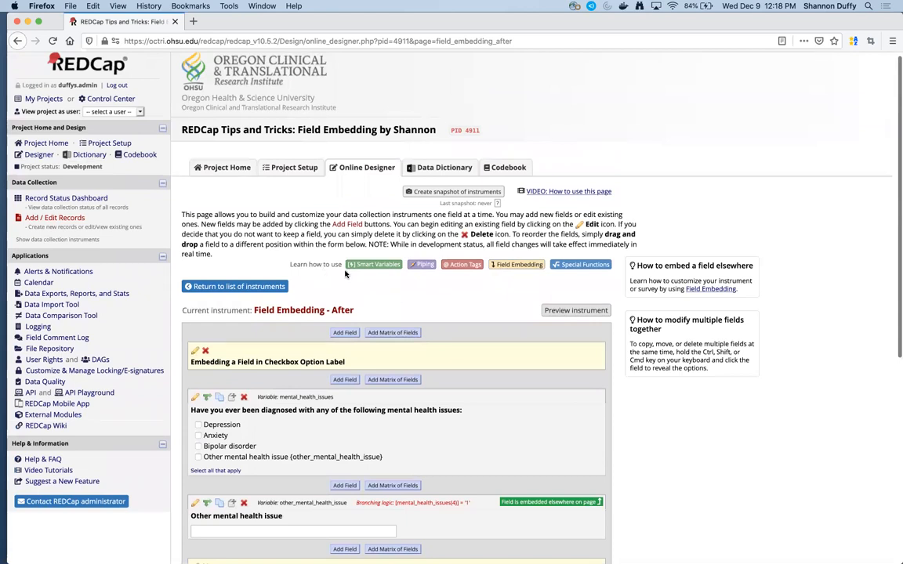
pyautogui.moveTo(339, 249)
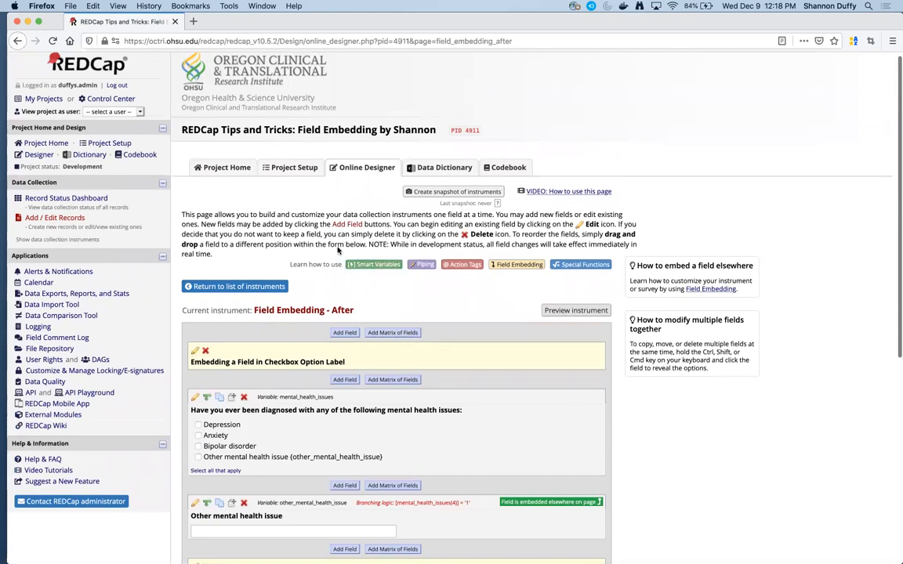
pyautogui.moveTo(515, 264)
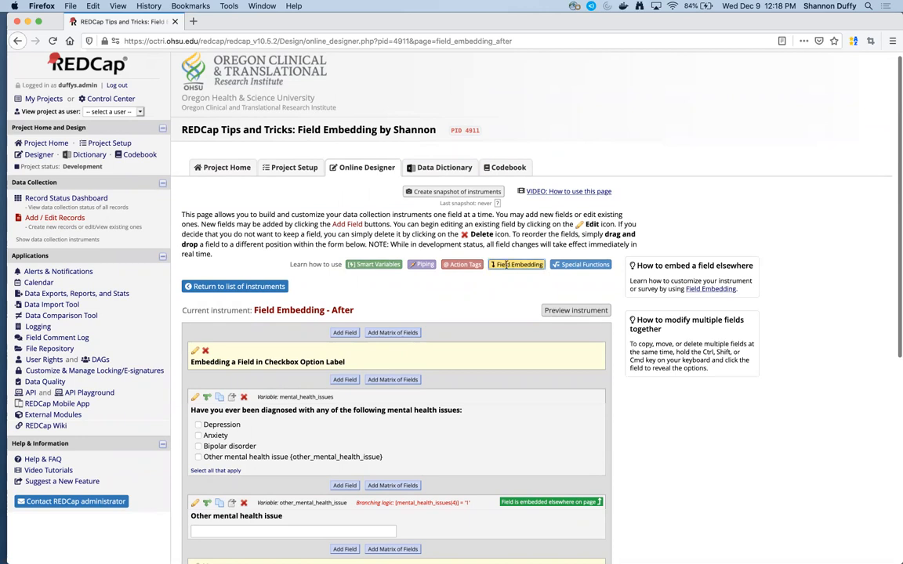
pyautogui.click(516, 263)
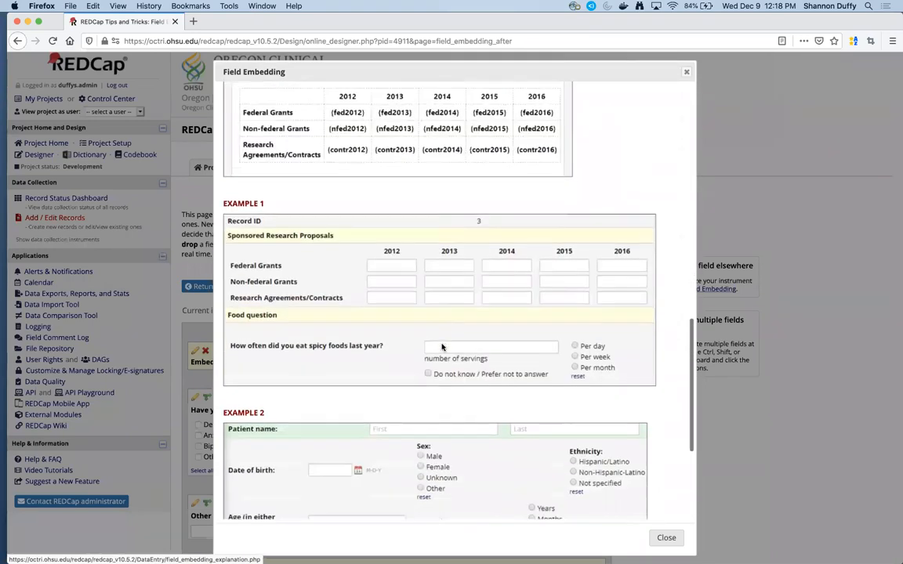
pyautogui.scroll(-3)
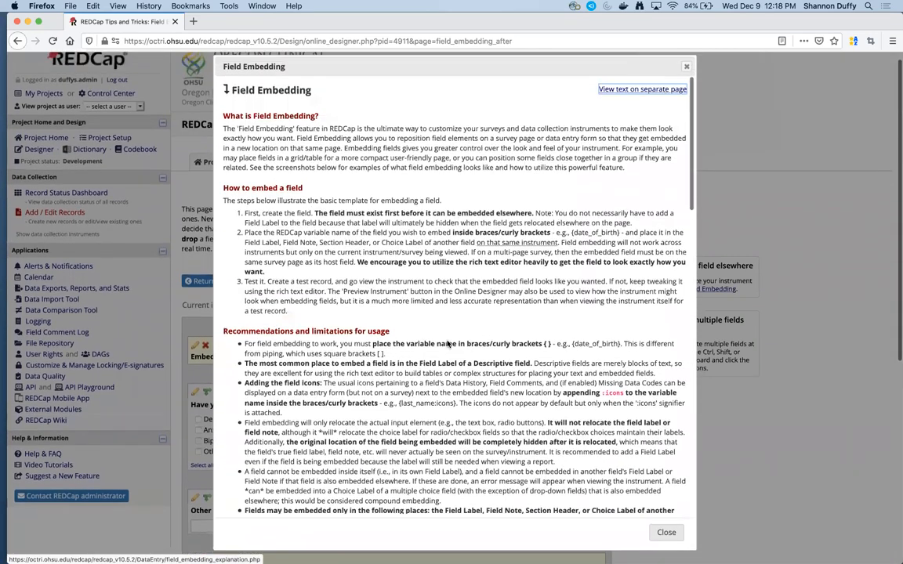
pyautogui.click(664, 533)
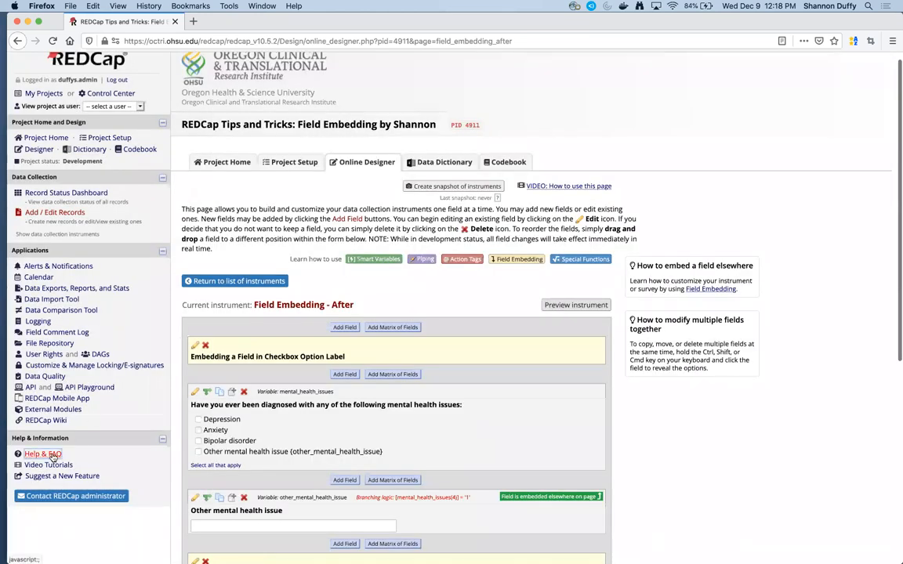
pyautogui.moveTo(49, 451)
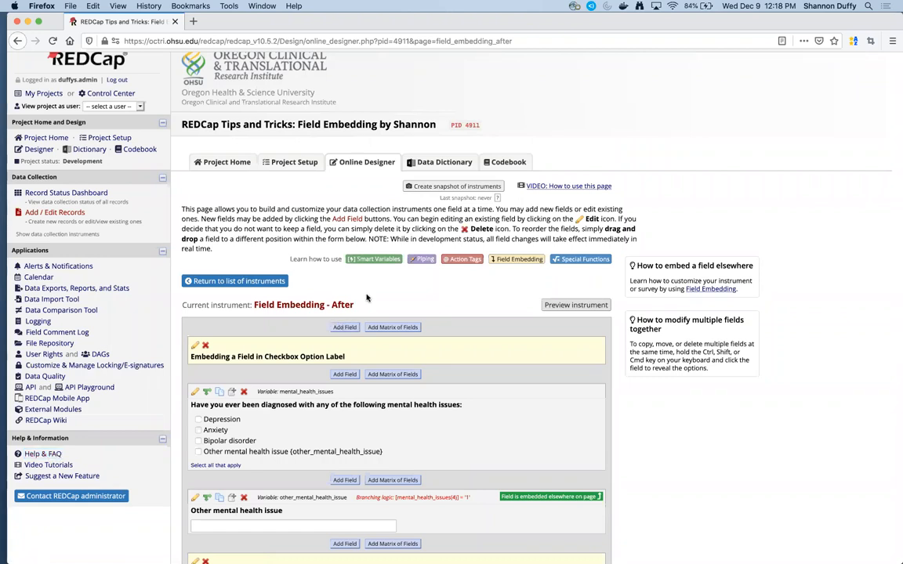
pyautogui.moveTo(488, 294)
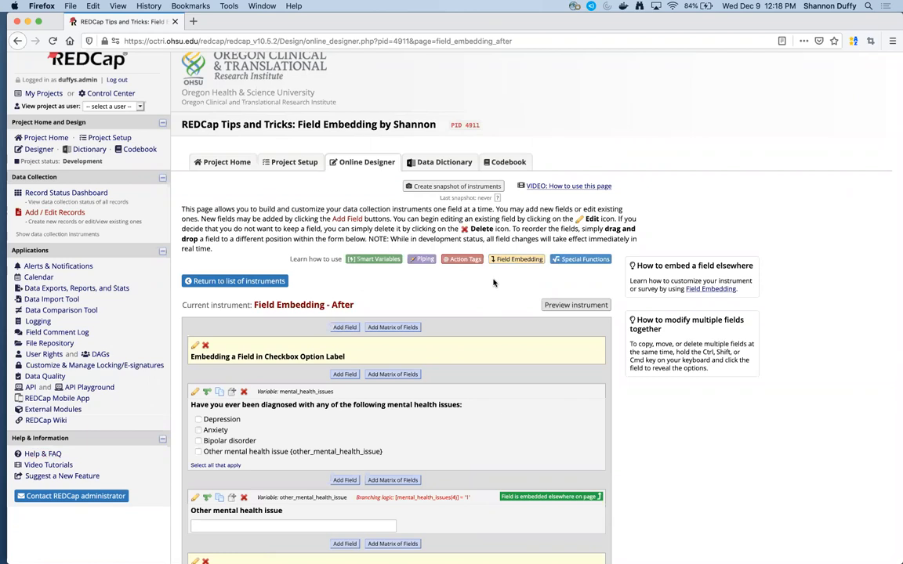
pyautogui.moveTo(485, 293)
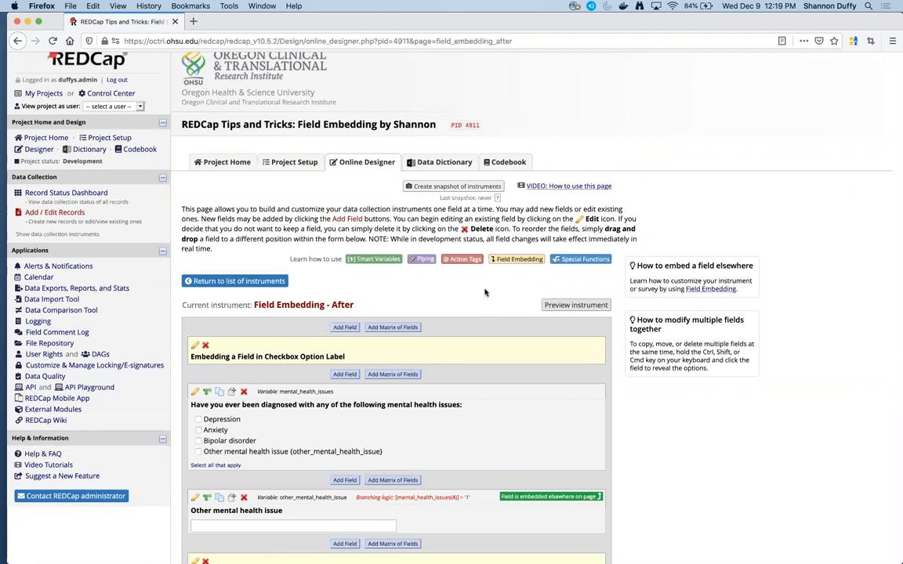
pyautogui.moveTo(483, 295)
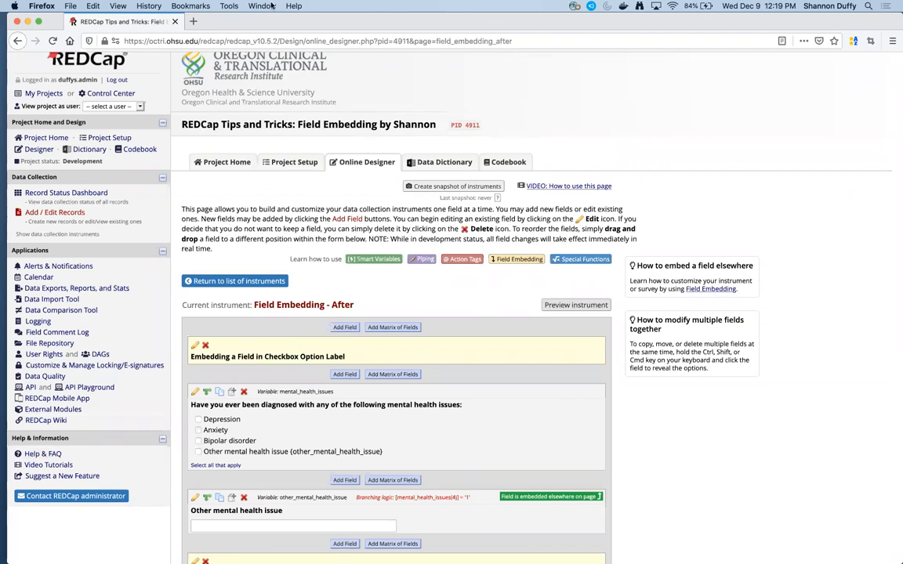
pyautogui.moveTo(329, 227)
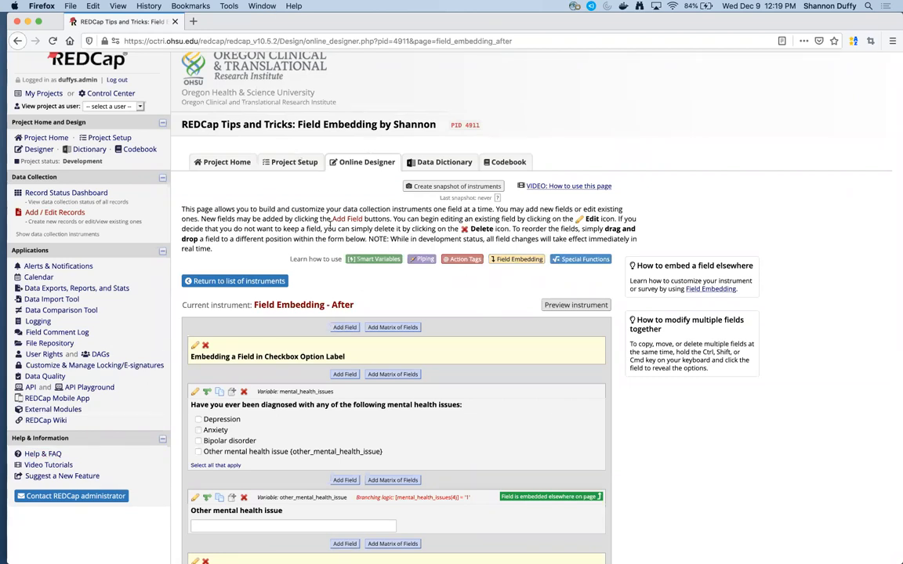
pyautogui.moveTo(538, 49)
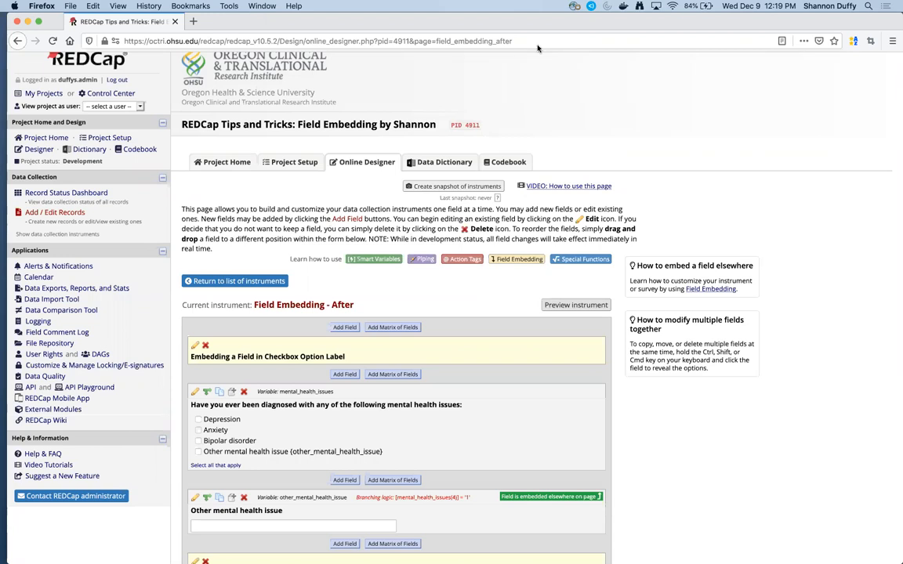